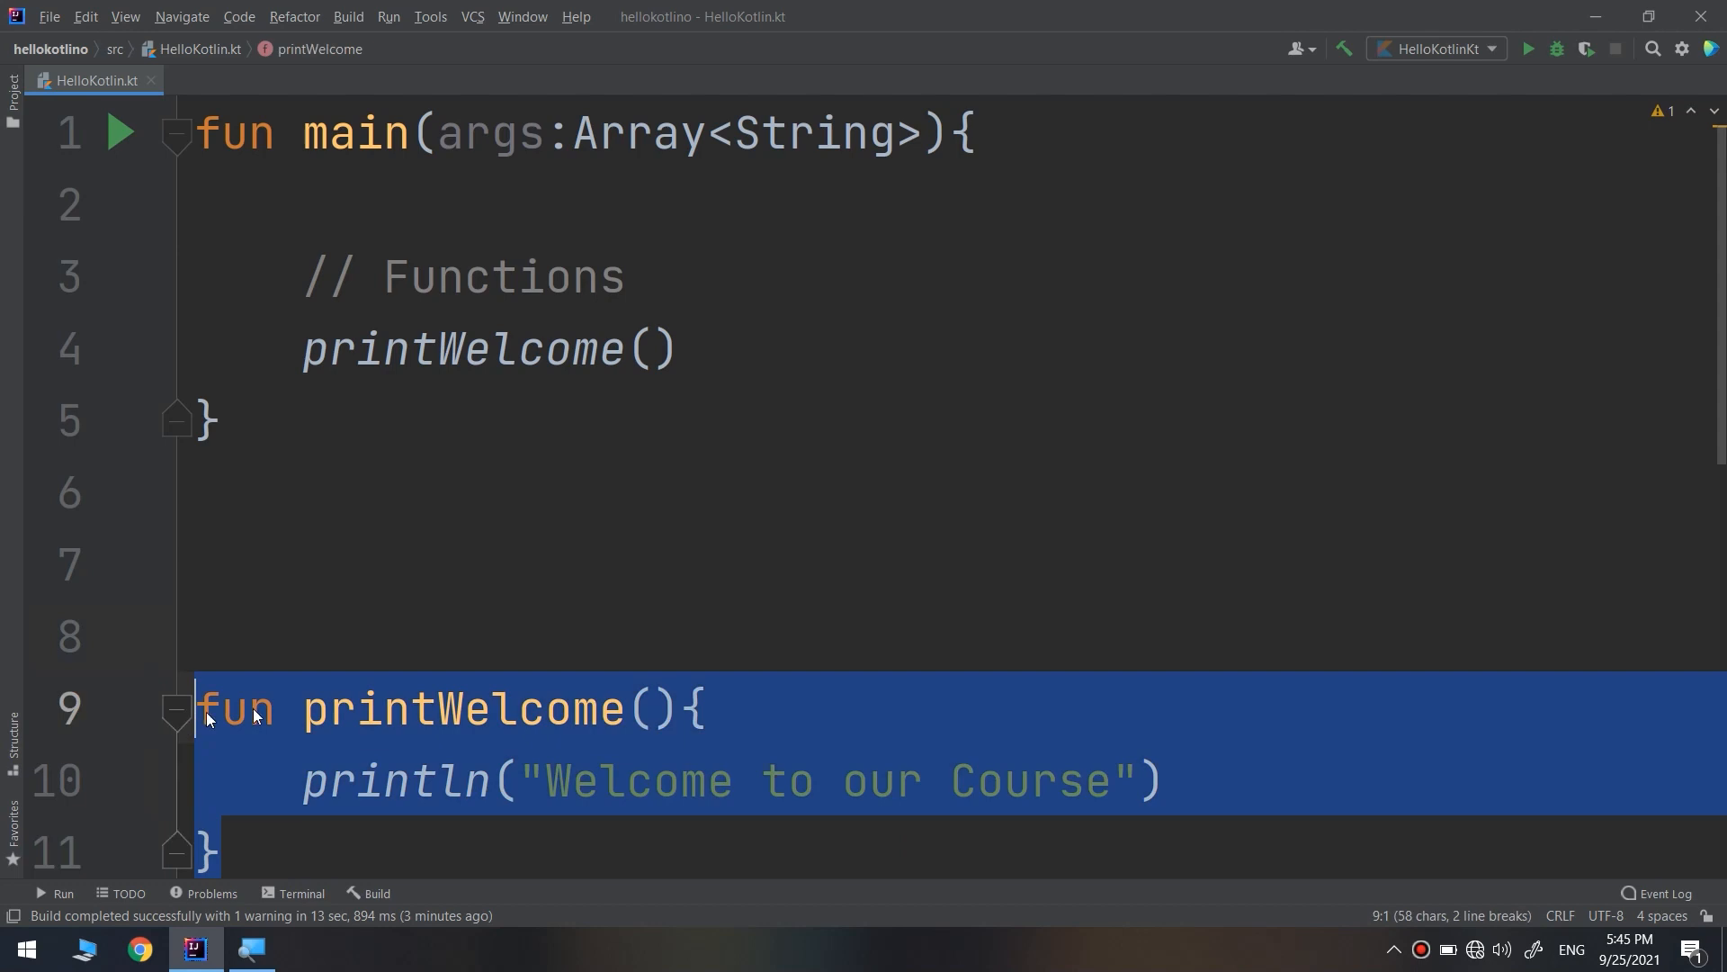
Clear the selection and put the cursor after the printWelcome() call in main.
left_click(210, 418)
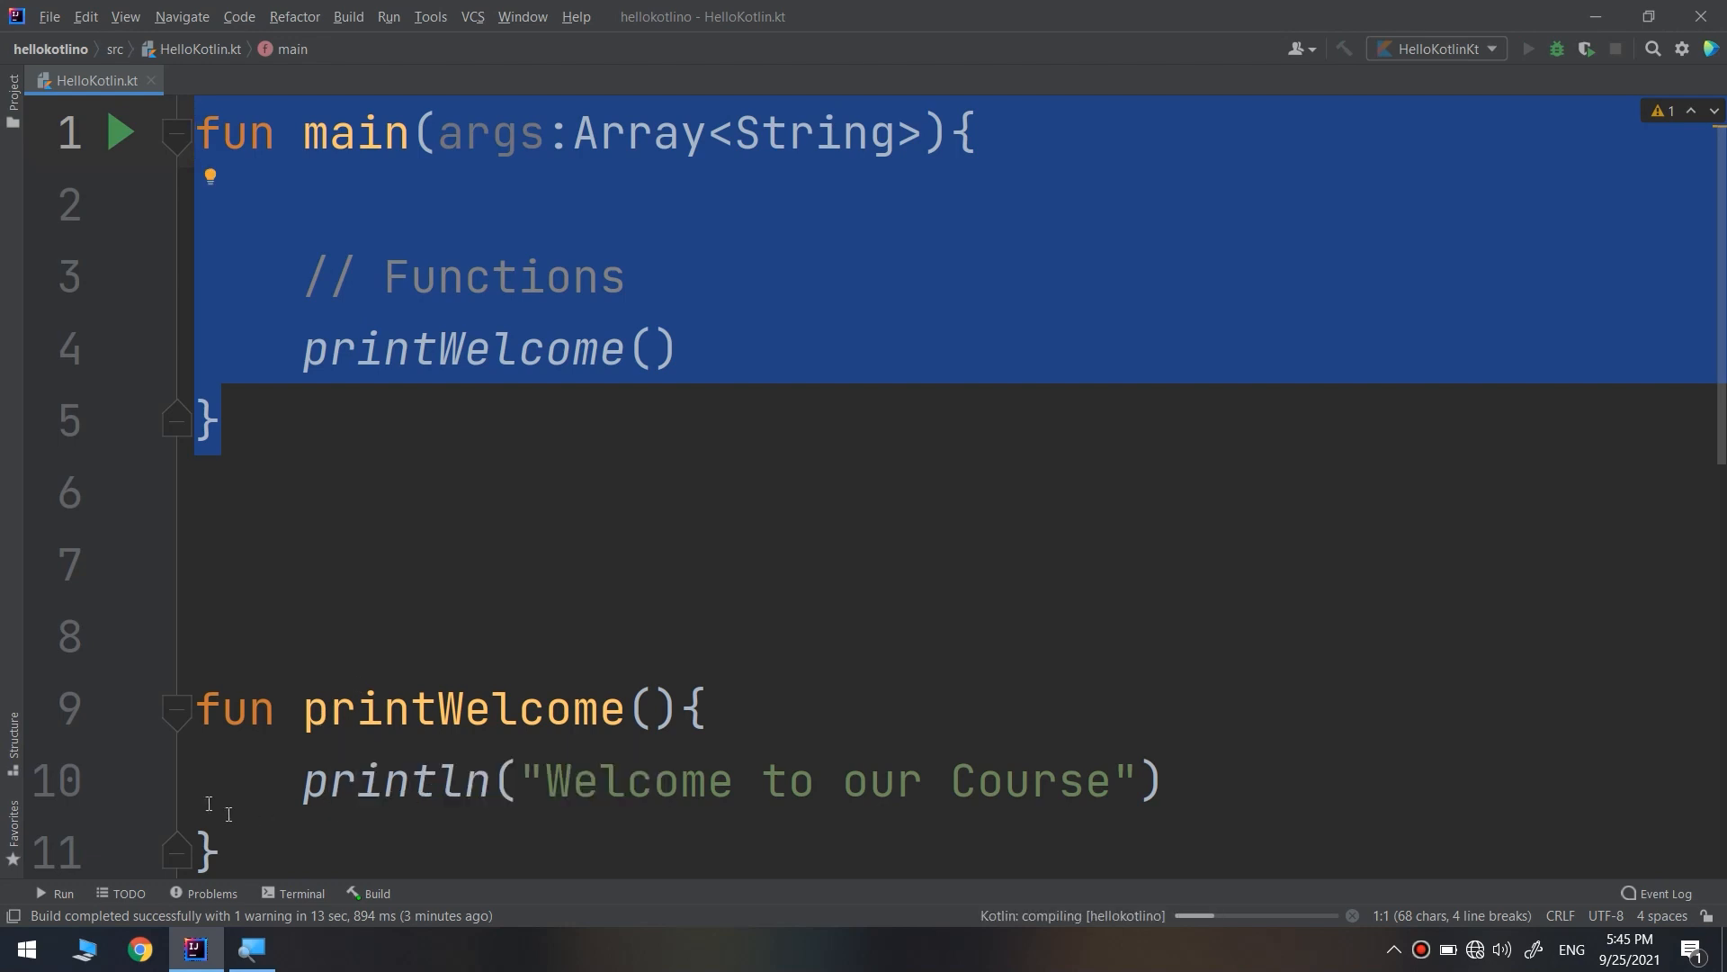
left_click(1530, 49)
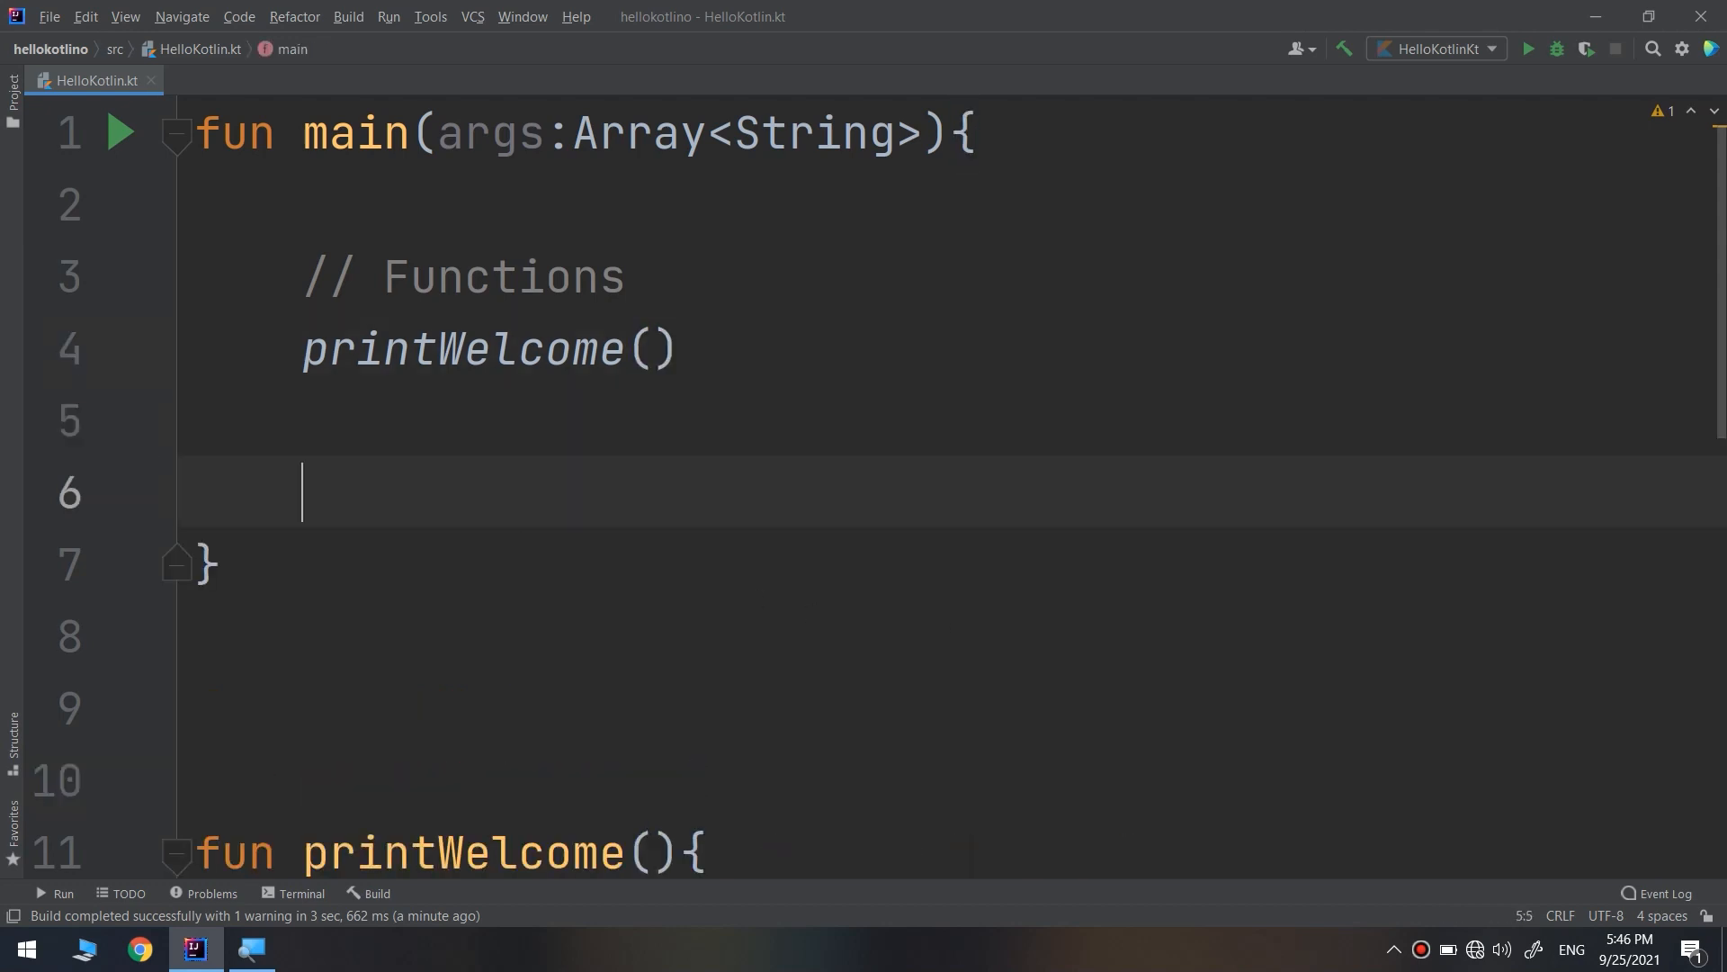
Type an if (name == "Jack") block with a welcome print, then delete it.
type("if (")
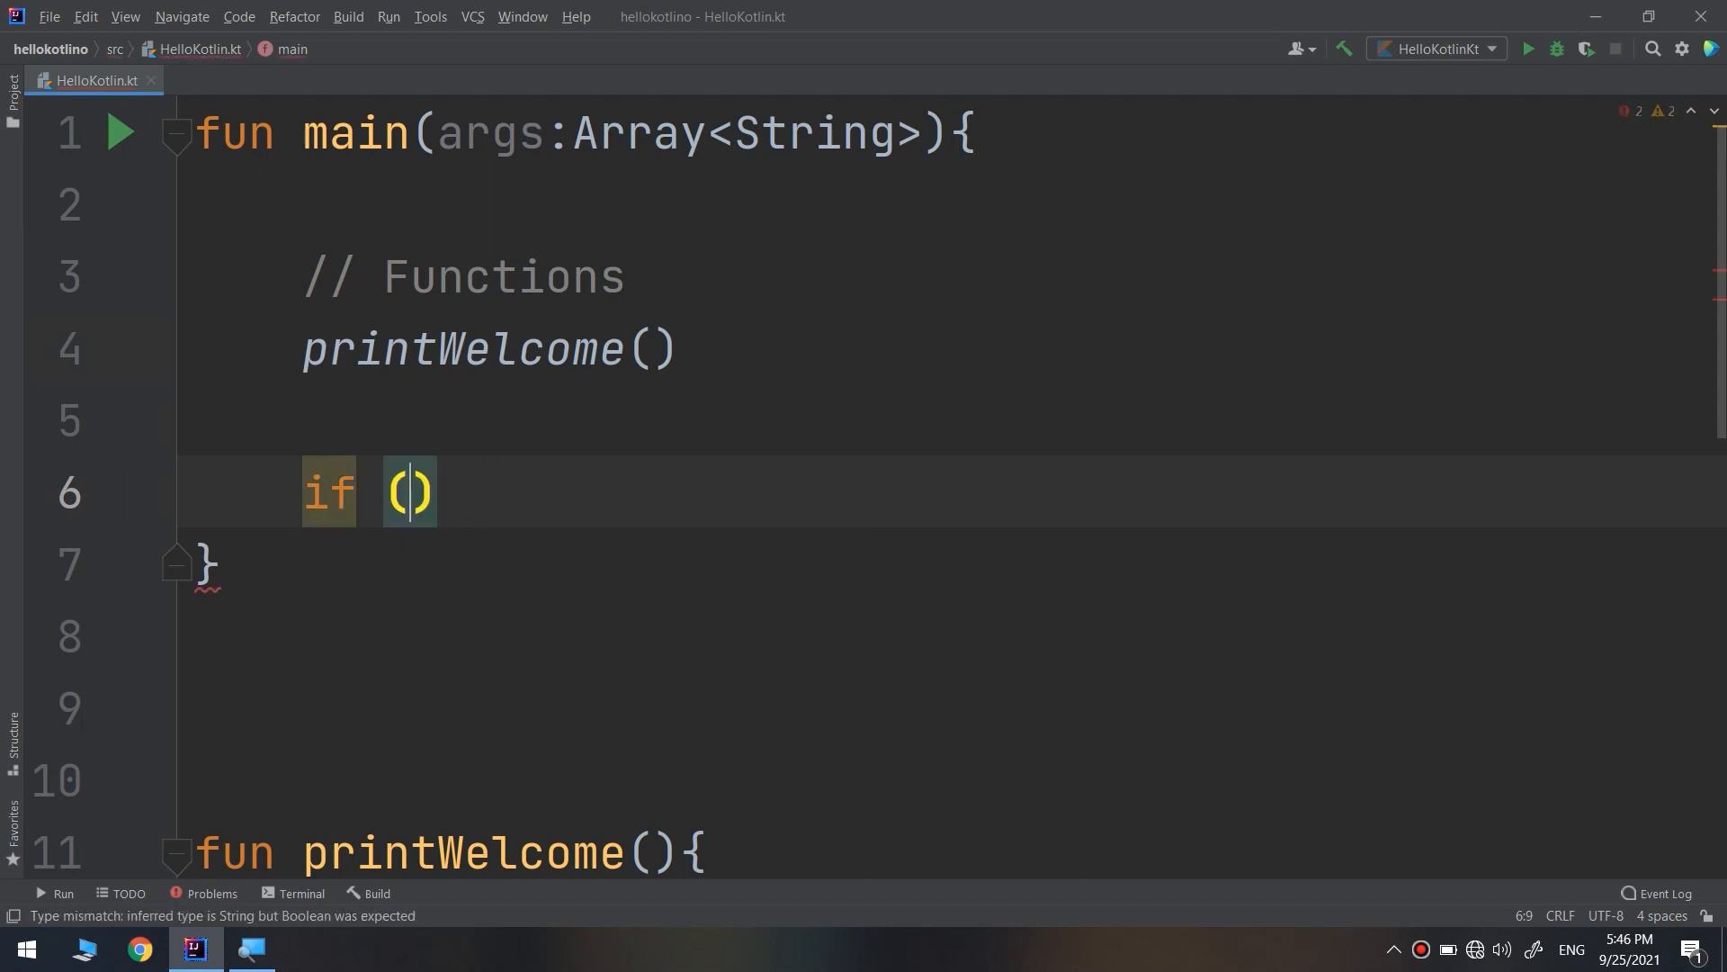
type("na")
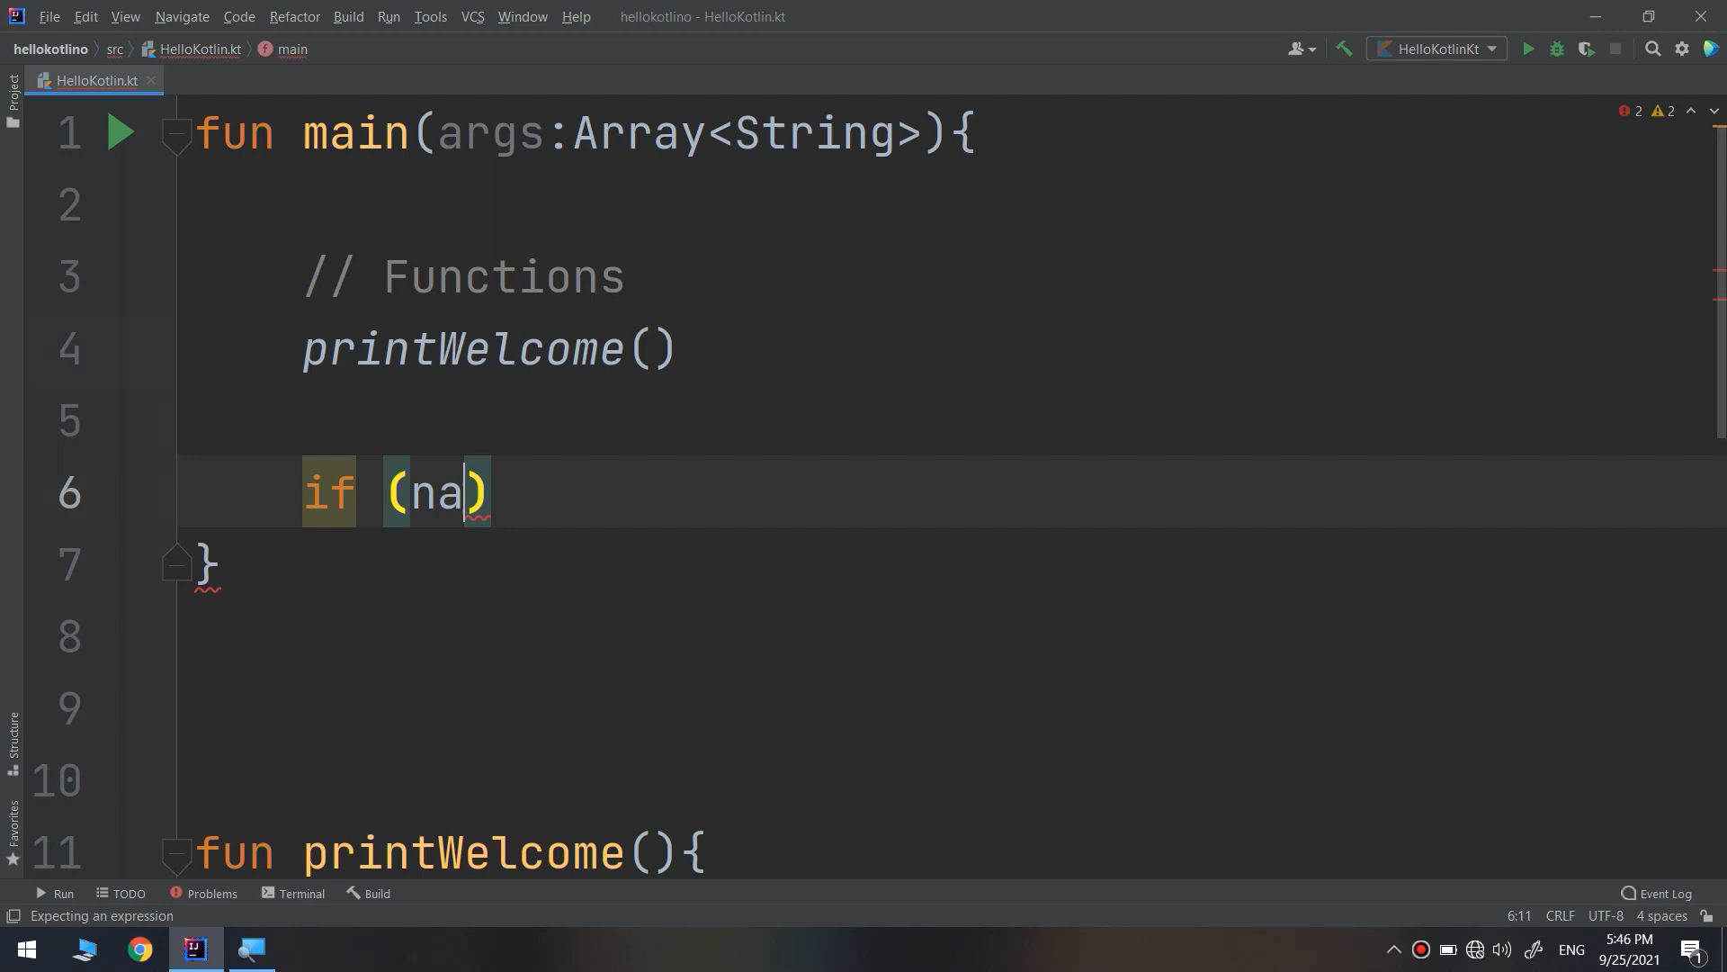
type("me ==")
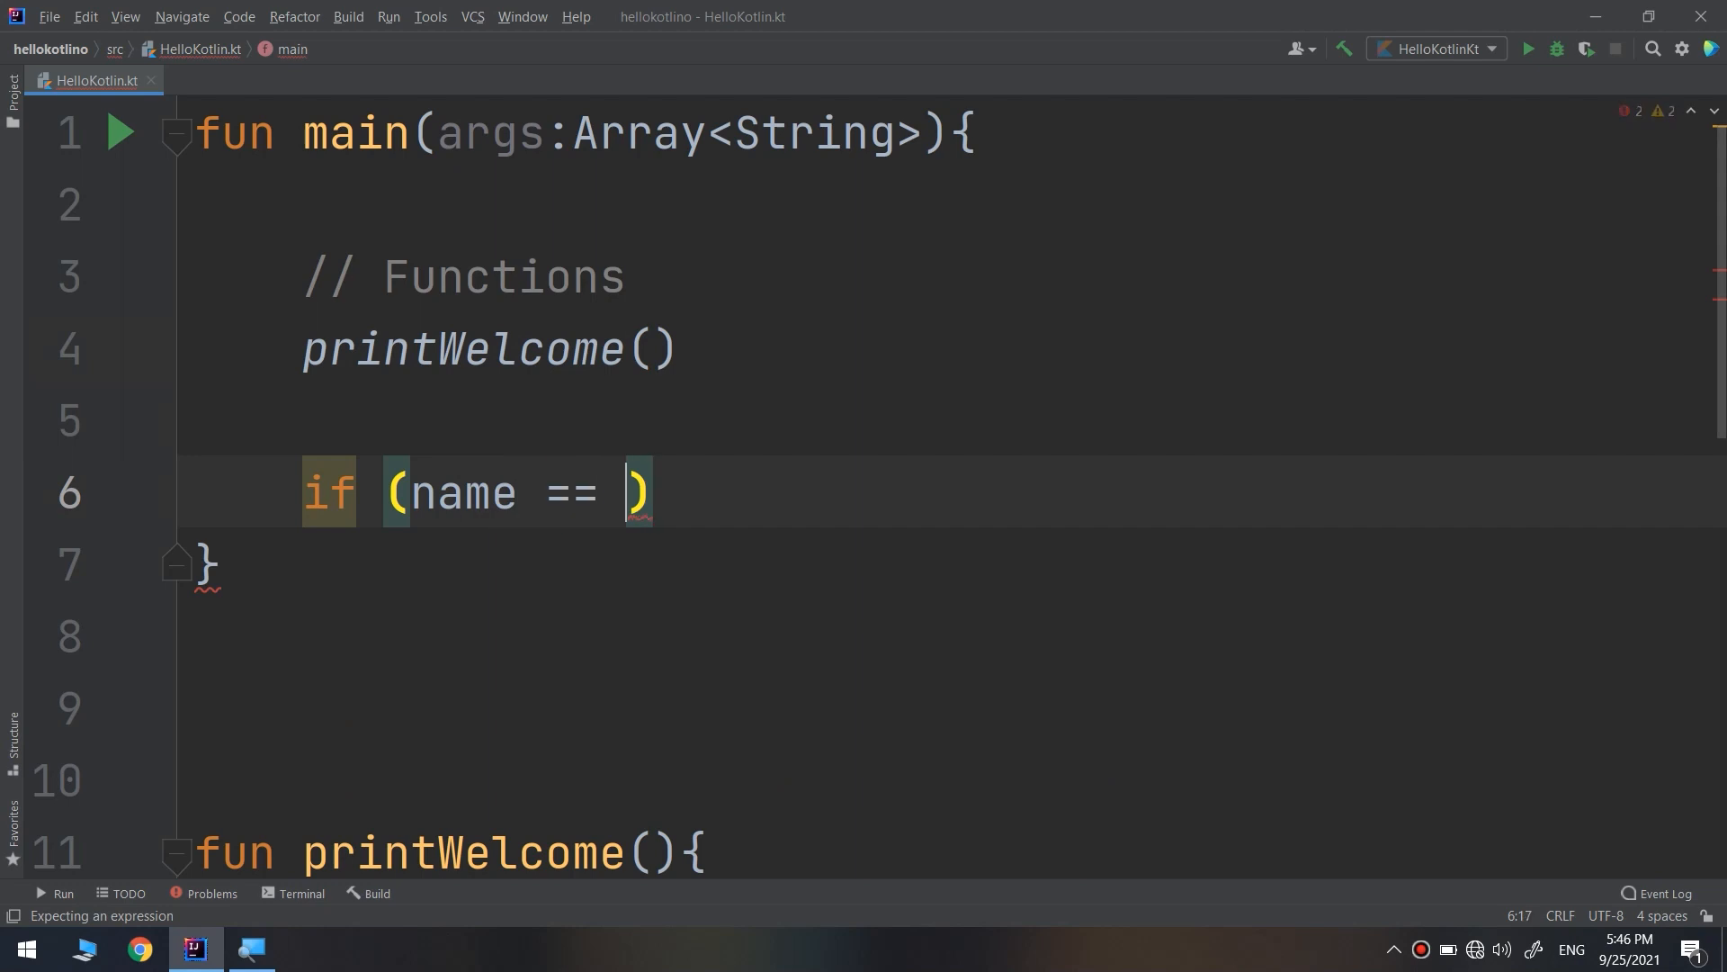
type("\"")
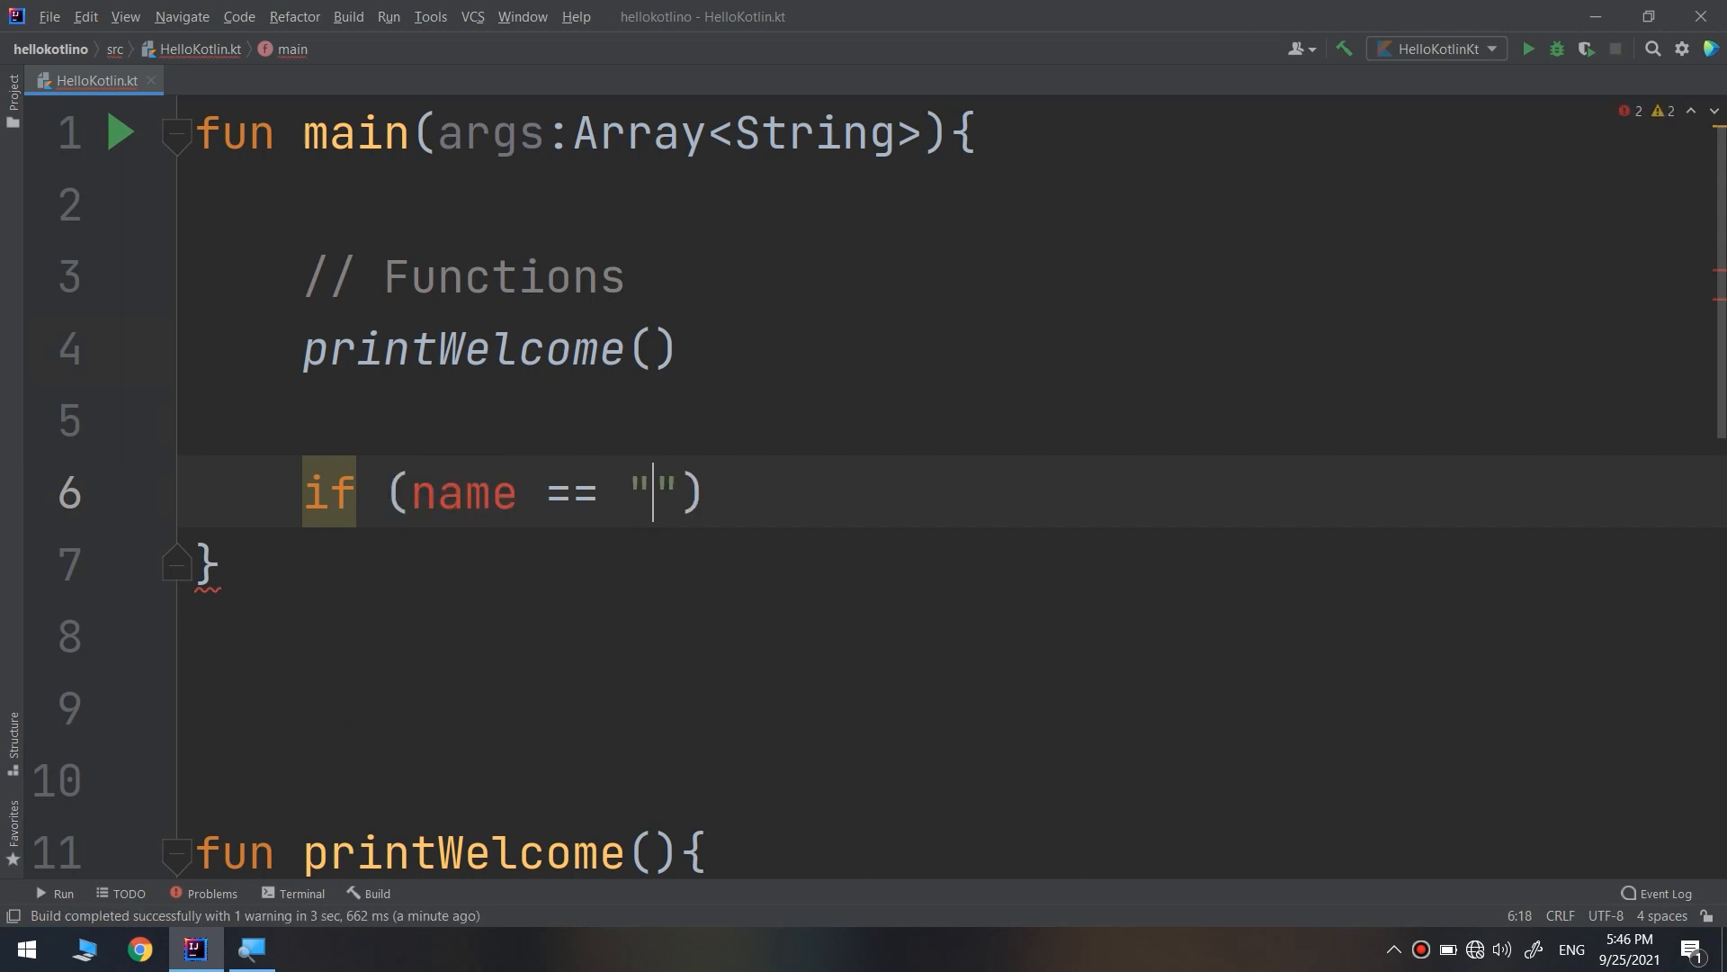
type("Jac")
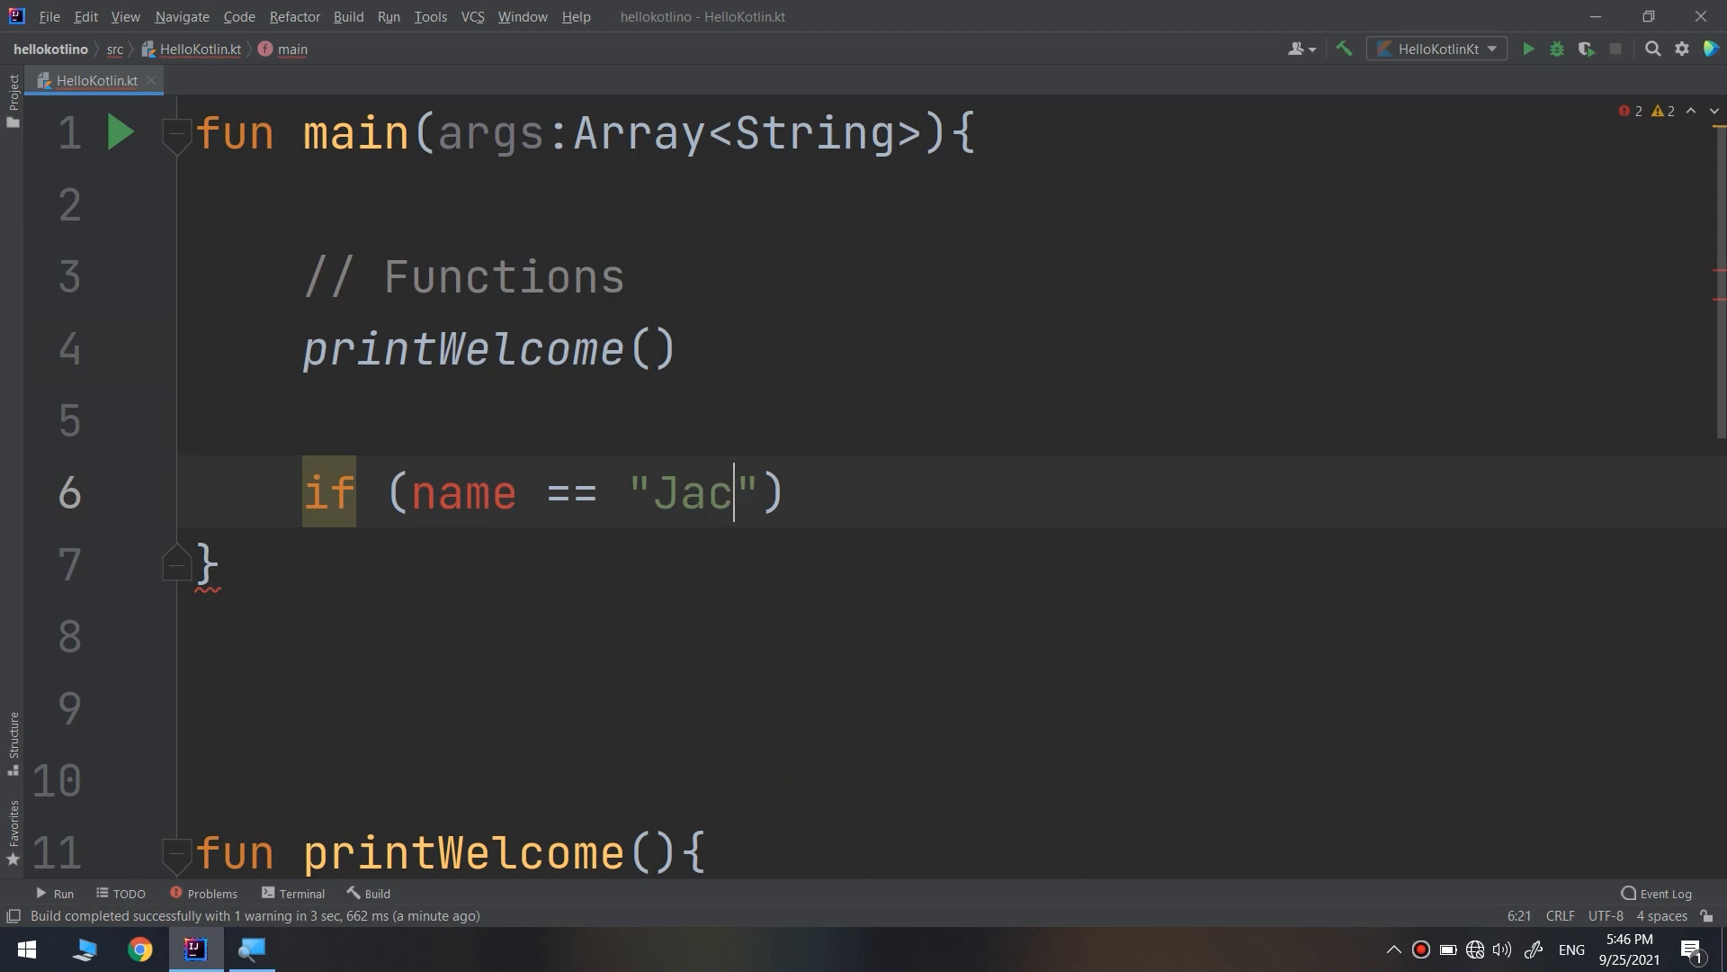
type("k{")
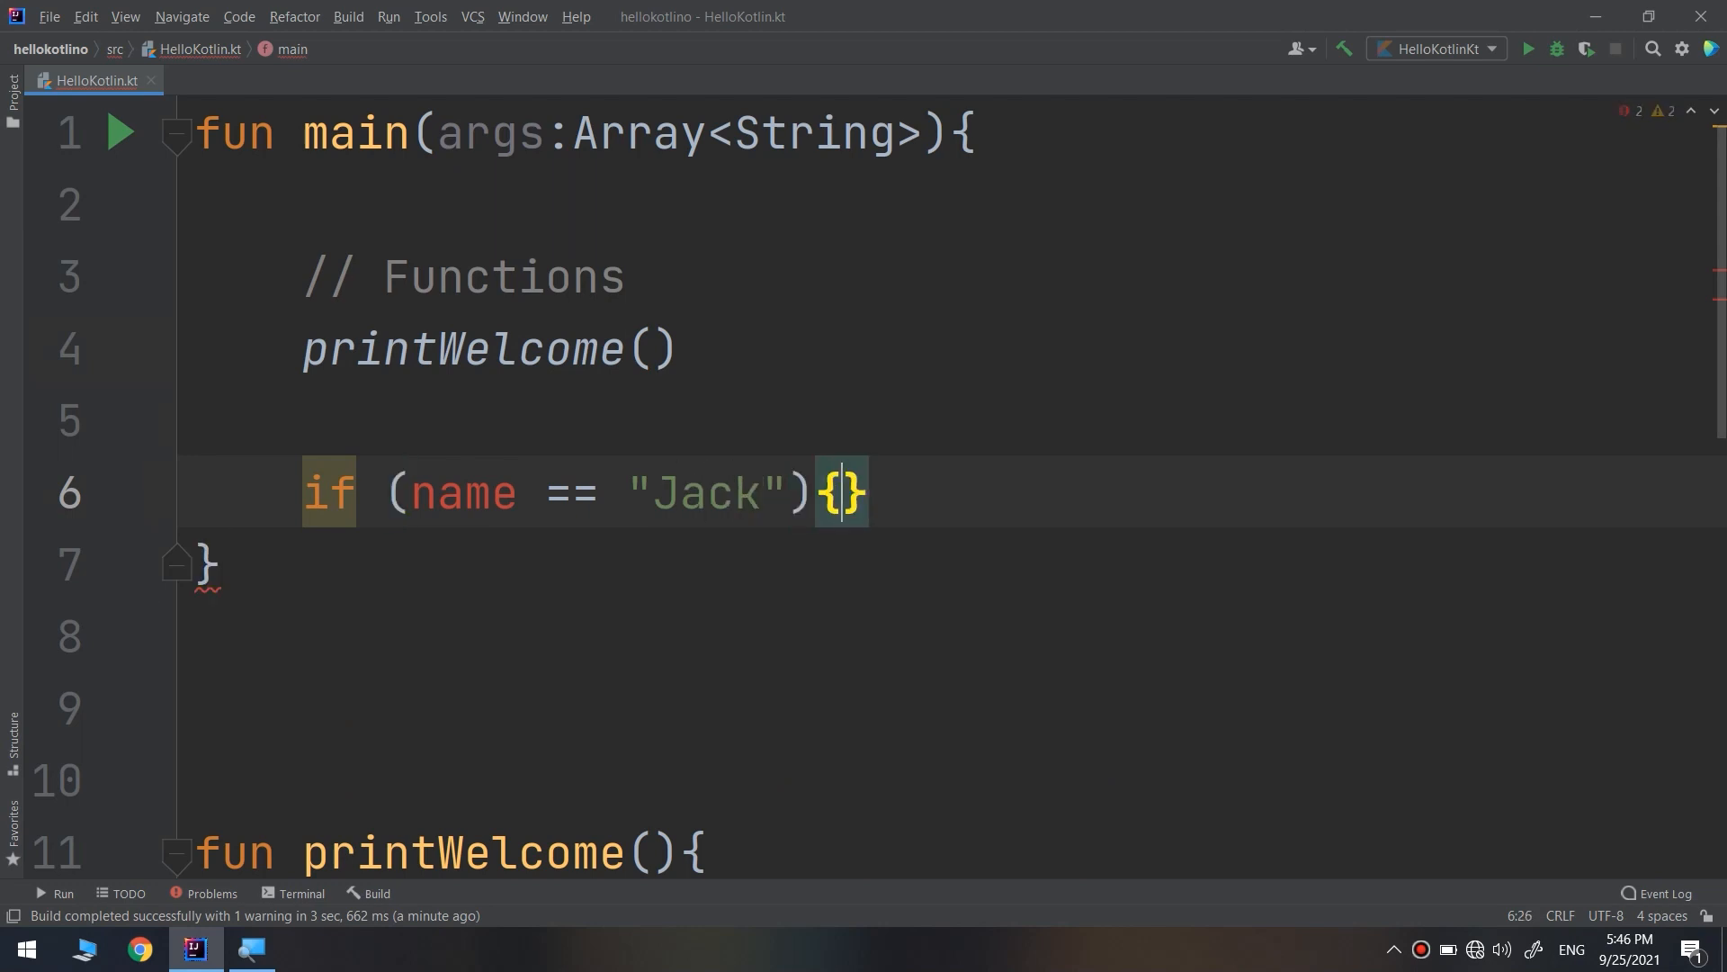
type("print(")
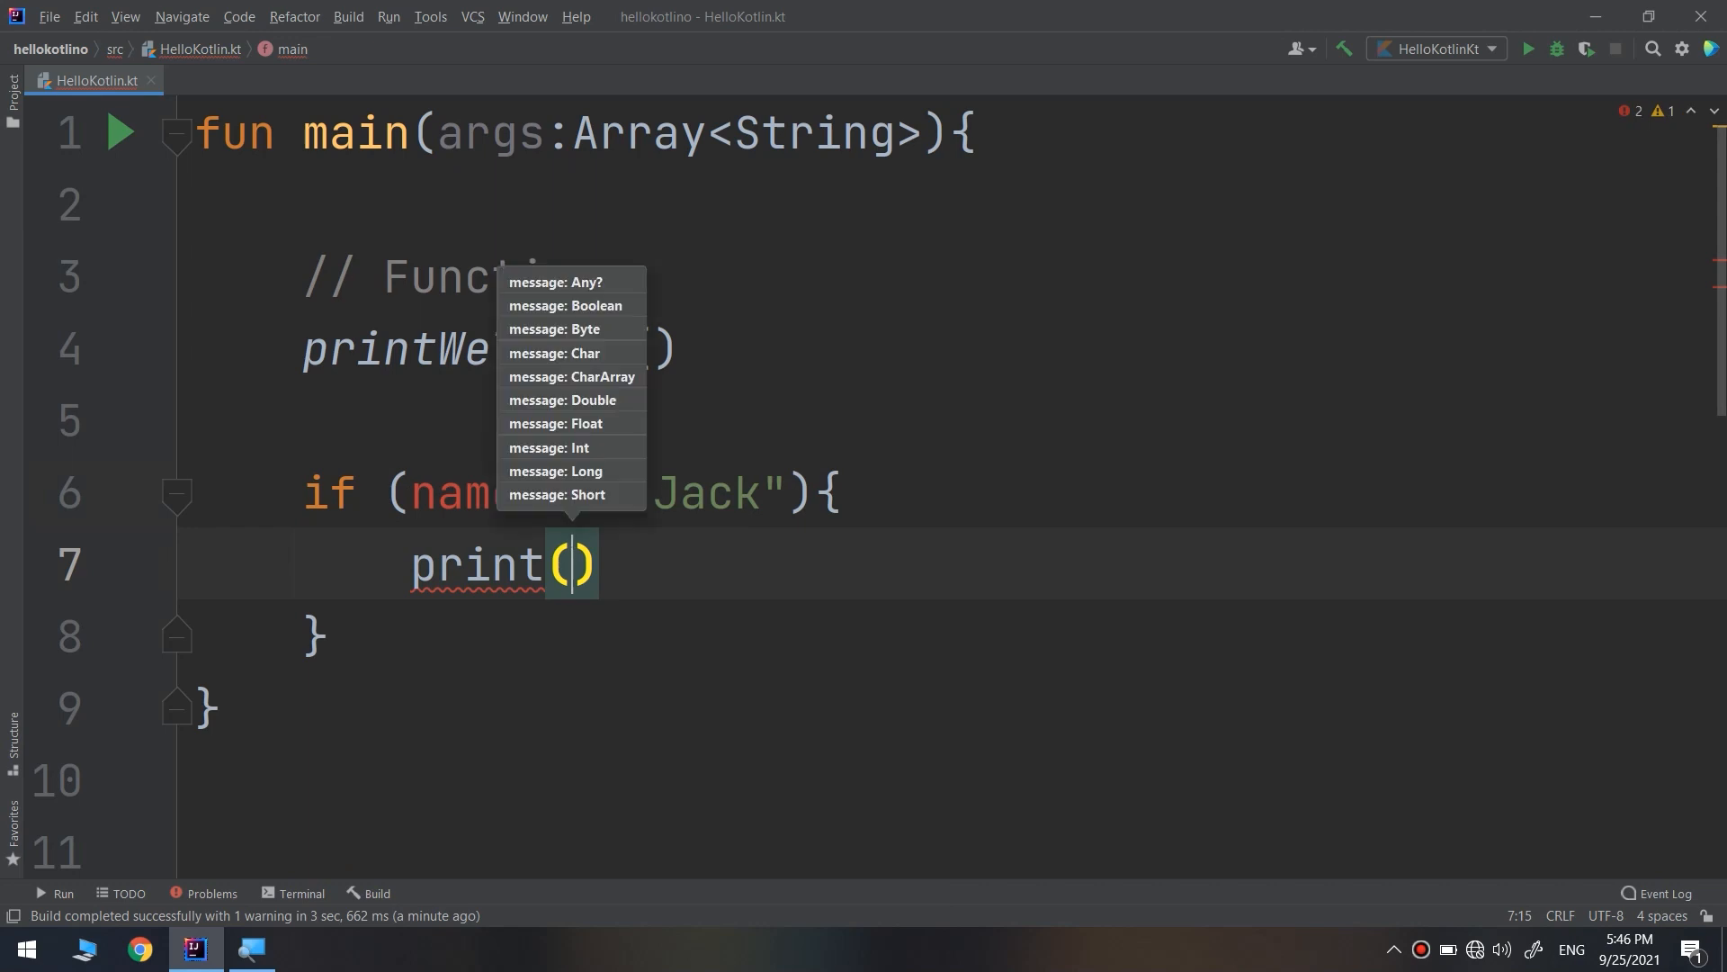
type("\"Welcl")
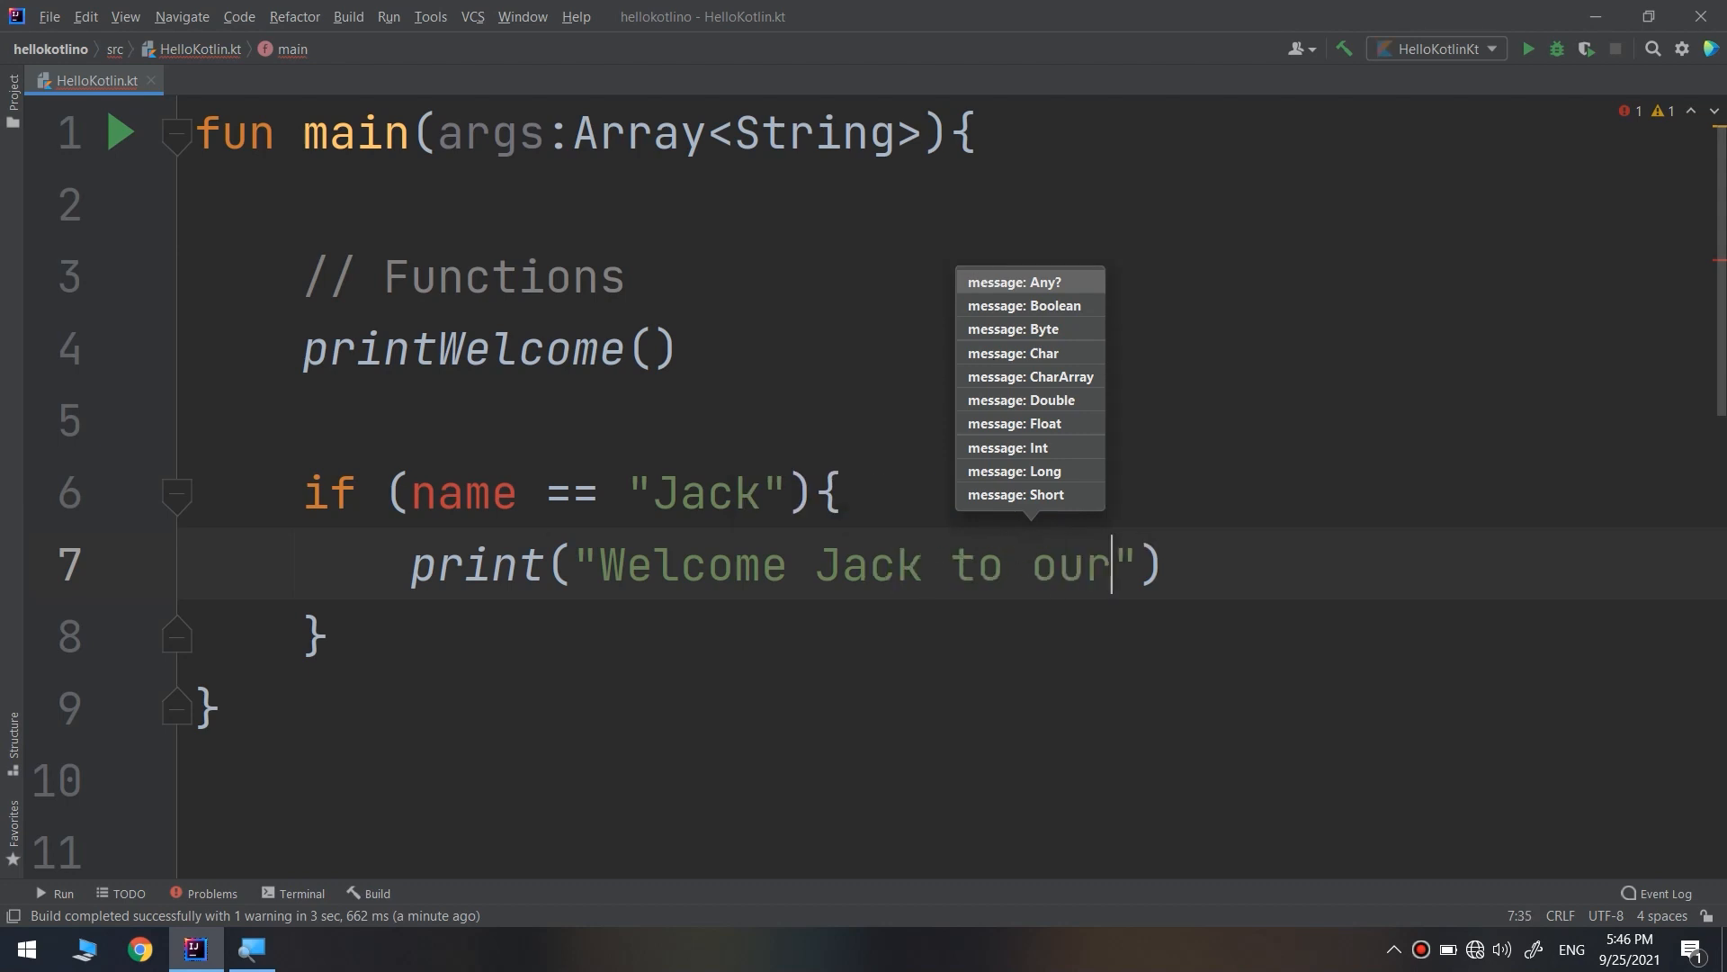
type("course")
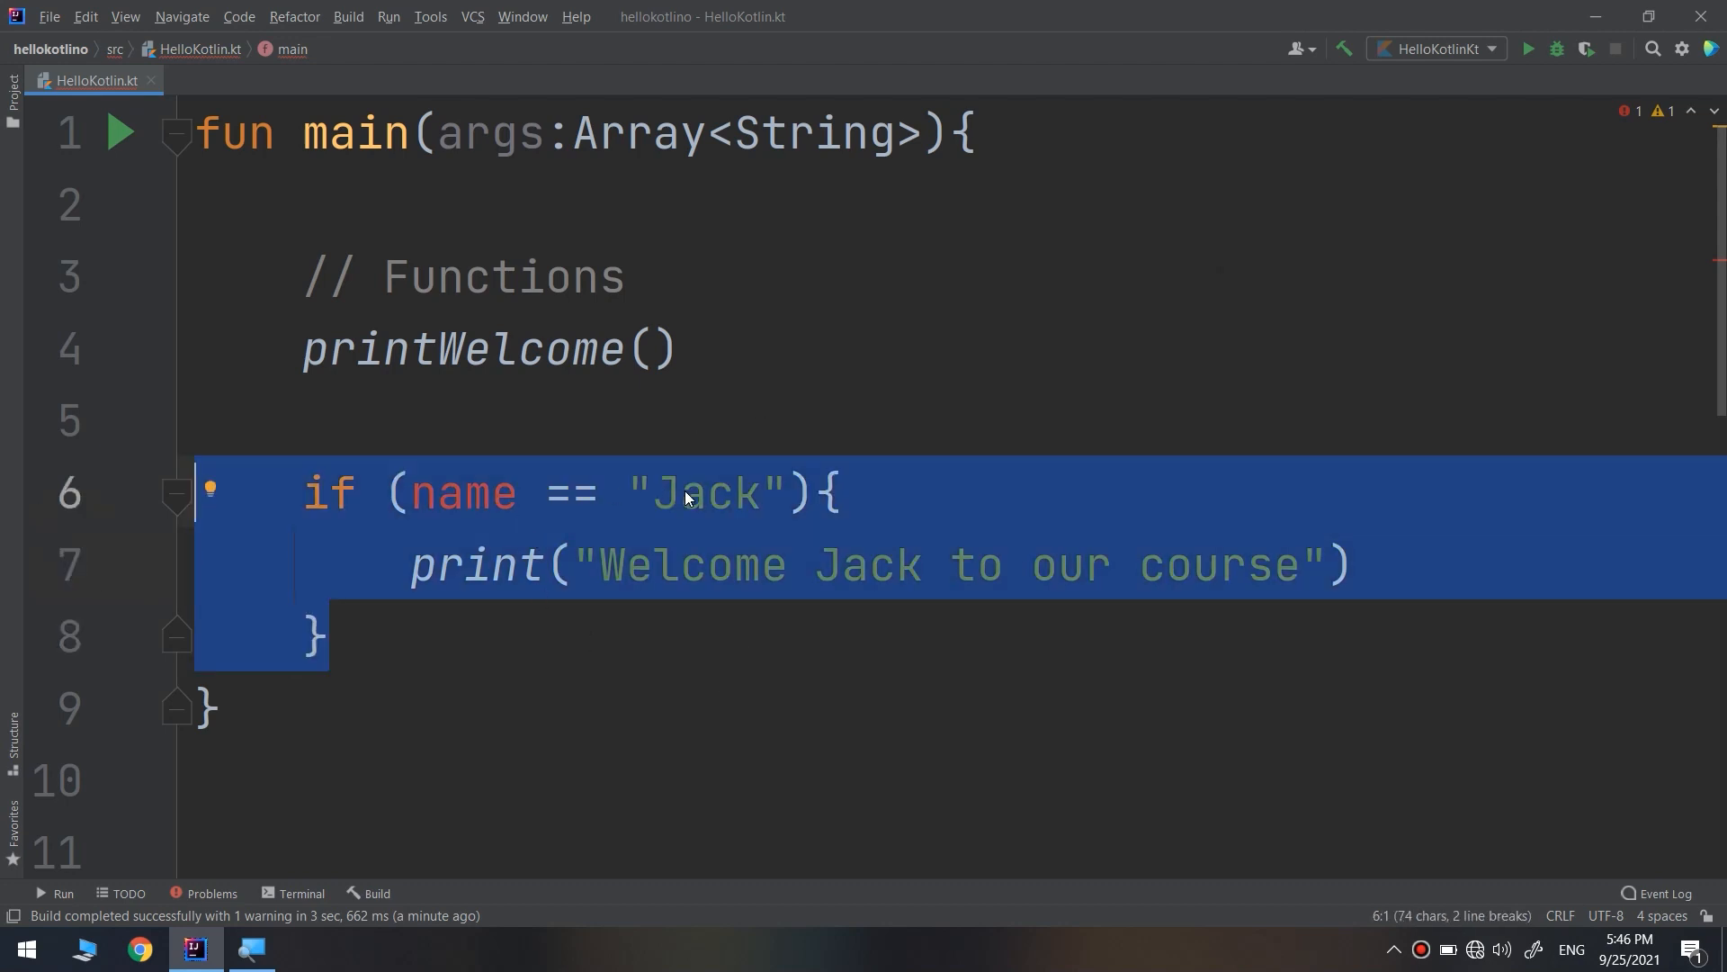
key("Delete")
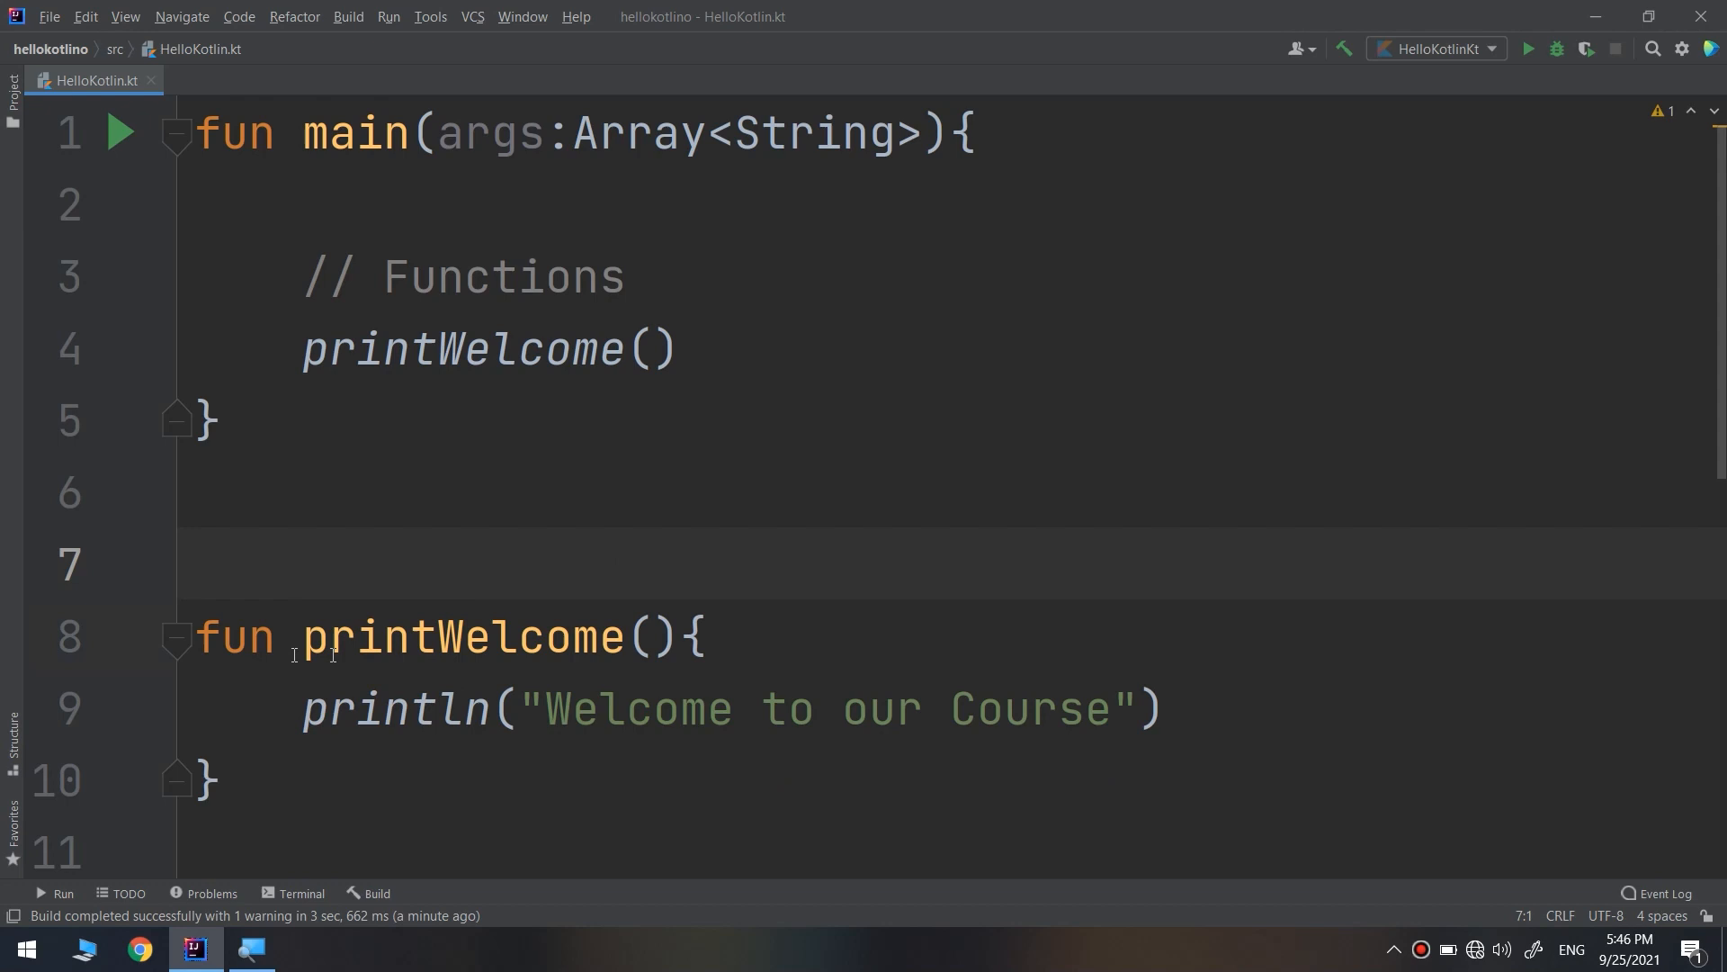
Add a nameUser: String parameter to printWelcome and insert $nameUser into its message.
left_click(653, 636)
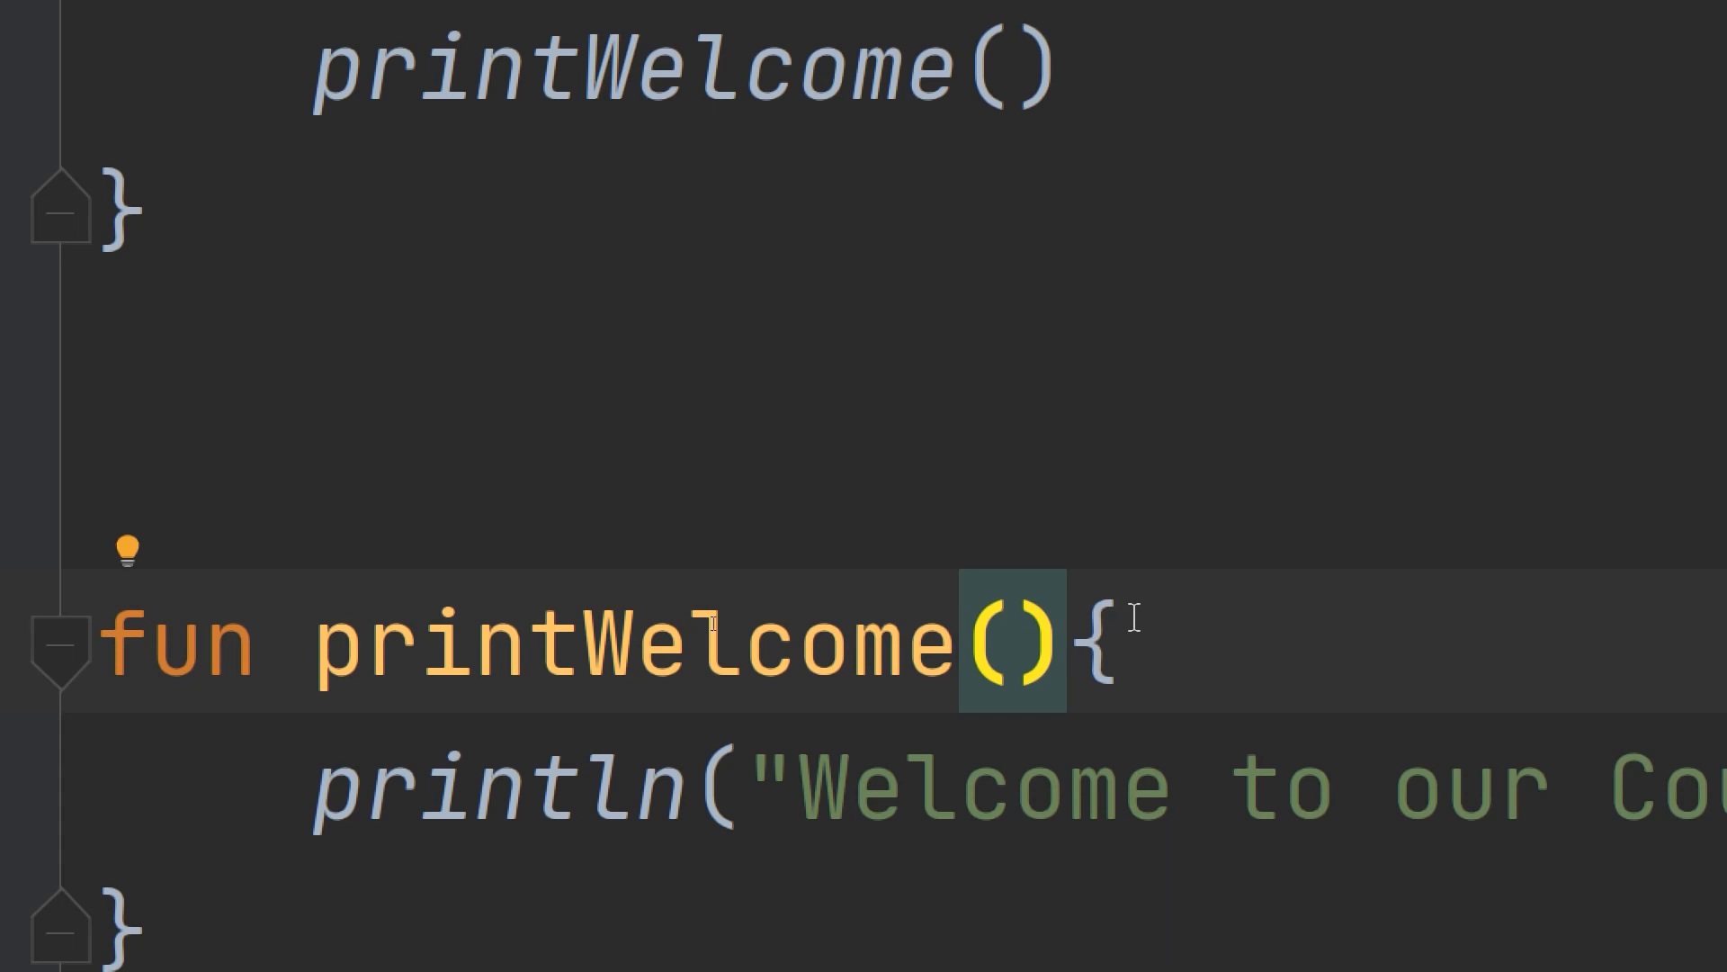
type("name")
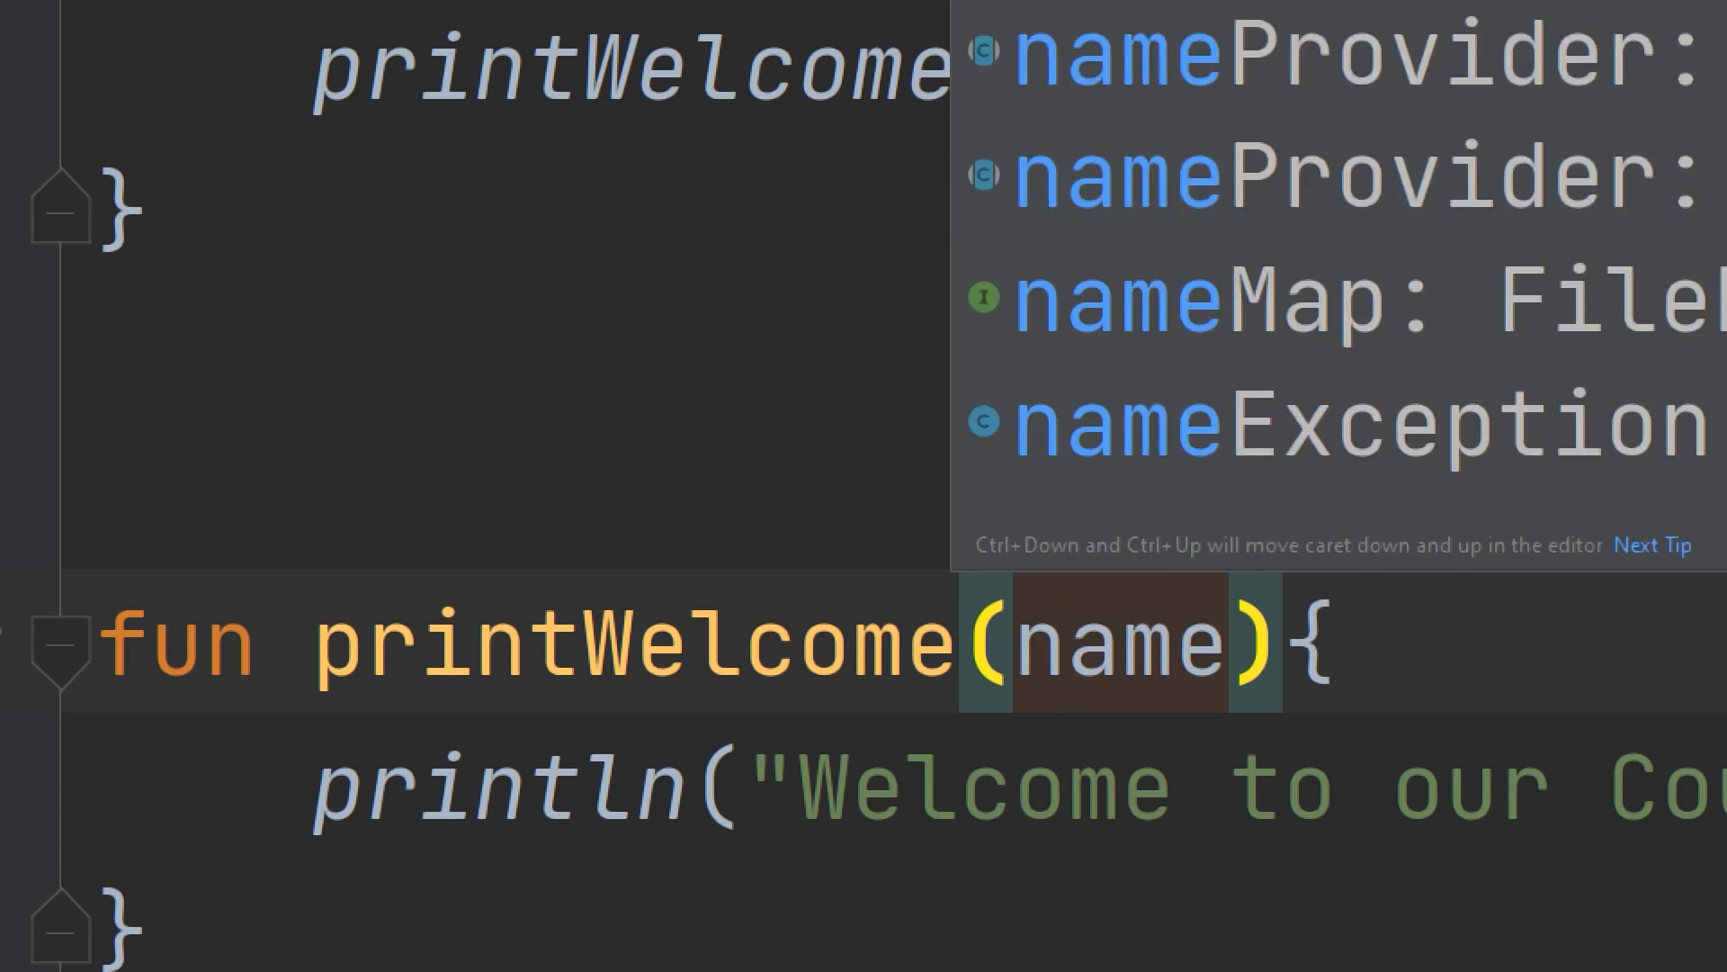
type("User")
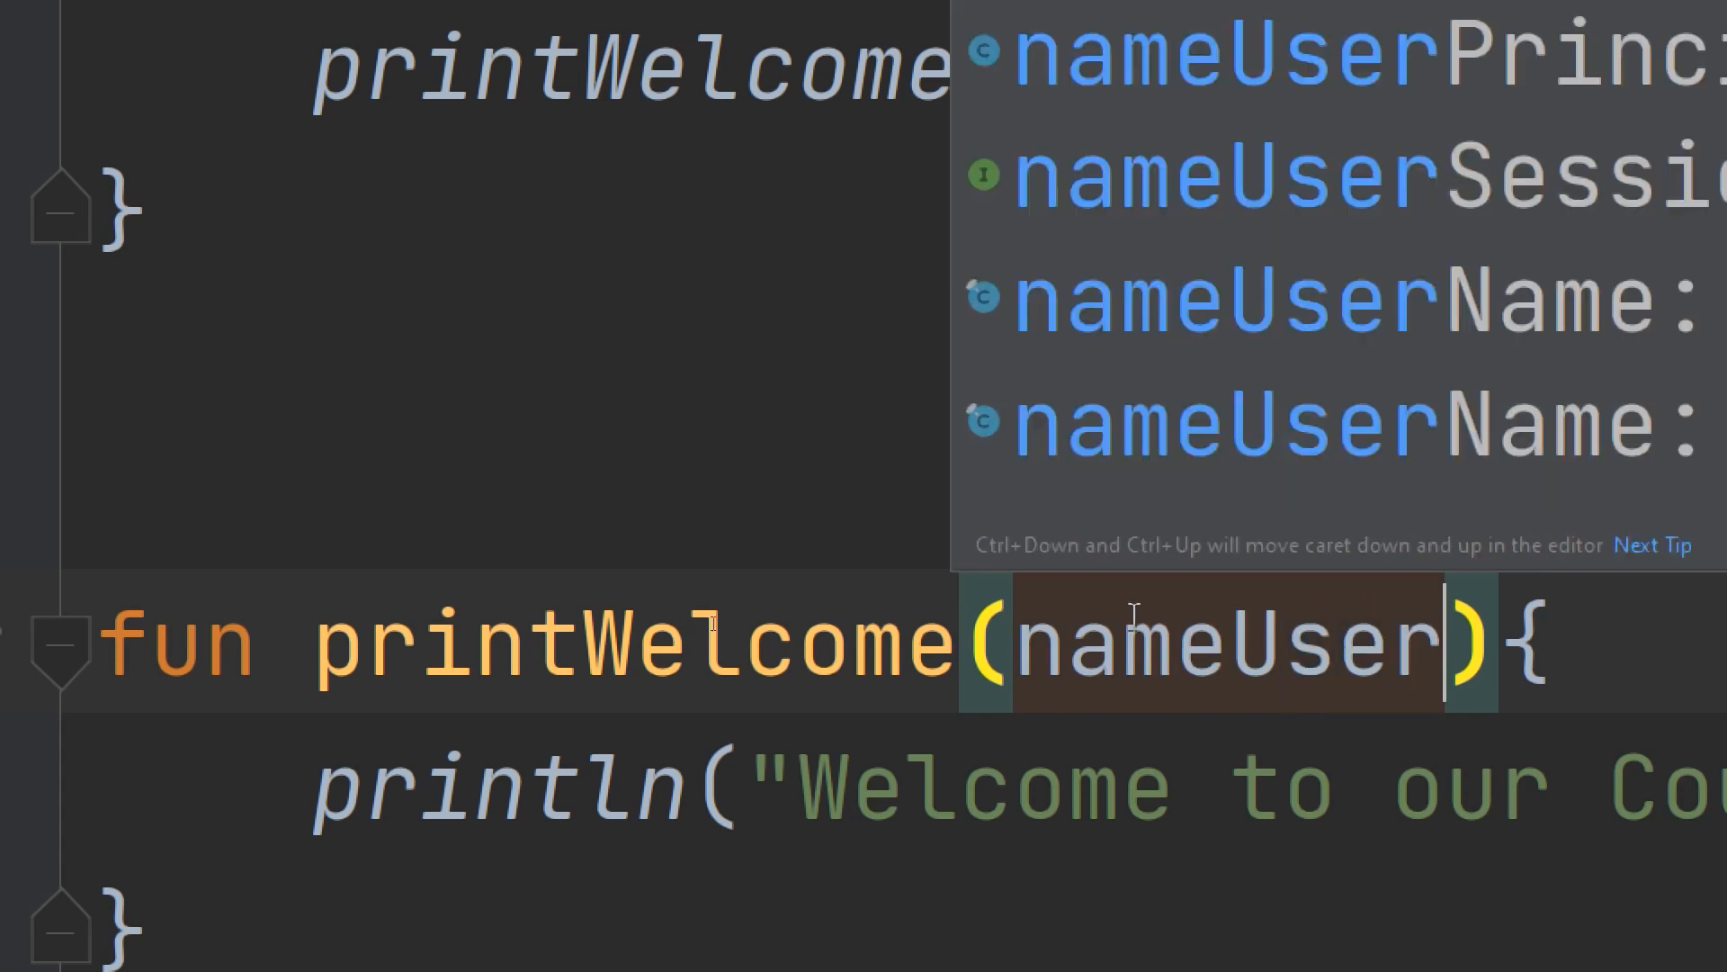
key("Escape")
type(": ")
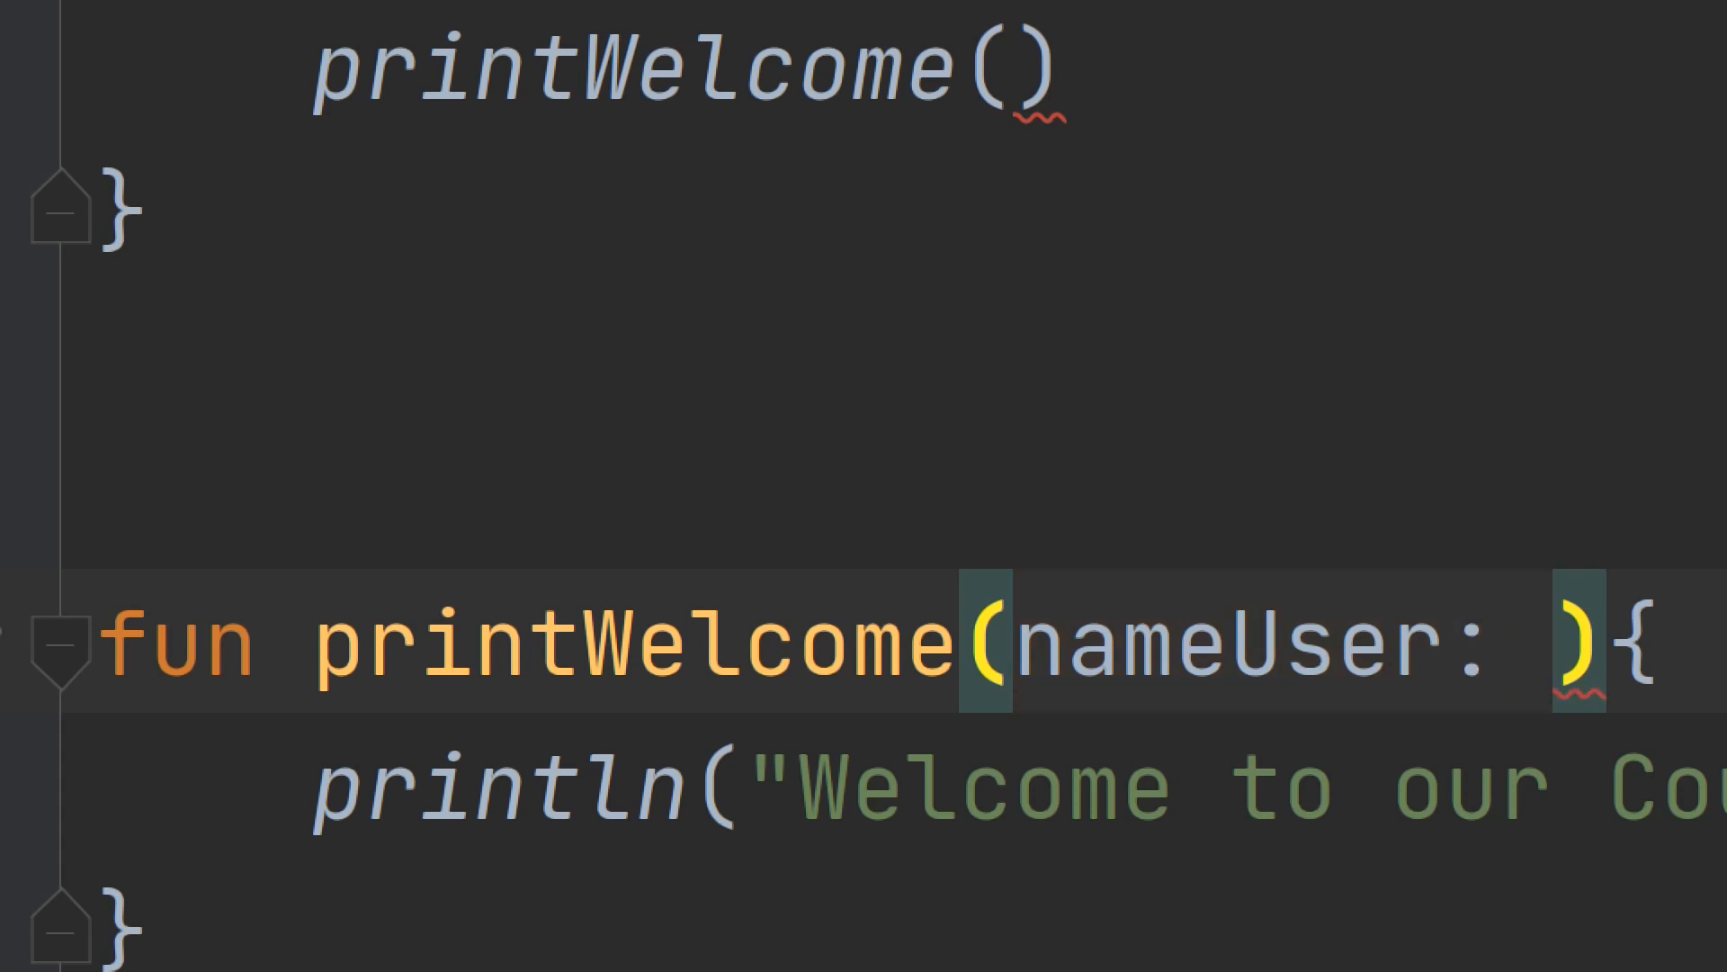
type("String")
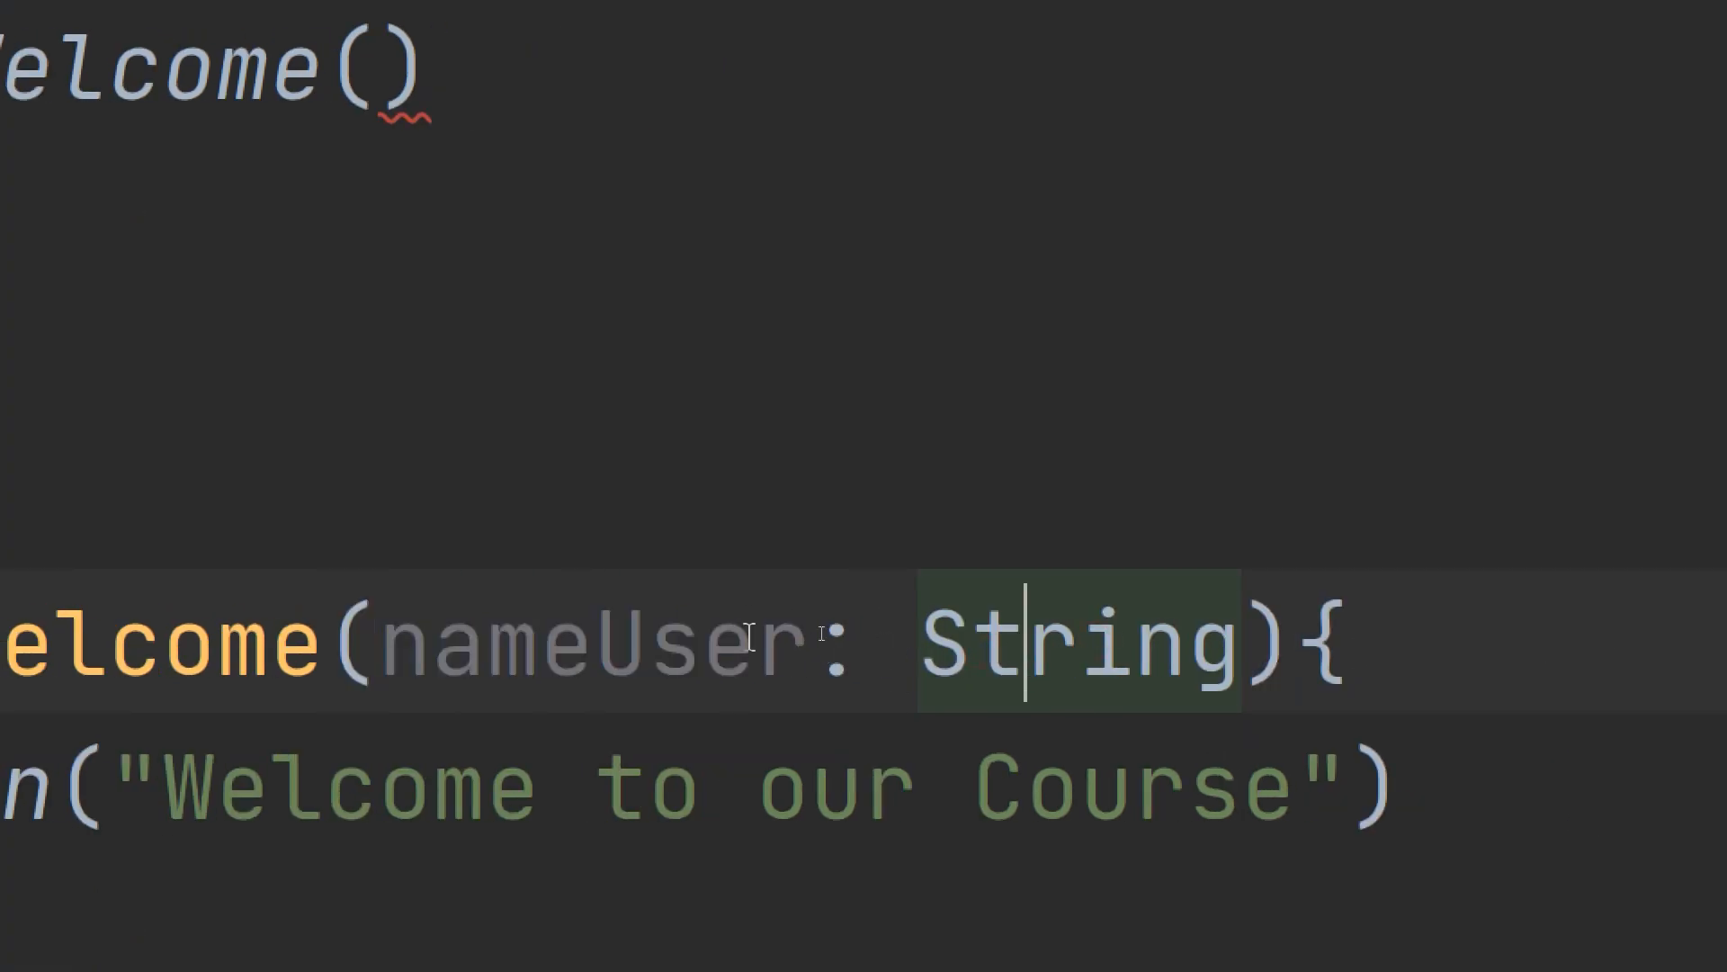
mouse_move(578, 644)
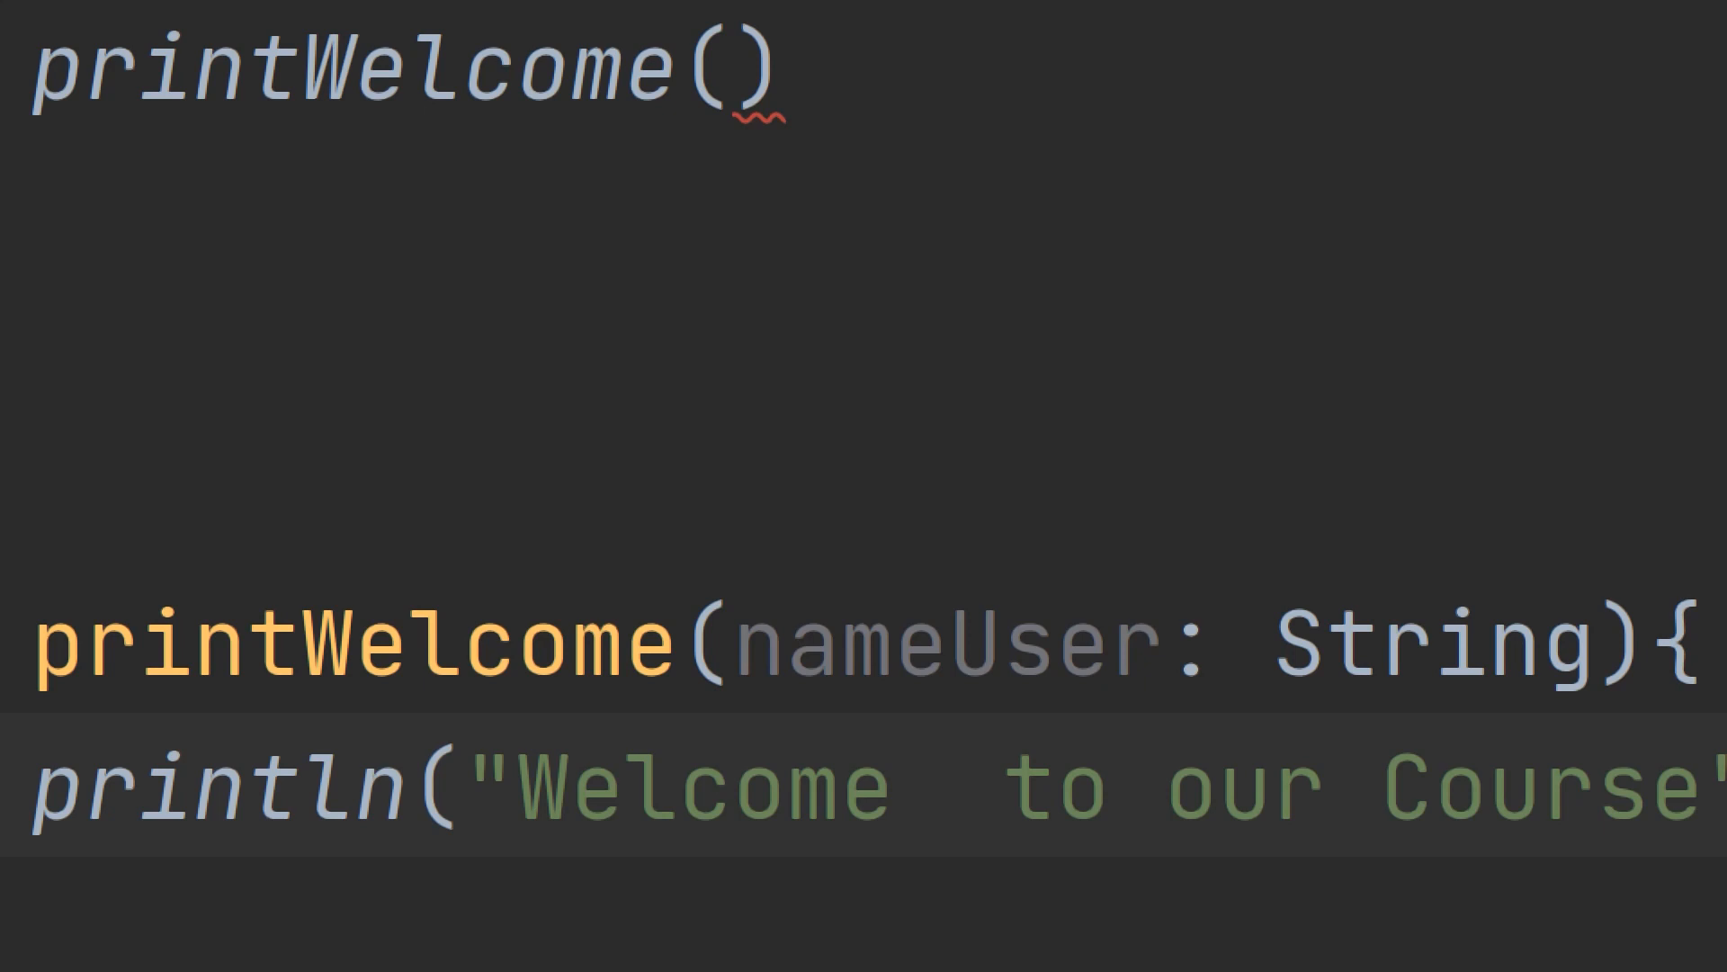
type("$n")
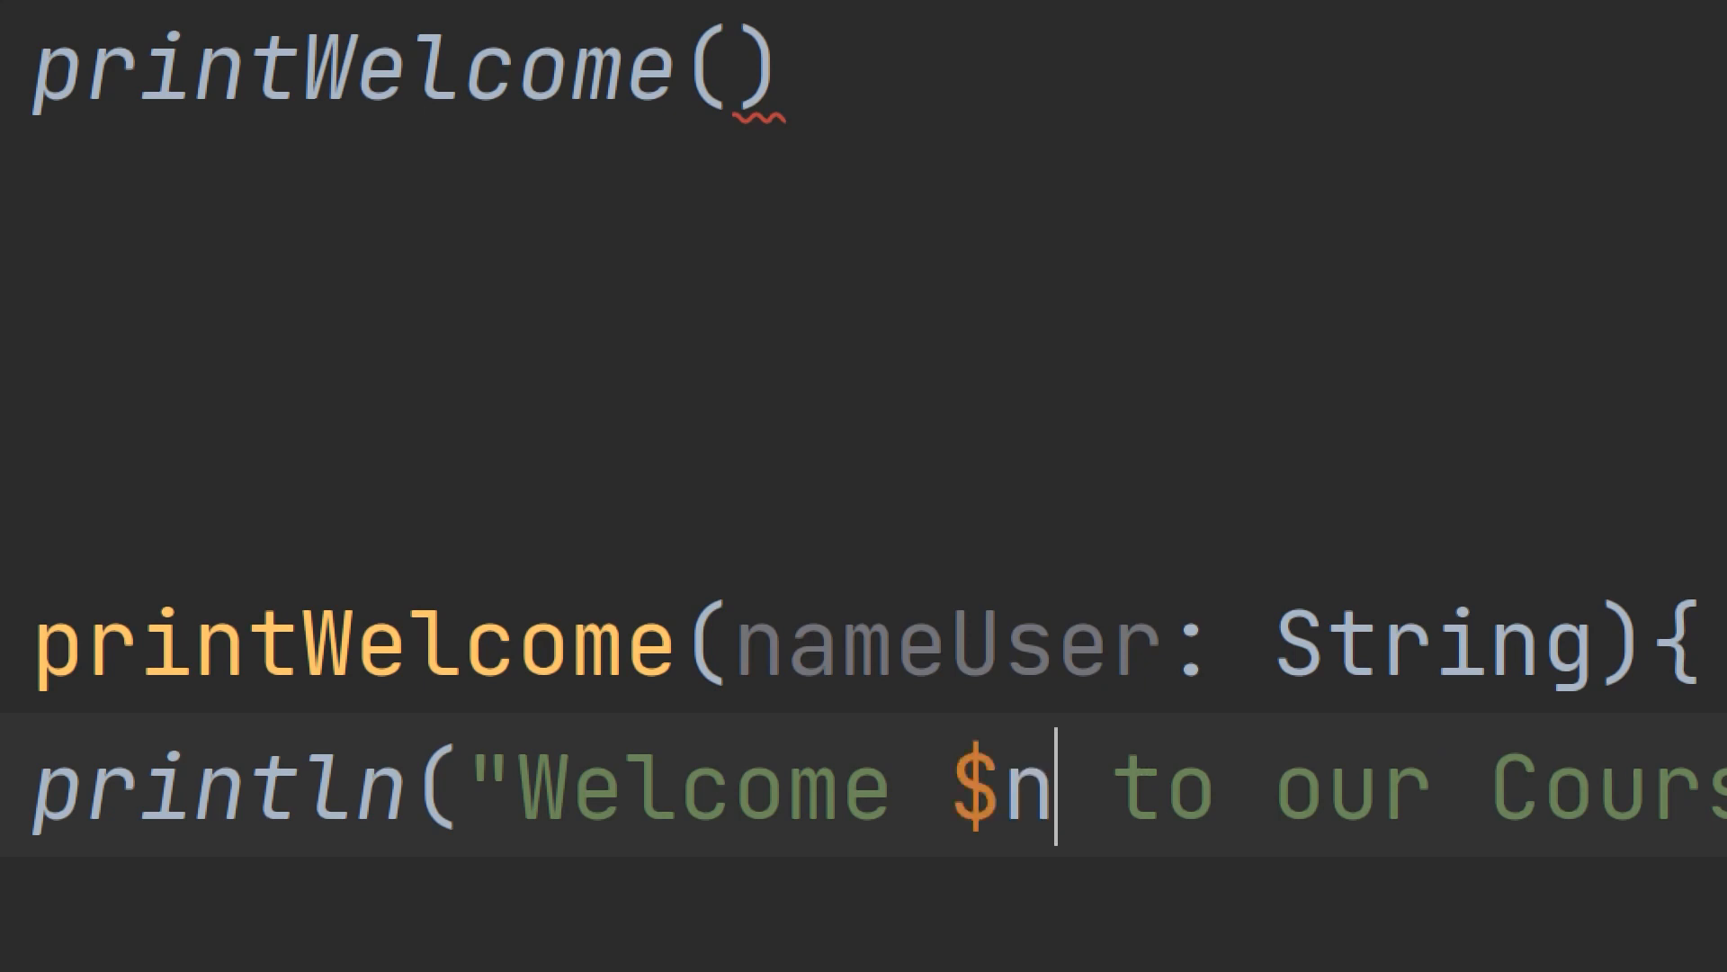
type("ameUser")
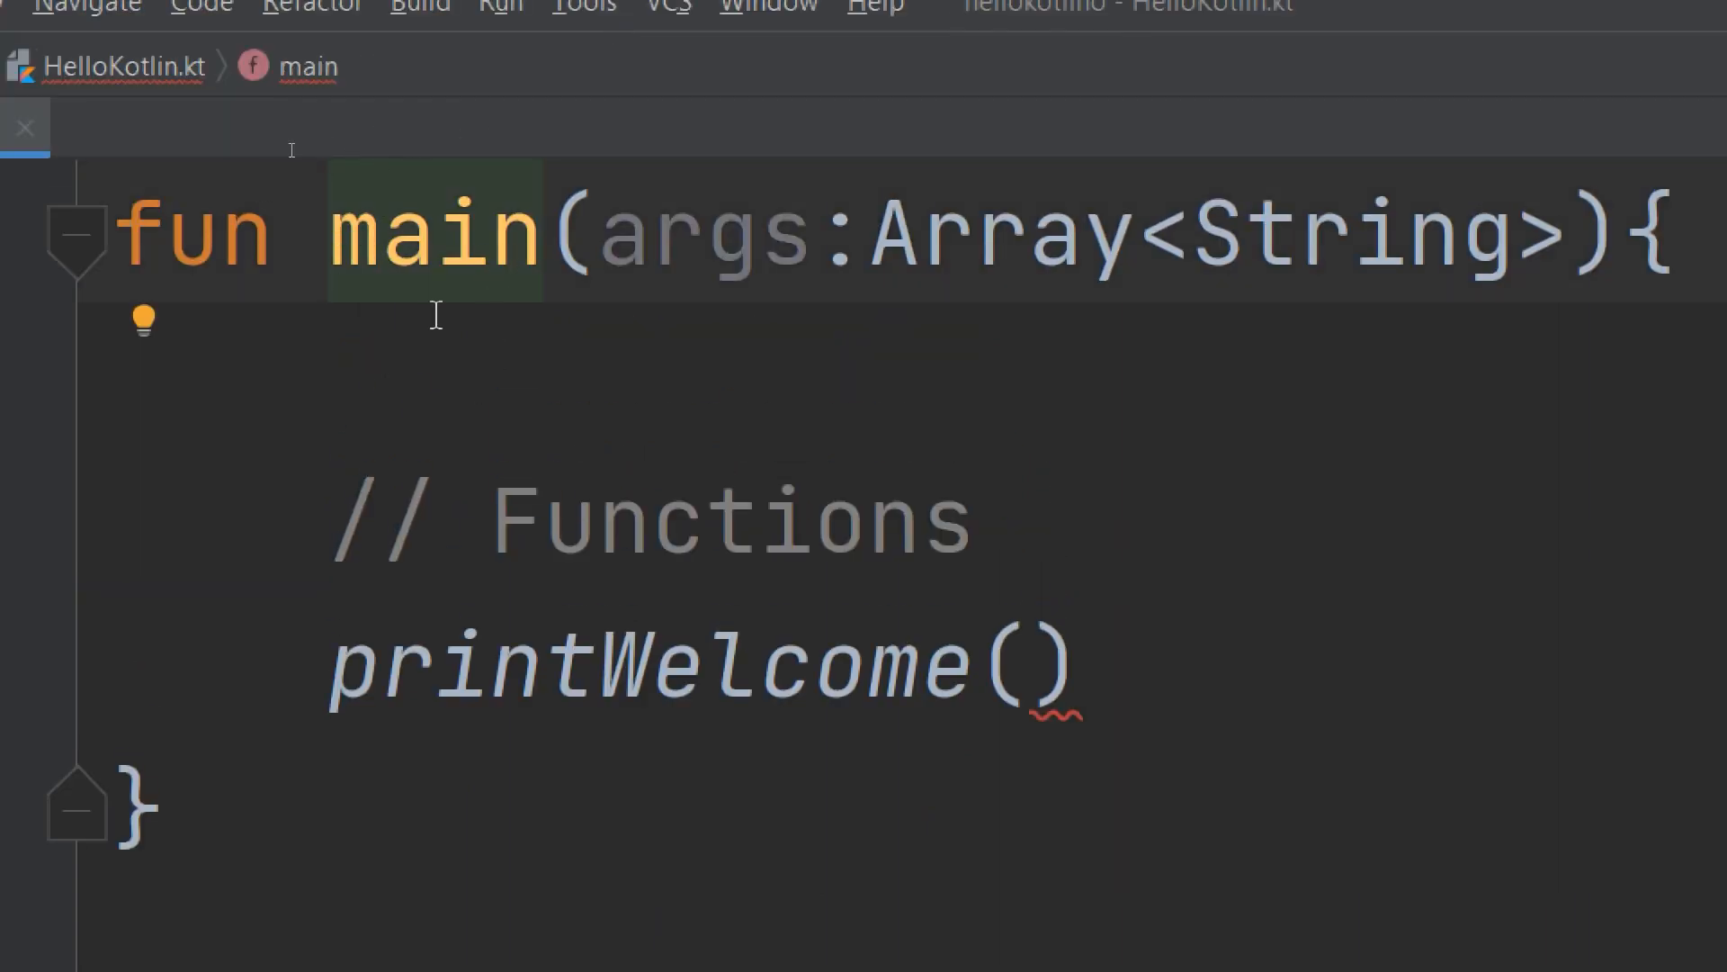
Replace the printWelcome call's 12 argument with "Jack".
double_click(431, 234)
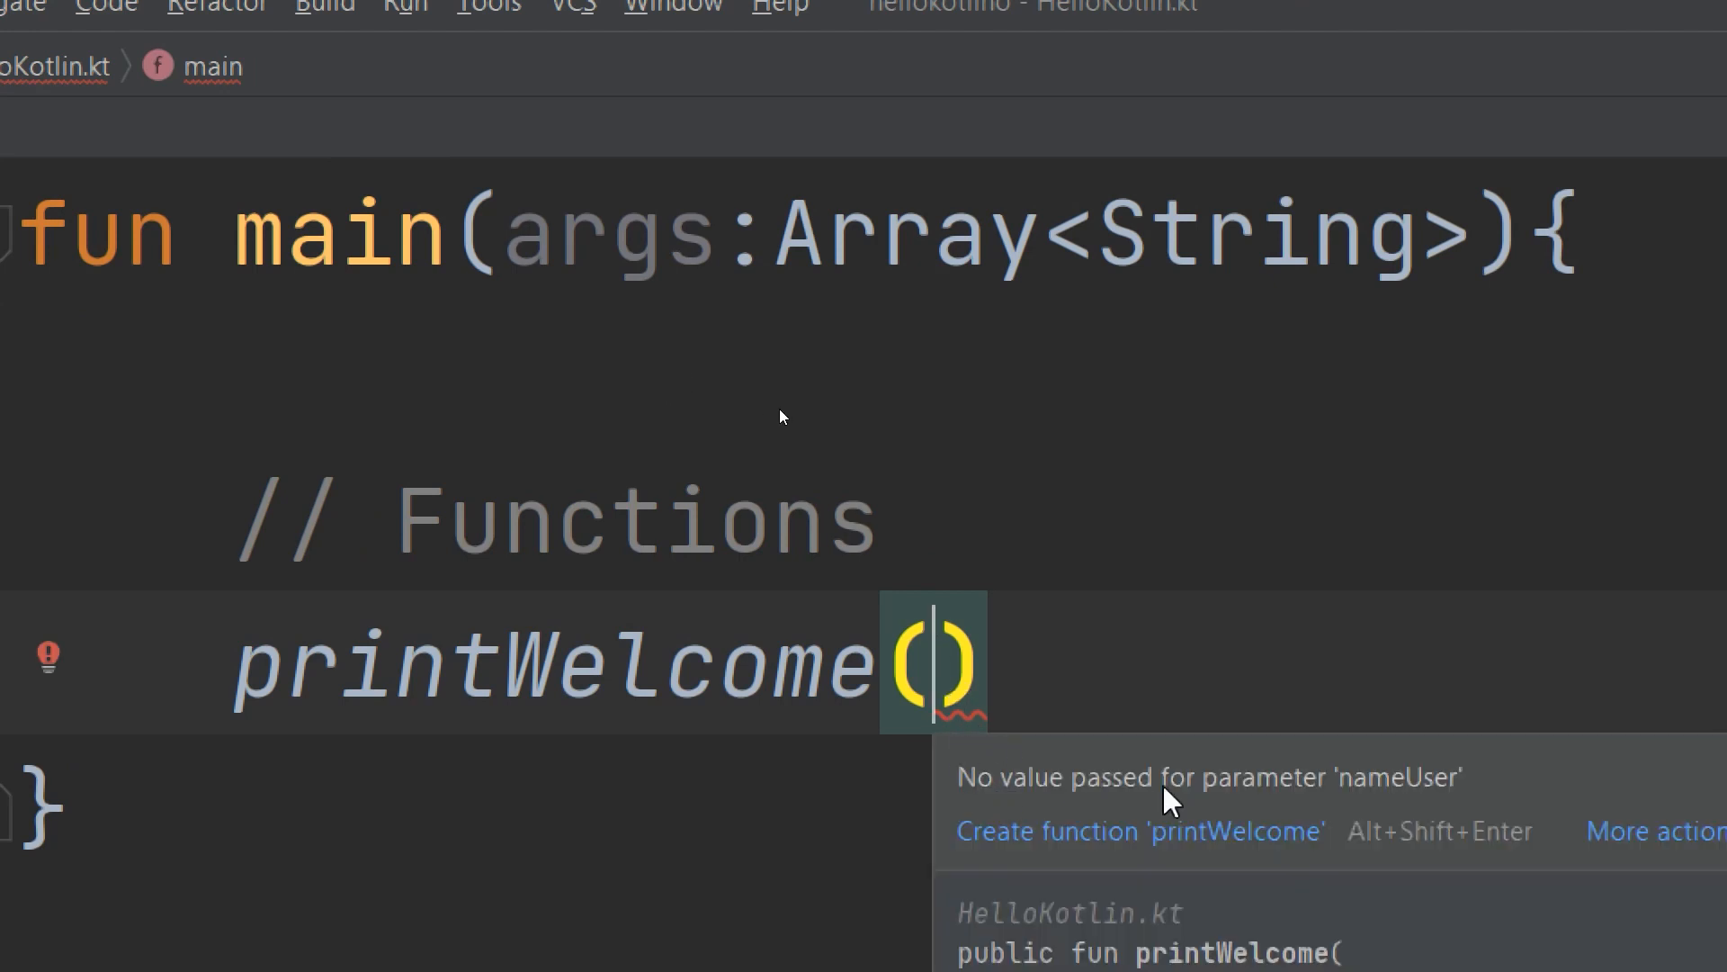
mouse_move(893, 416)
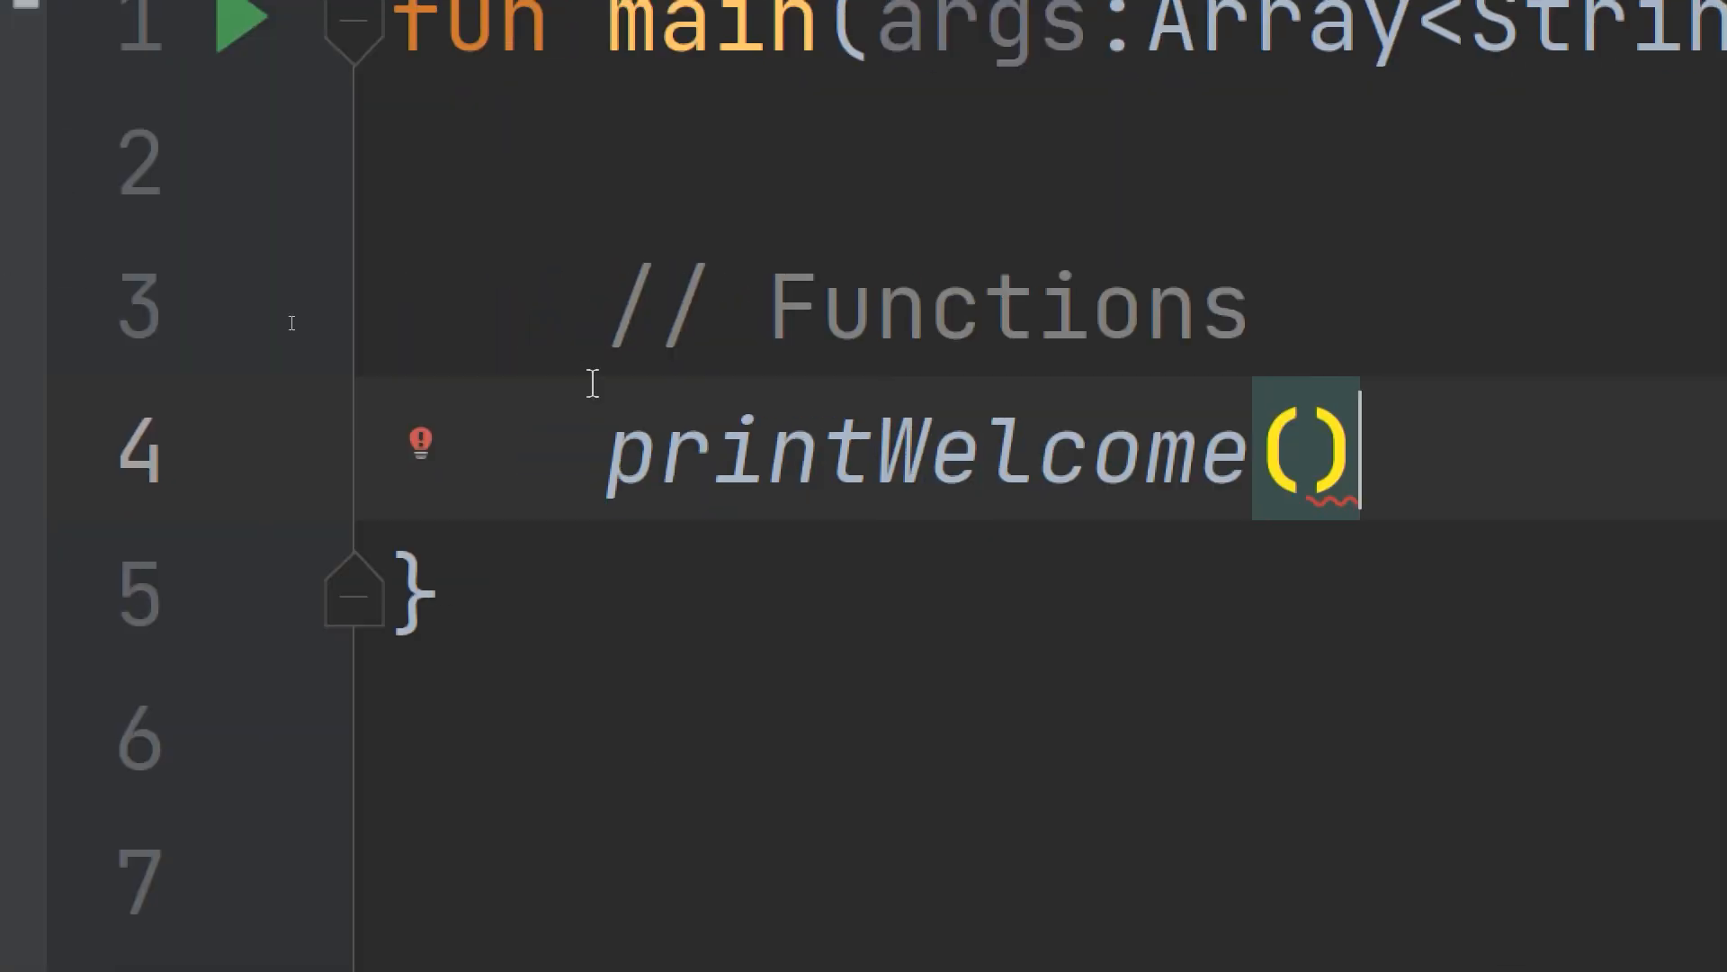
left_click(1145, 97)
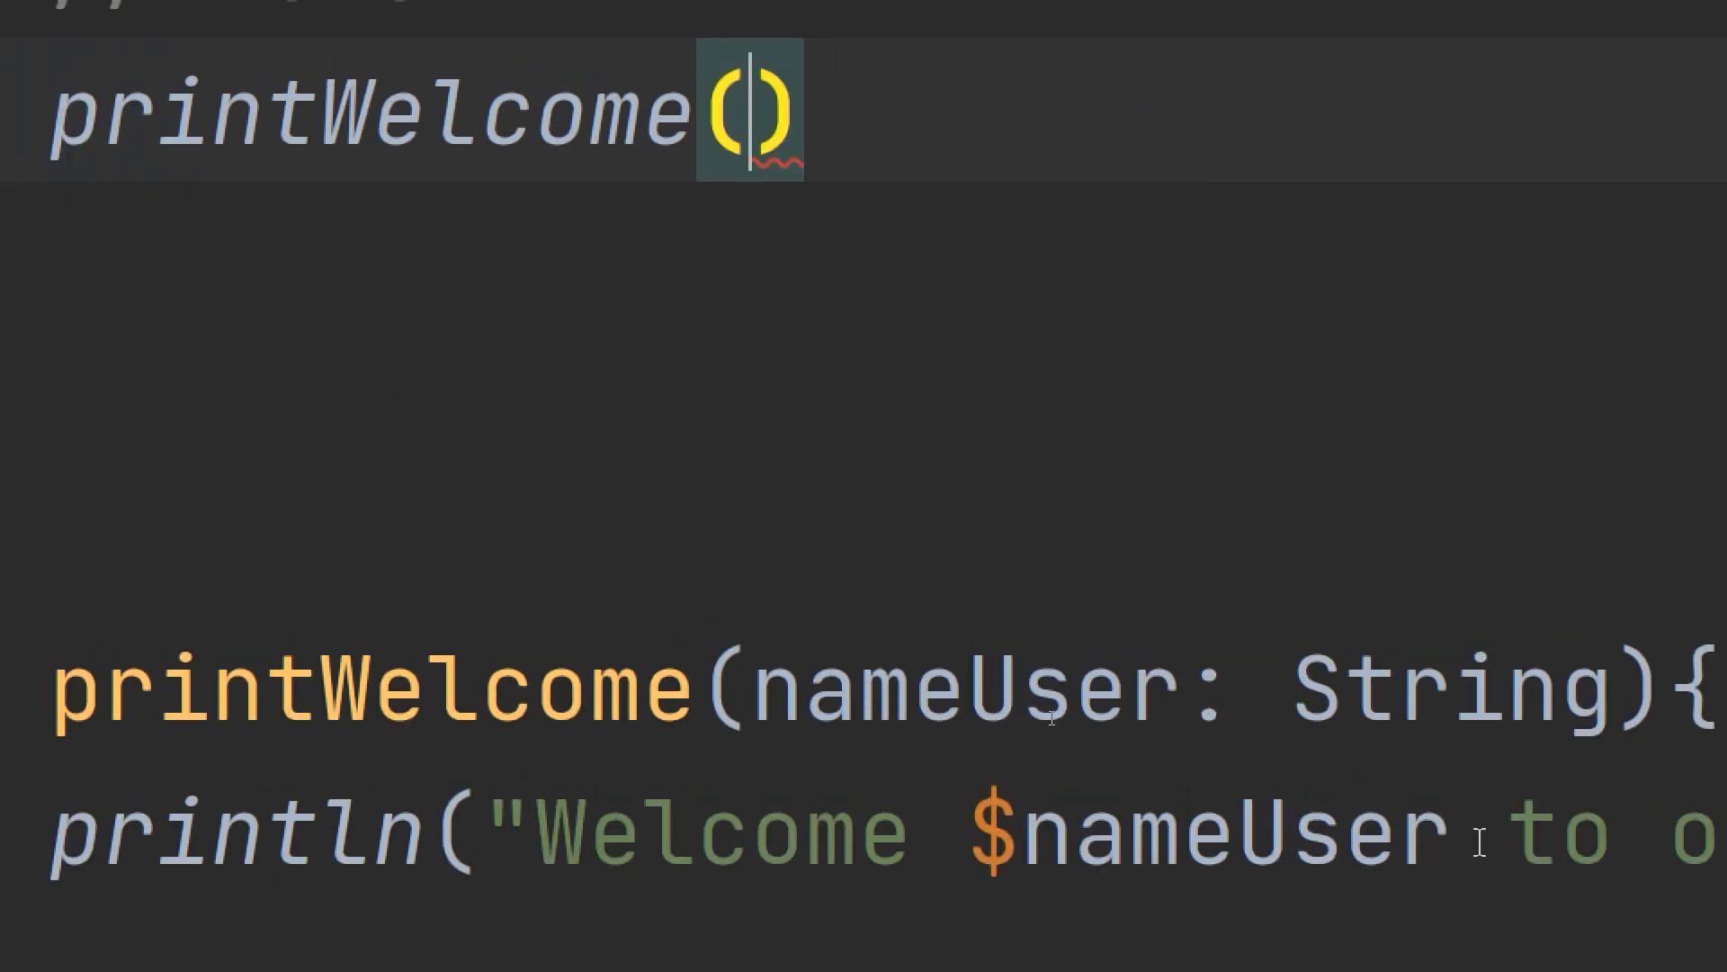
double_click(1443, 688)
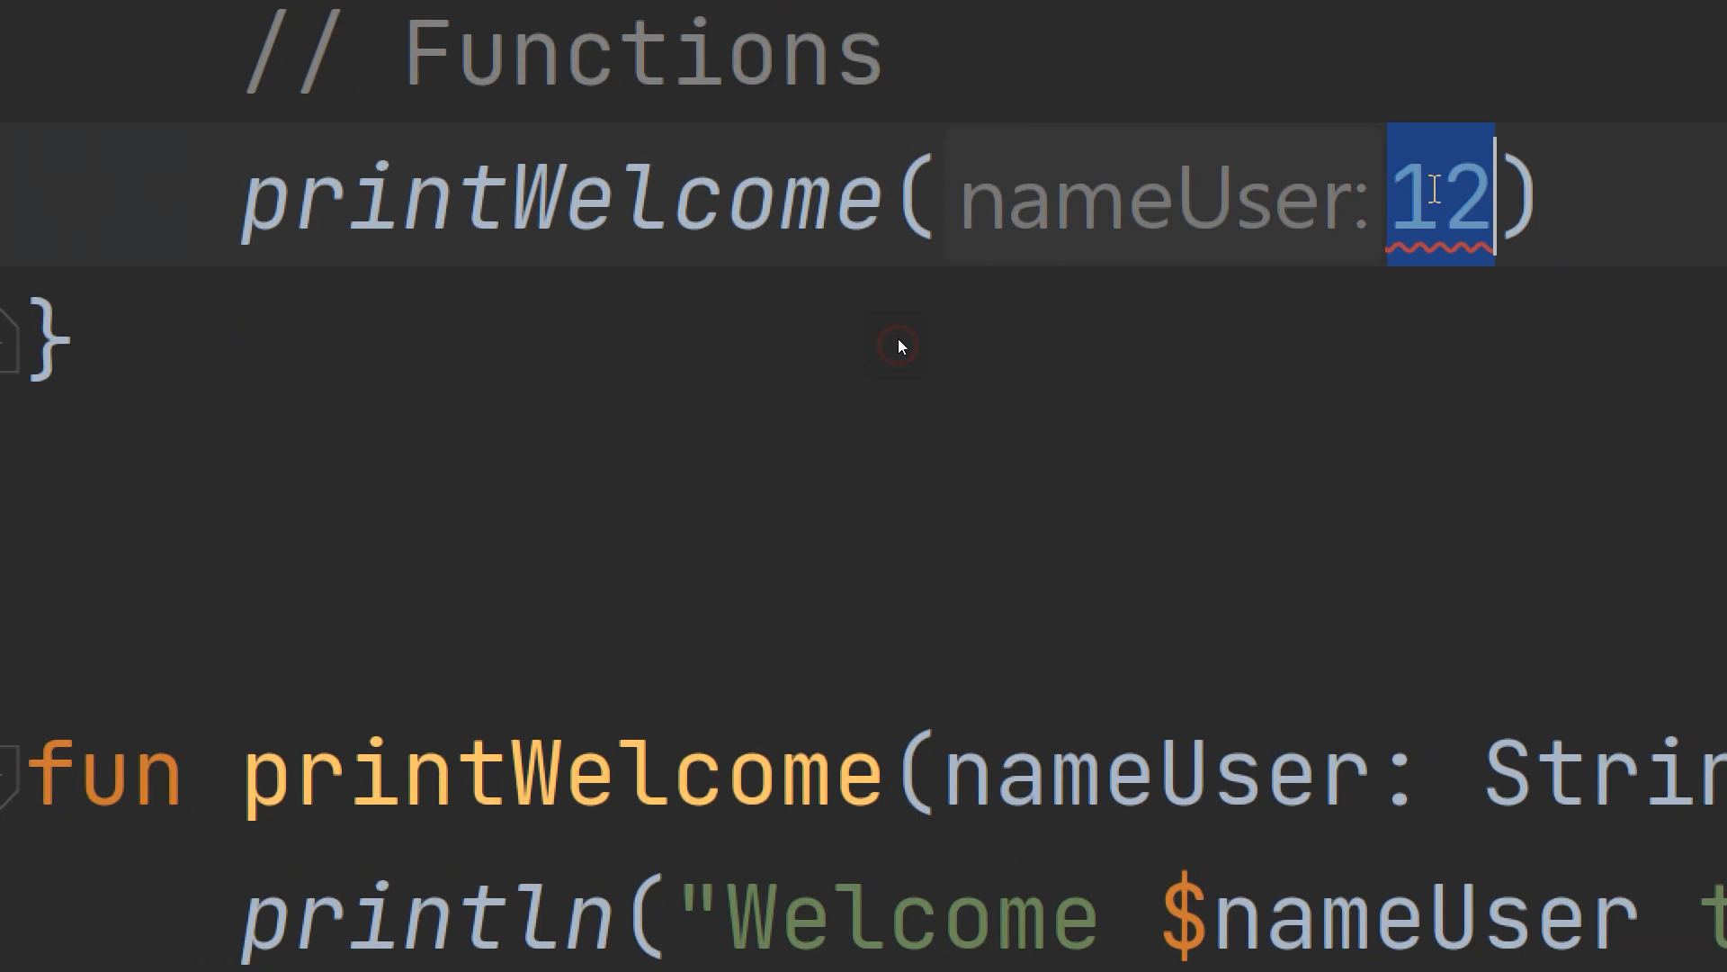
type("\"12")
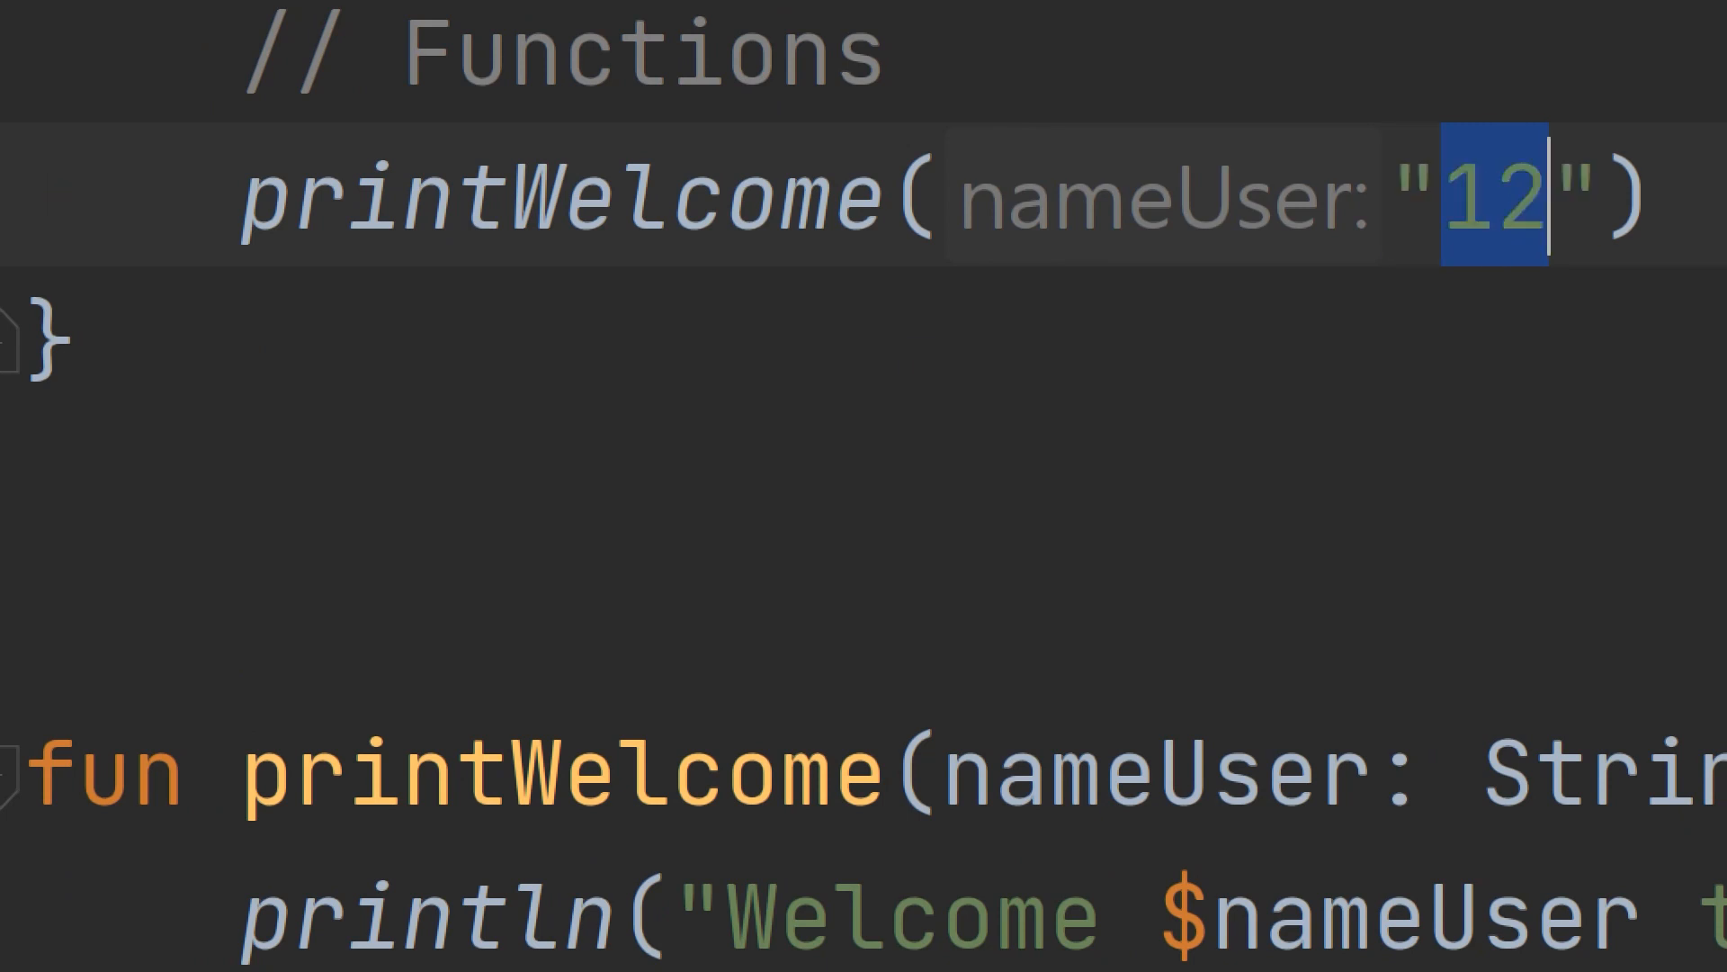
type("Jack")
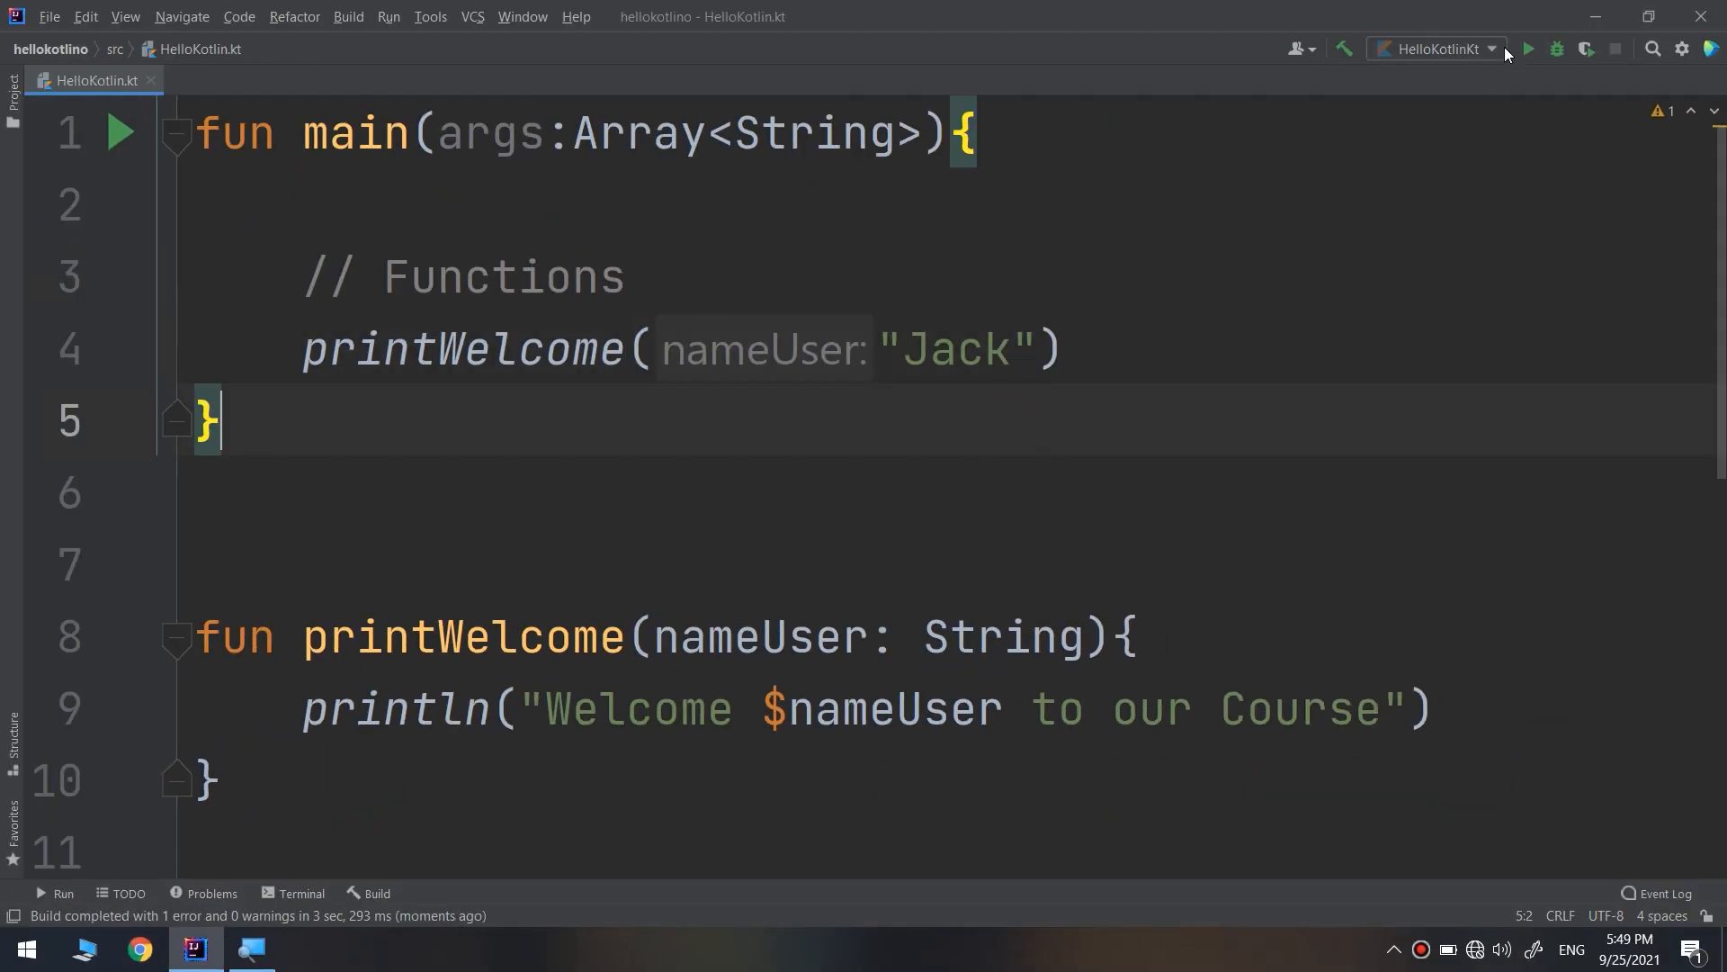
left_click(1526, 49)
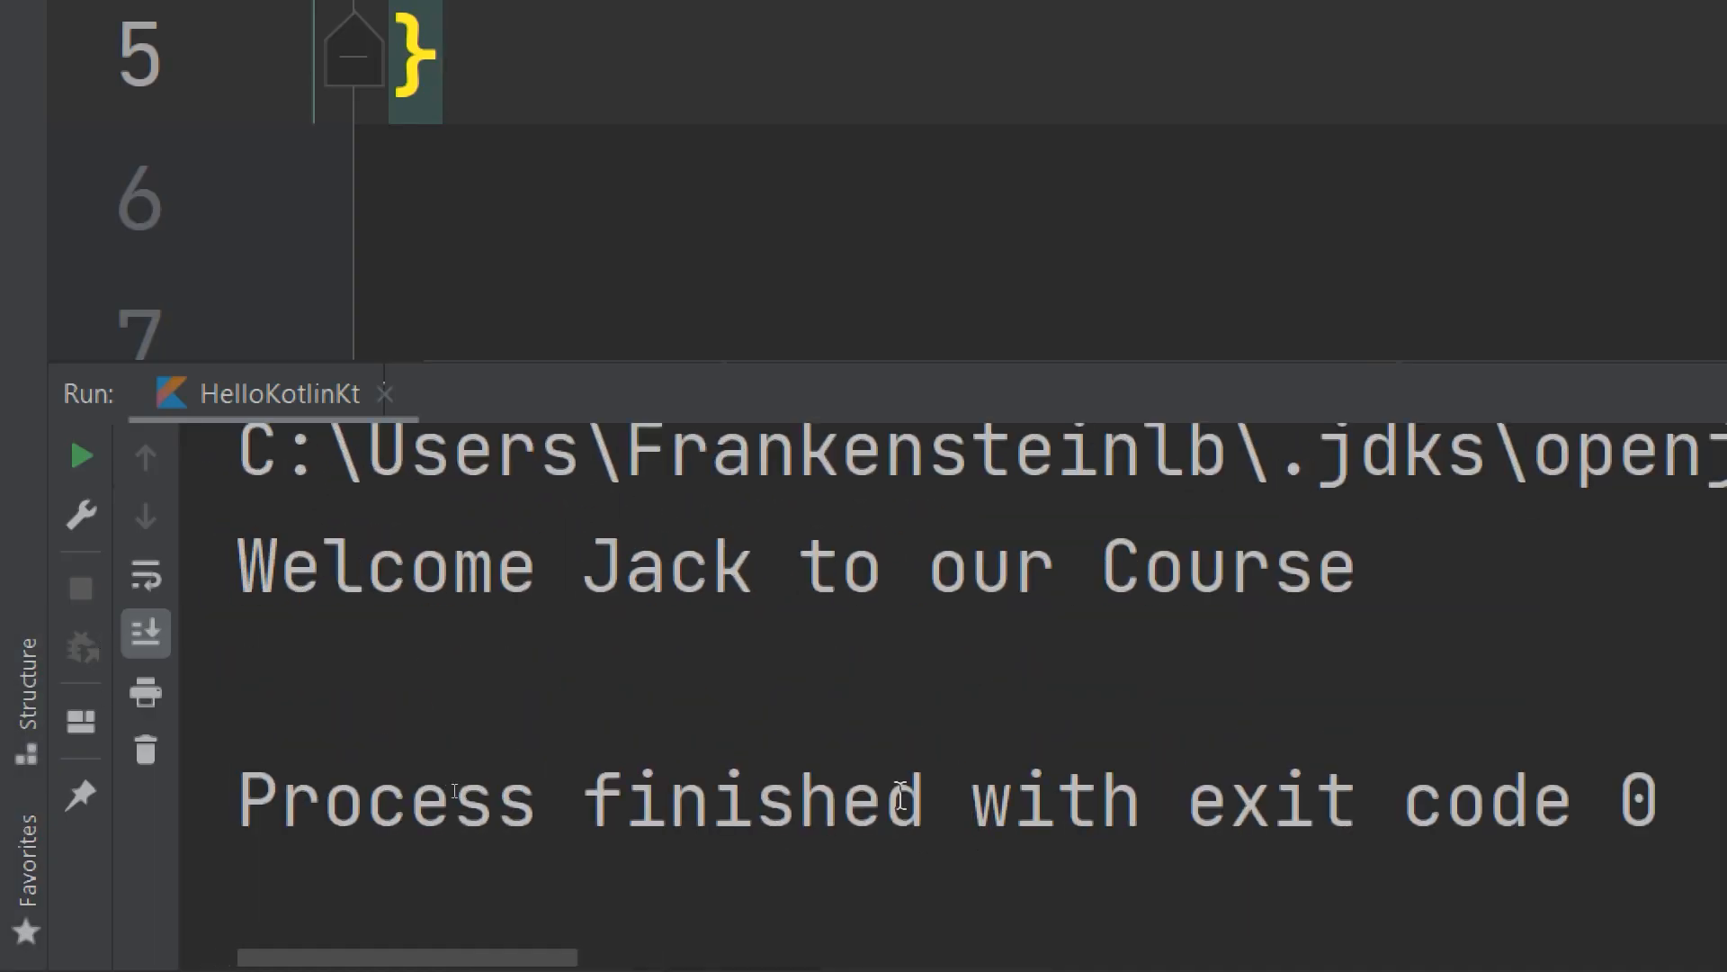
left_click_drag(236, 568, 1272, 568)
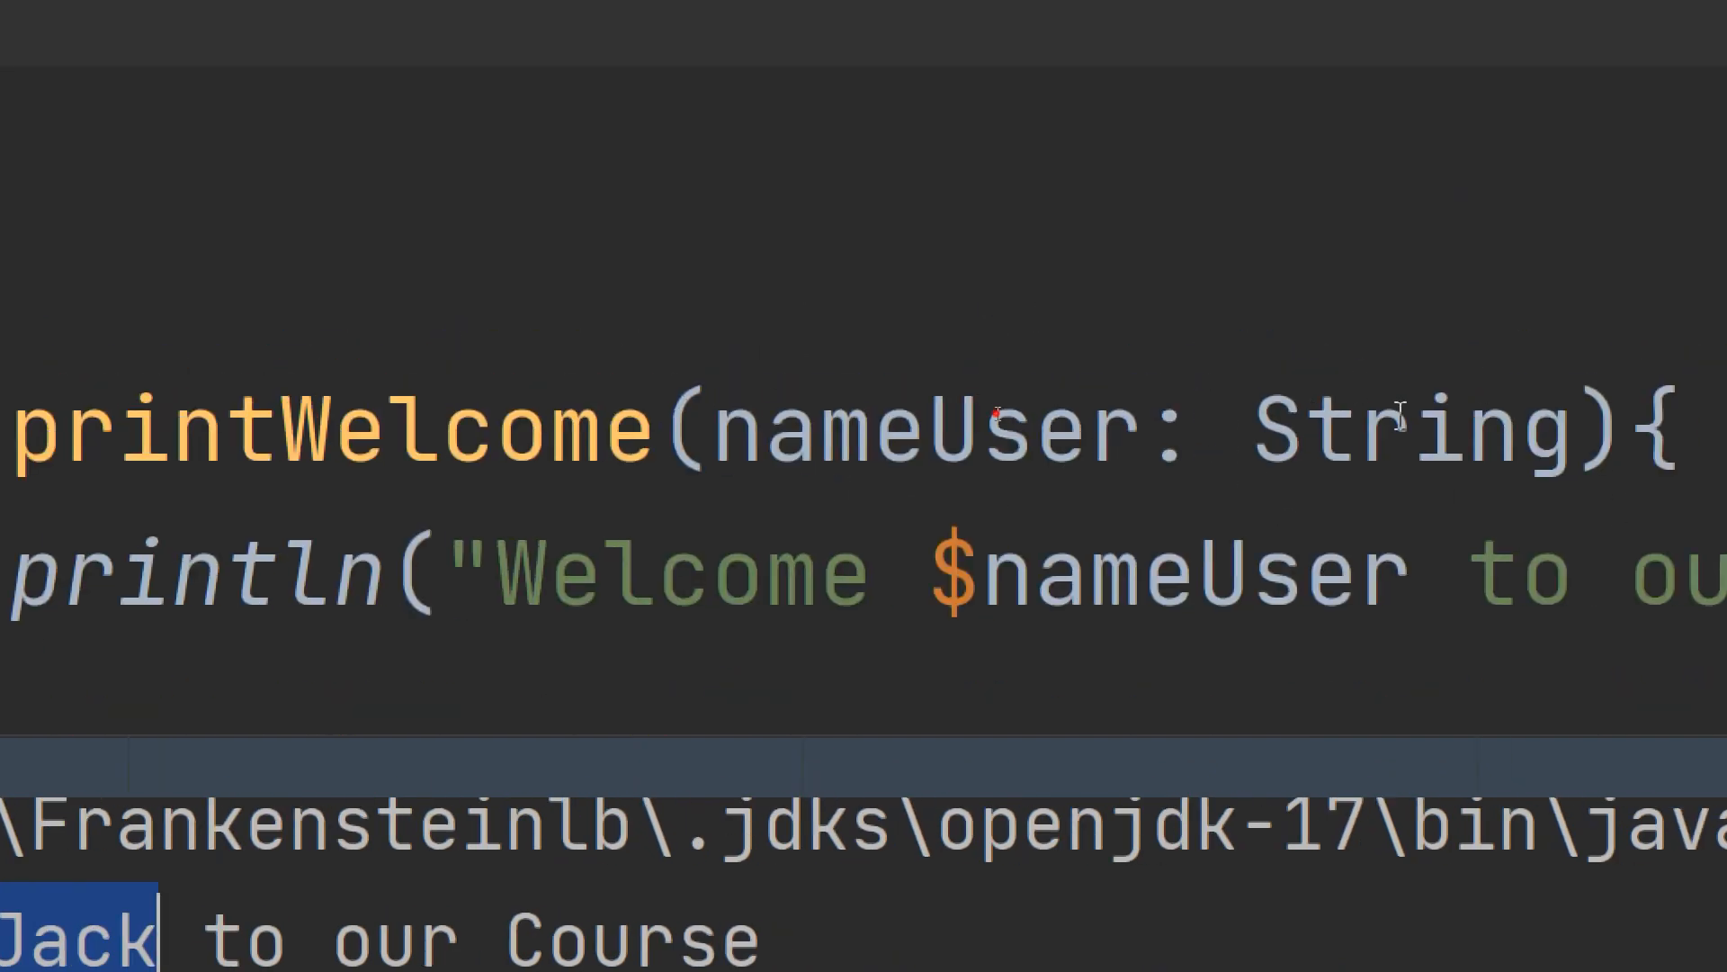
double_click(926, 430)
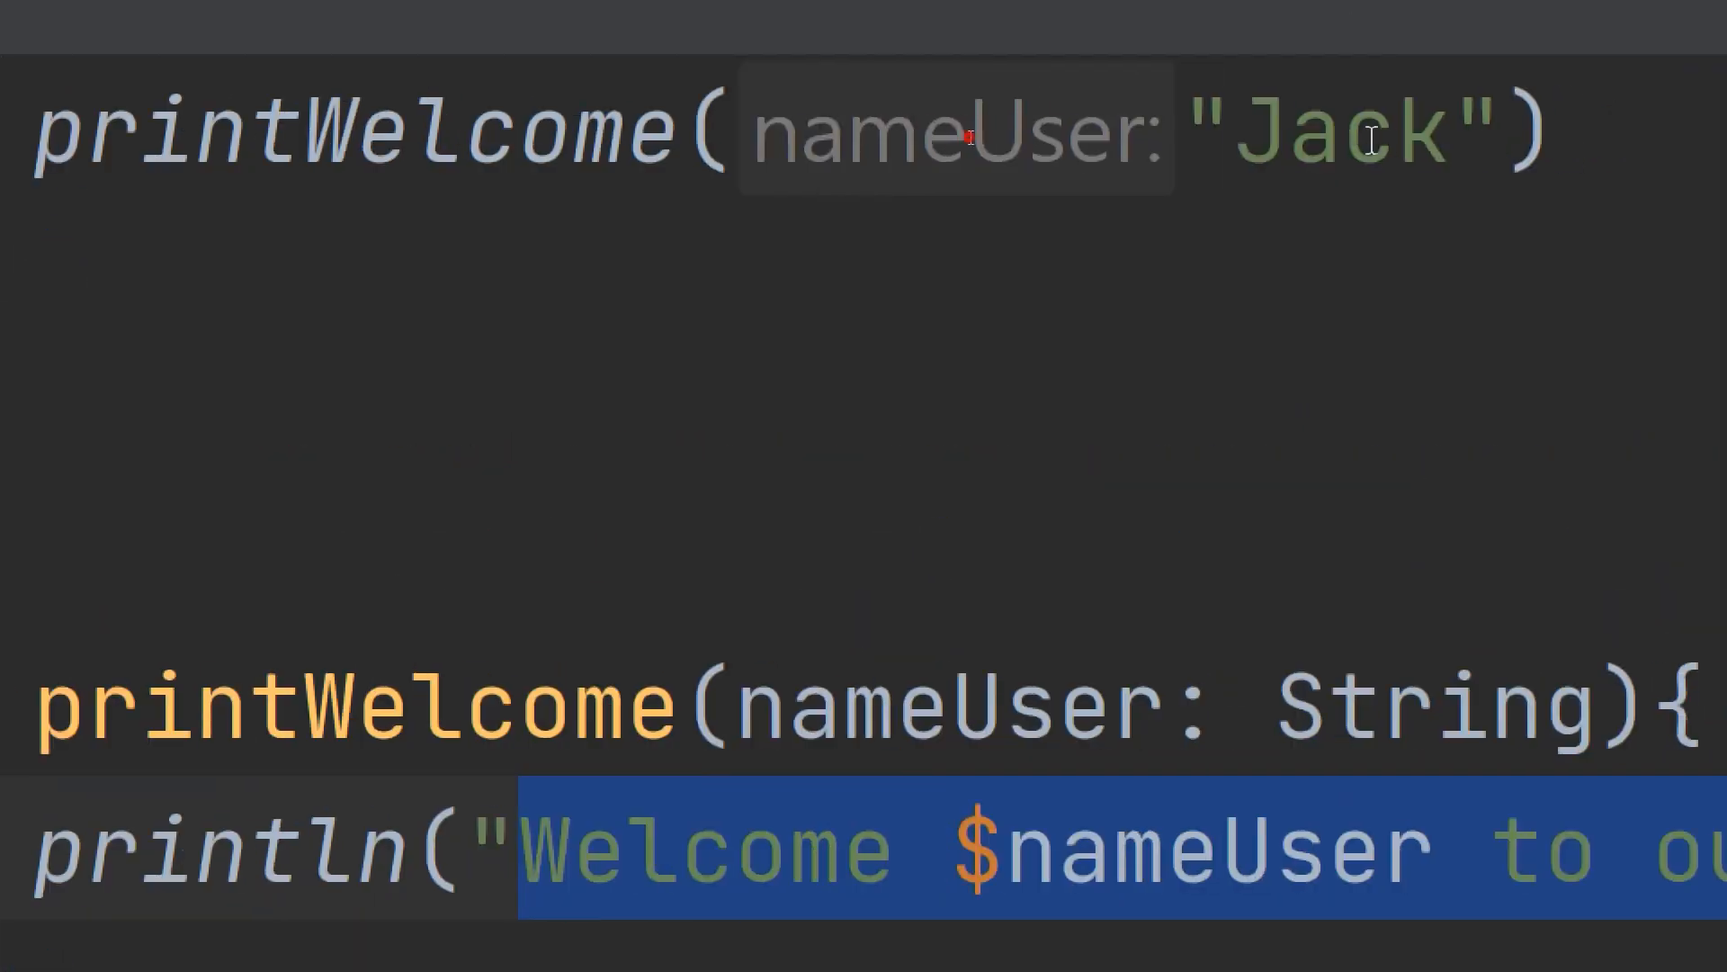
Change the call's name to "Ali", run it, and highlight Ali in the output.
type("ASli")
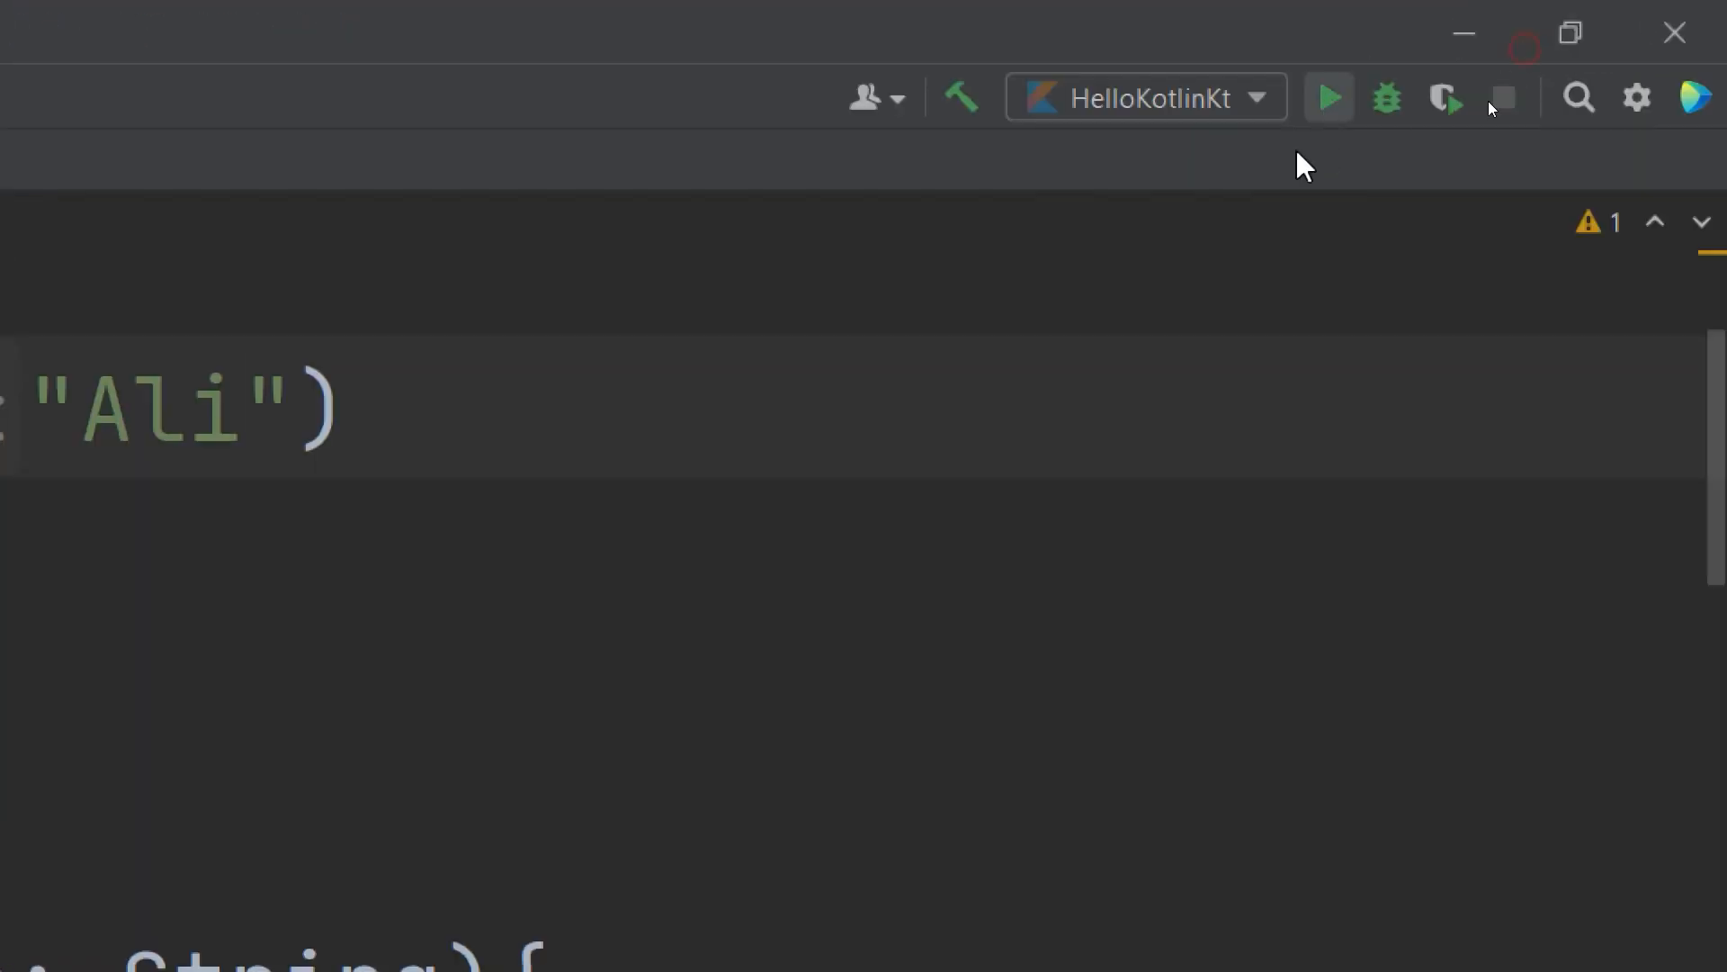
left_click(1328, 98)
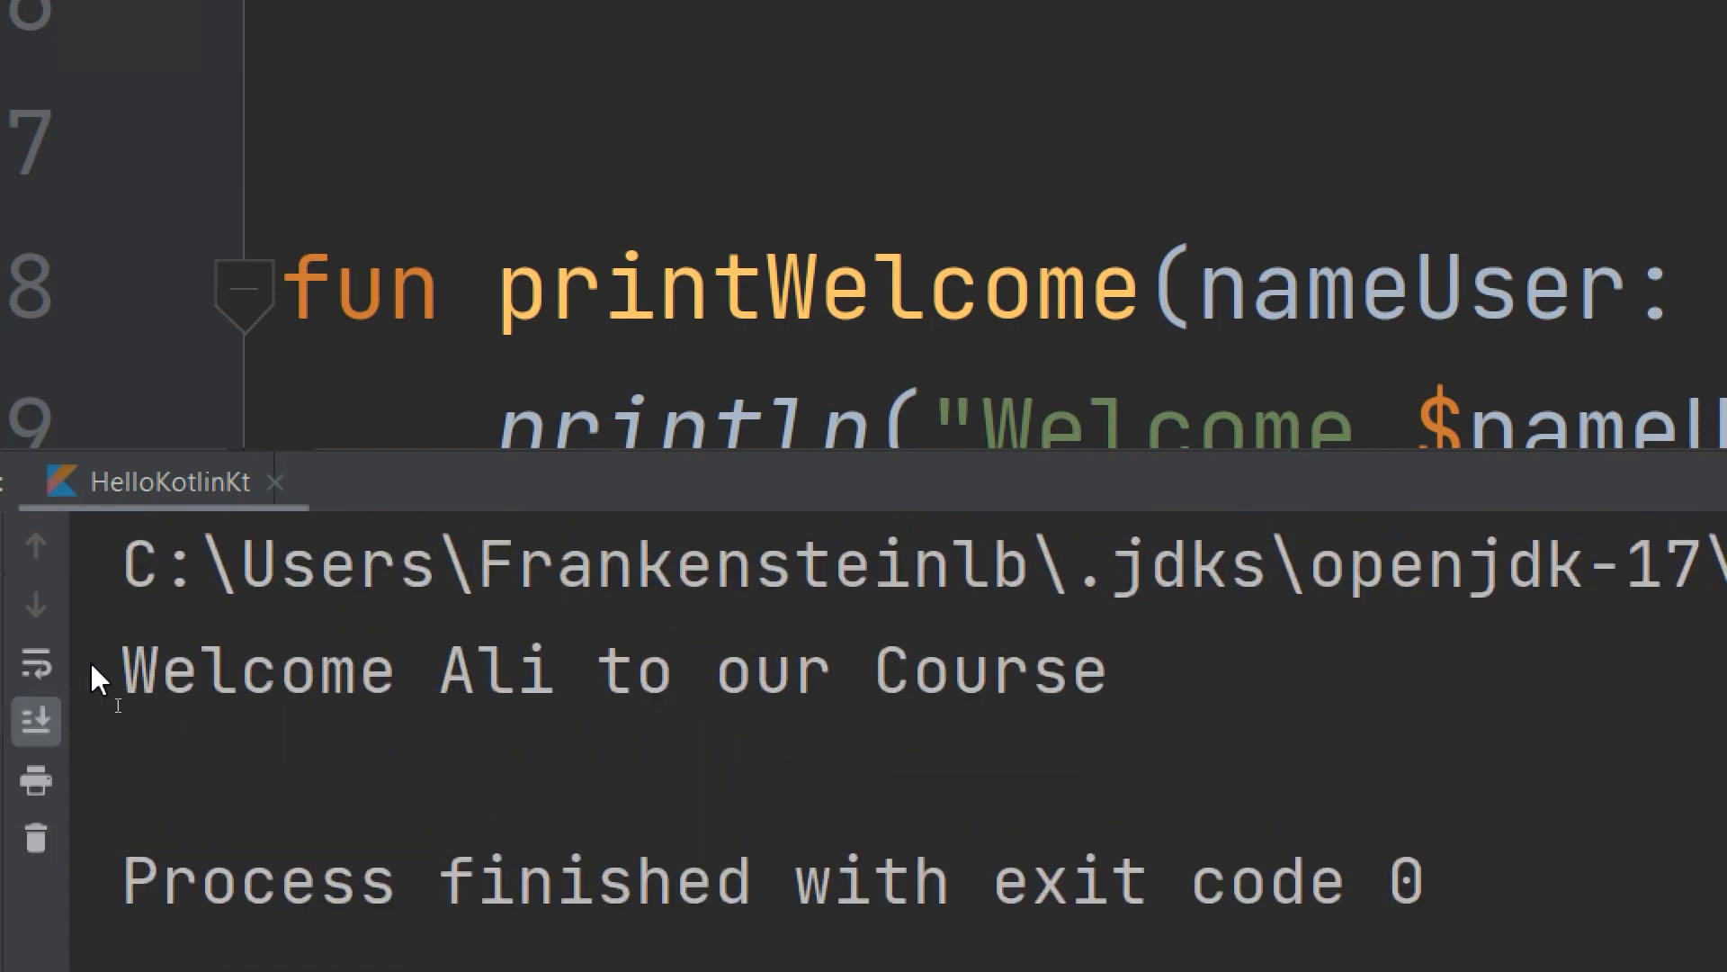
double_click(495, 672)
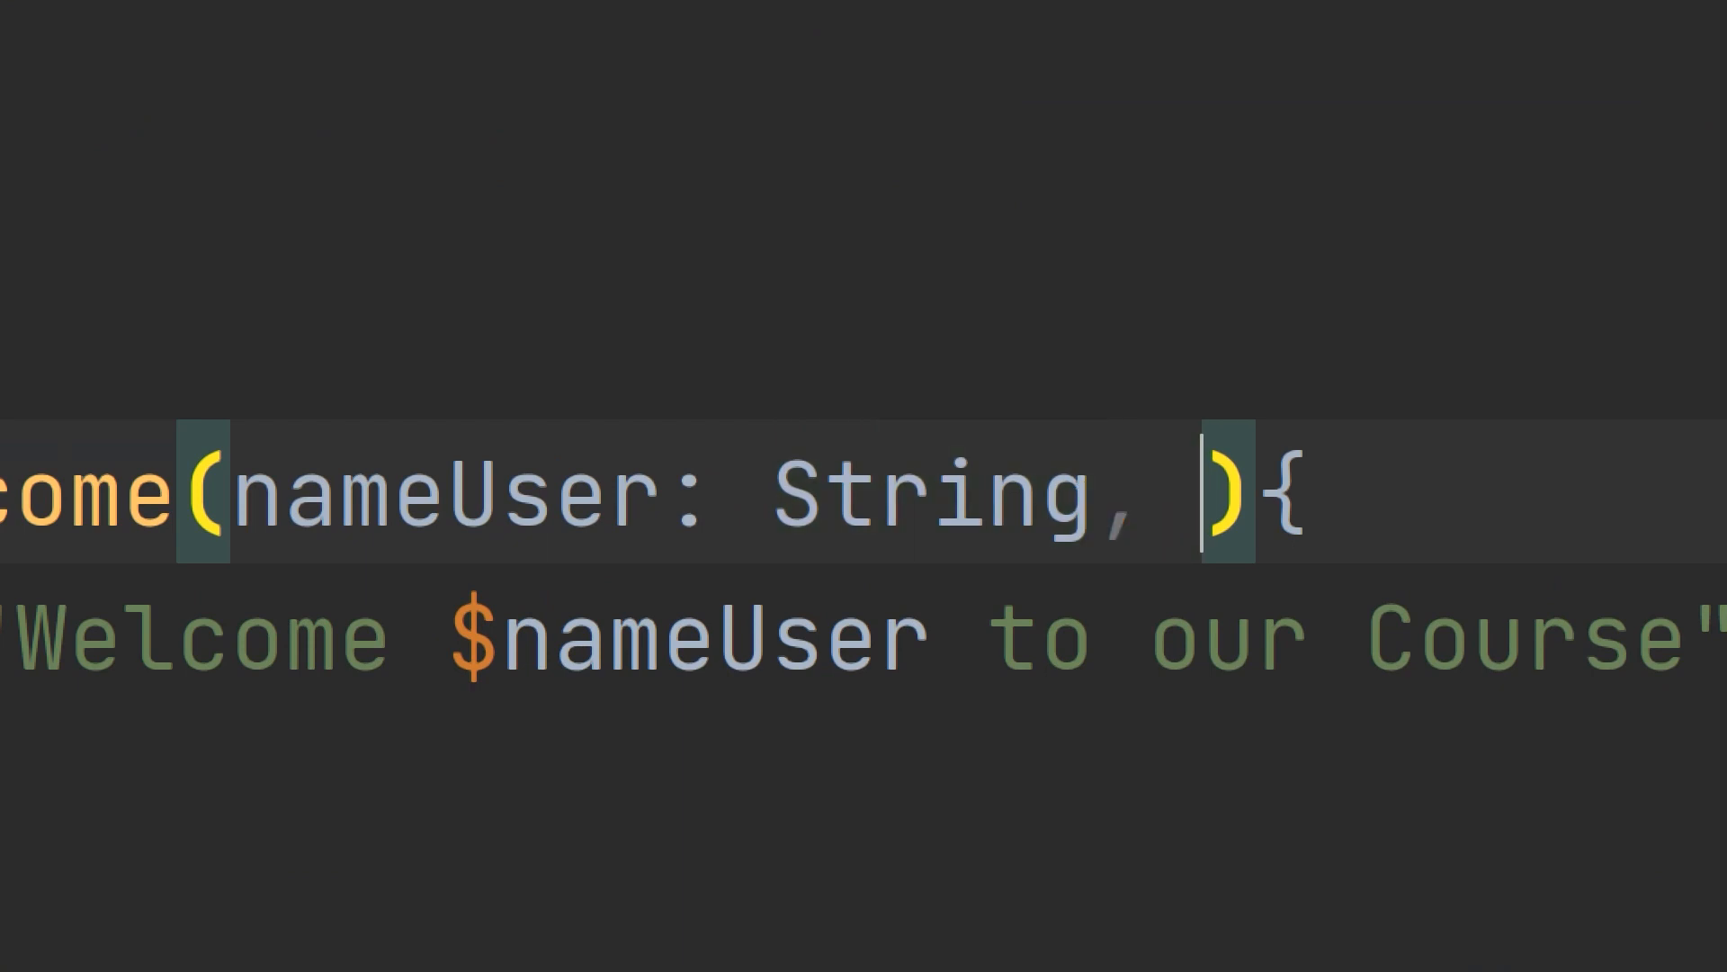
Add a rating: Int parameter and append ", You rate is: $rating" to the message.
type("rating")
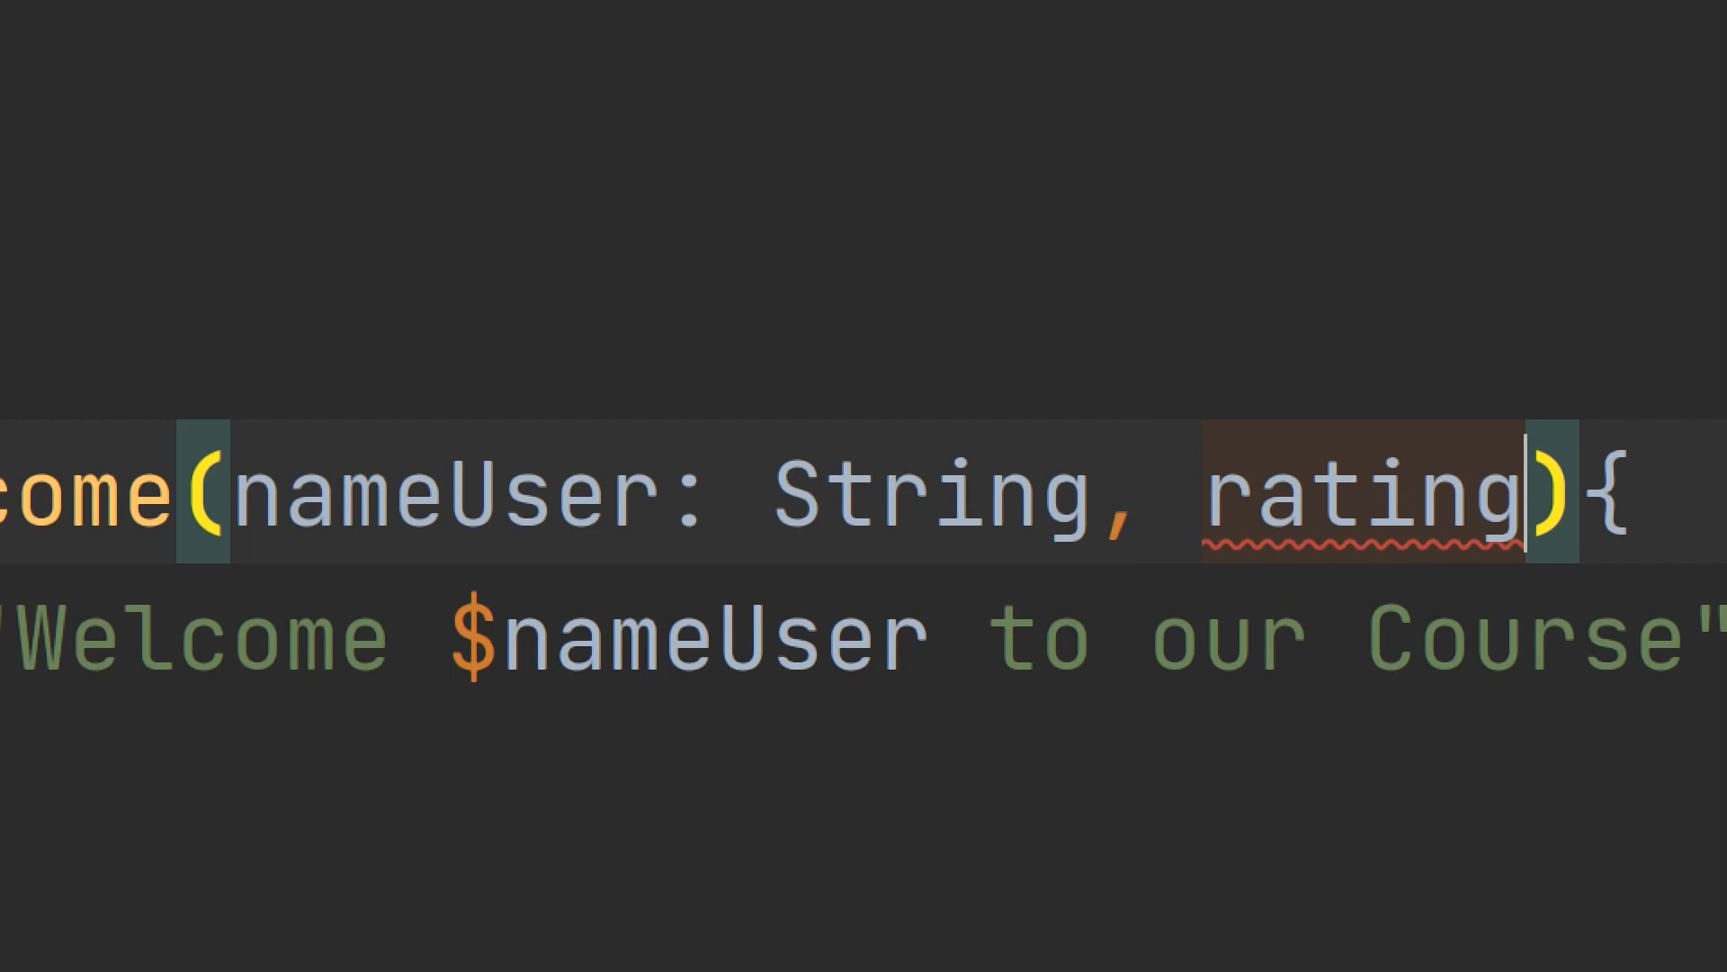
type(": Int")
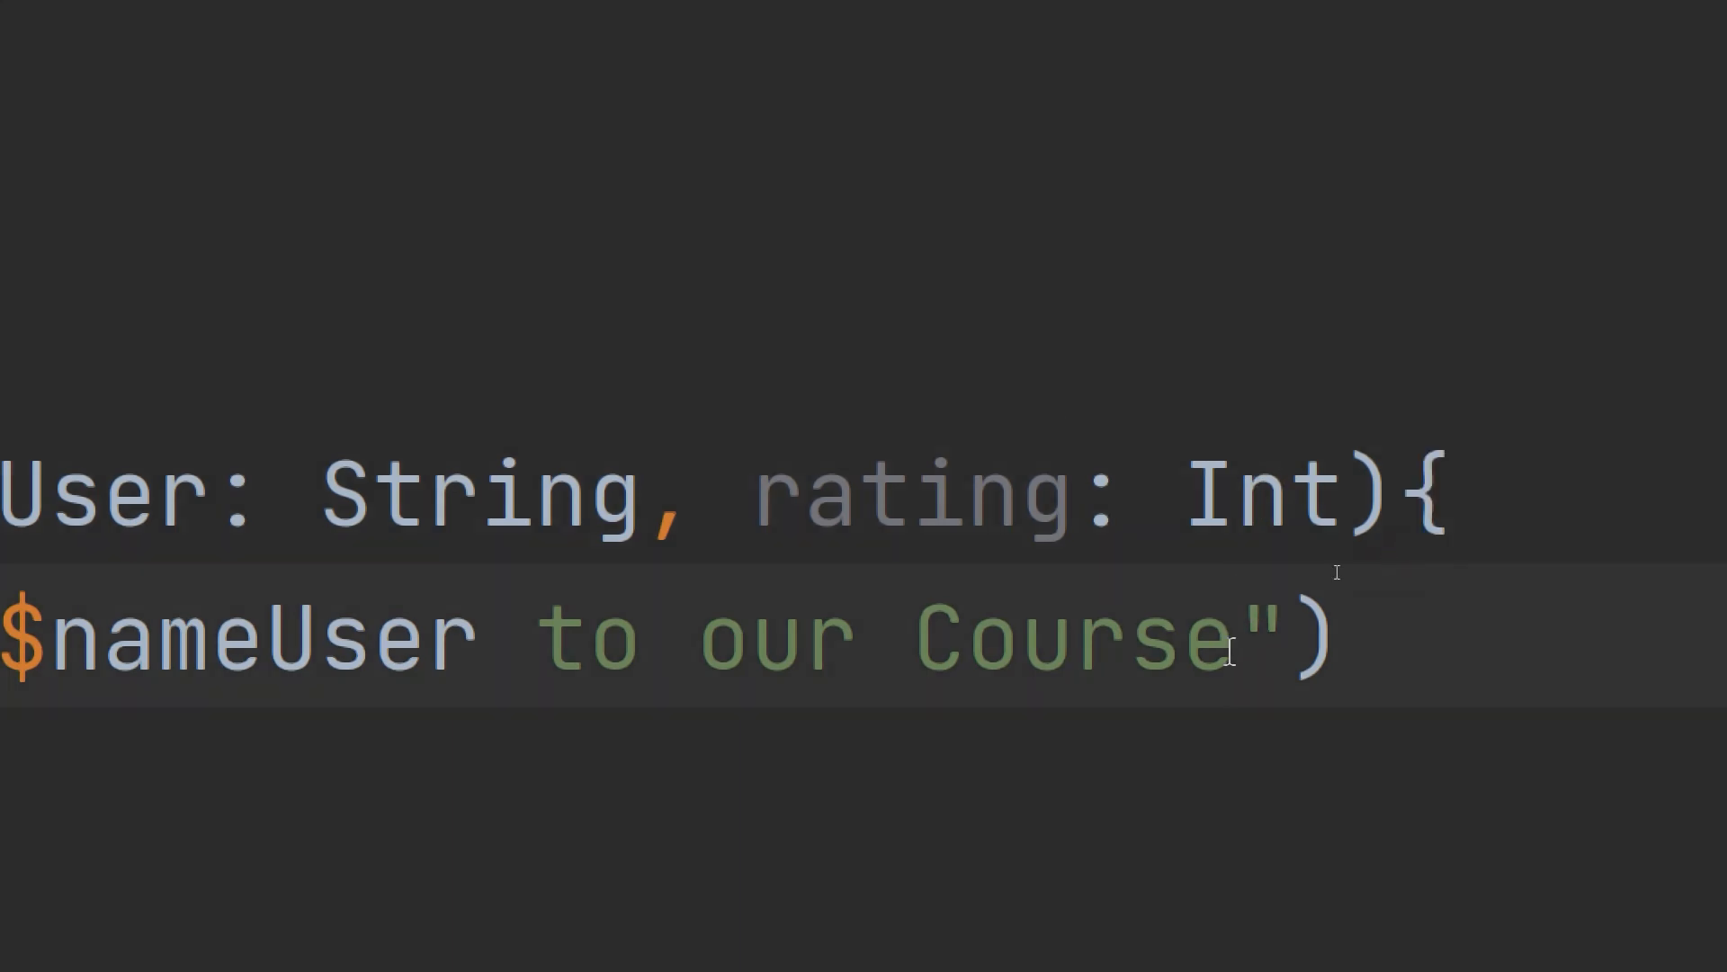
type(",")
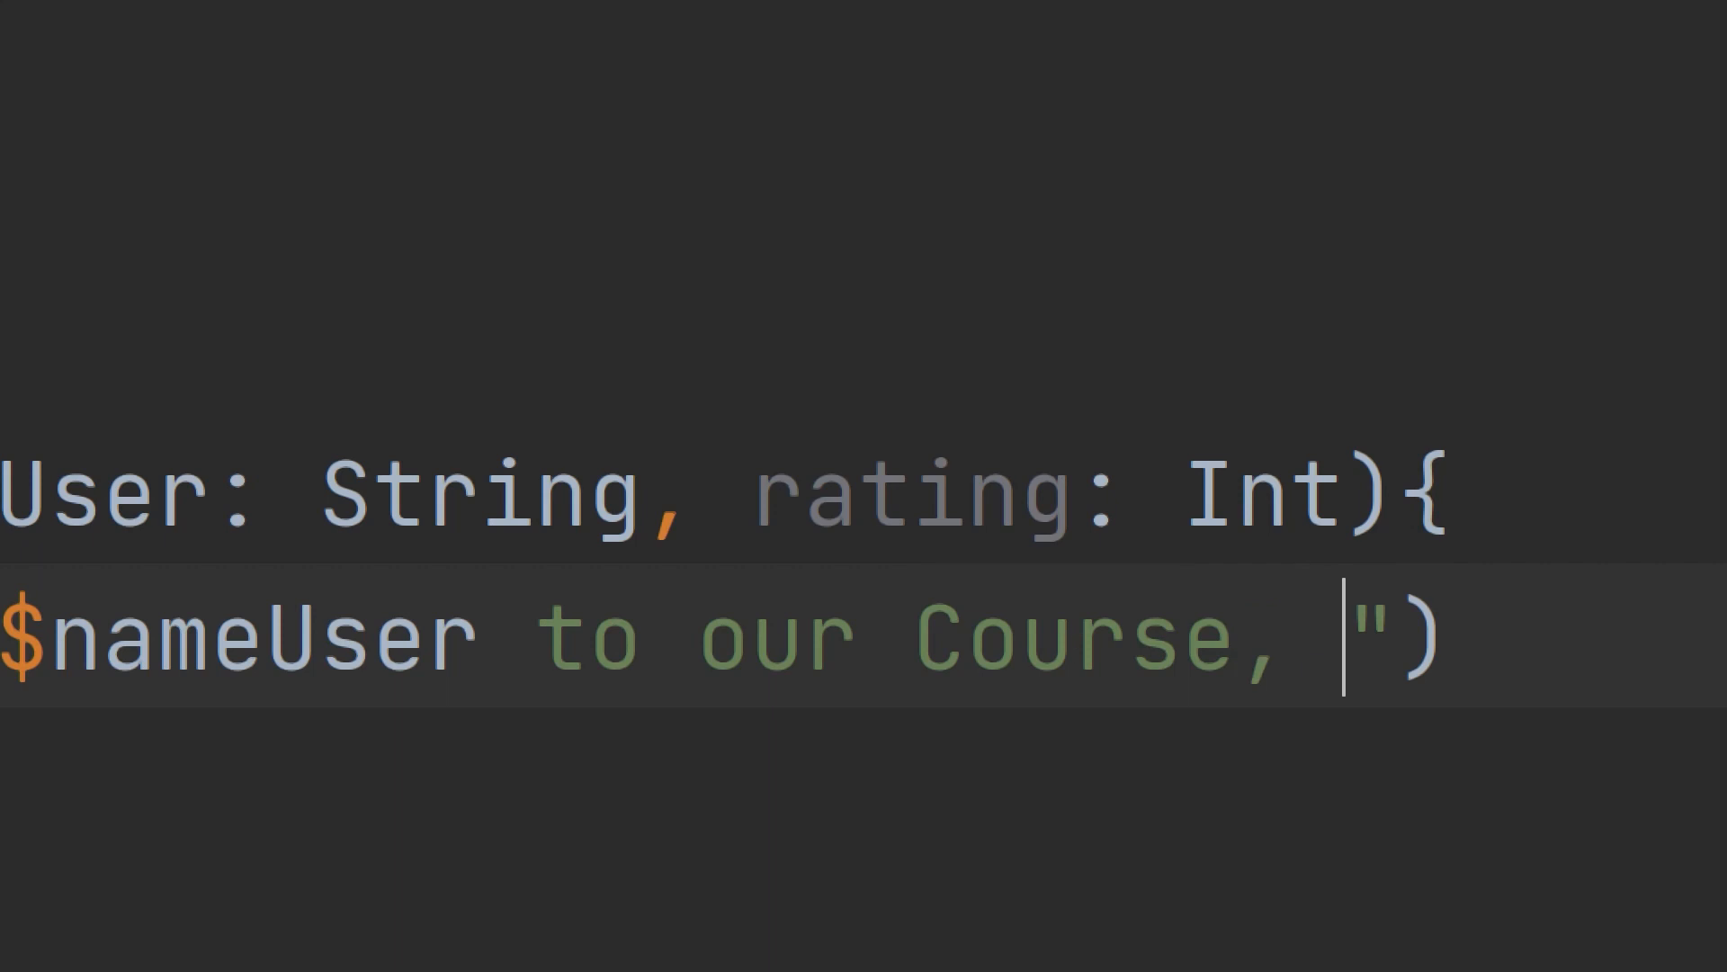
type("You rat")
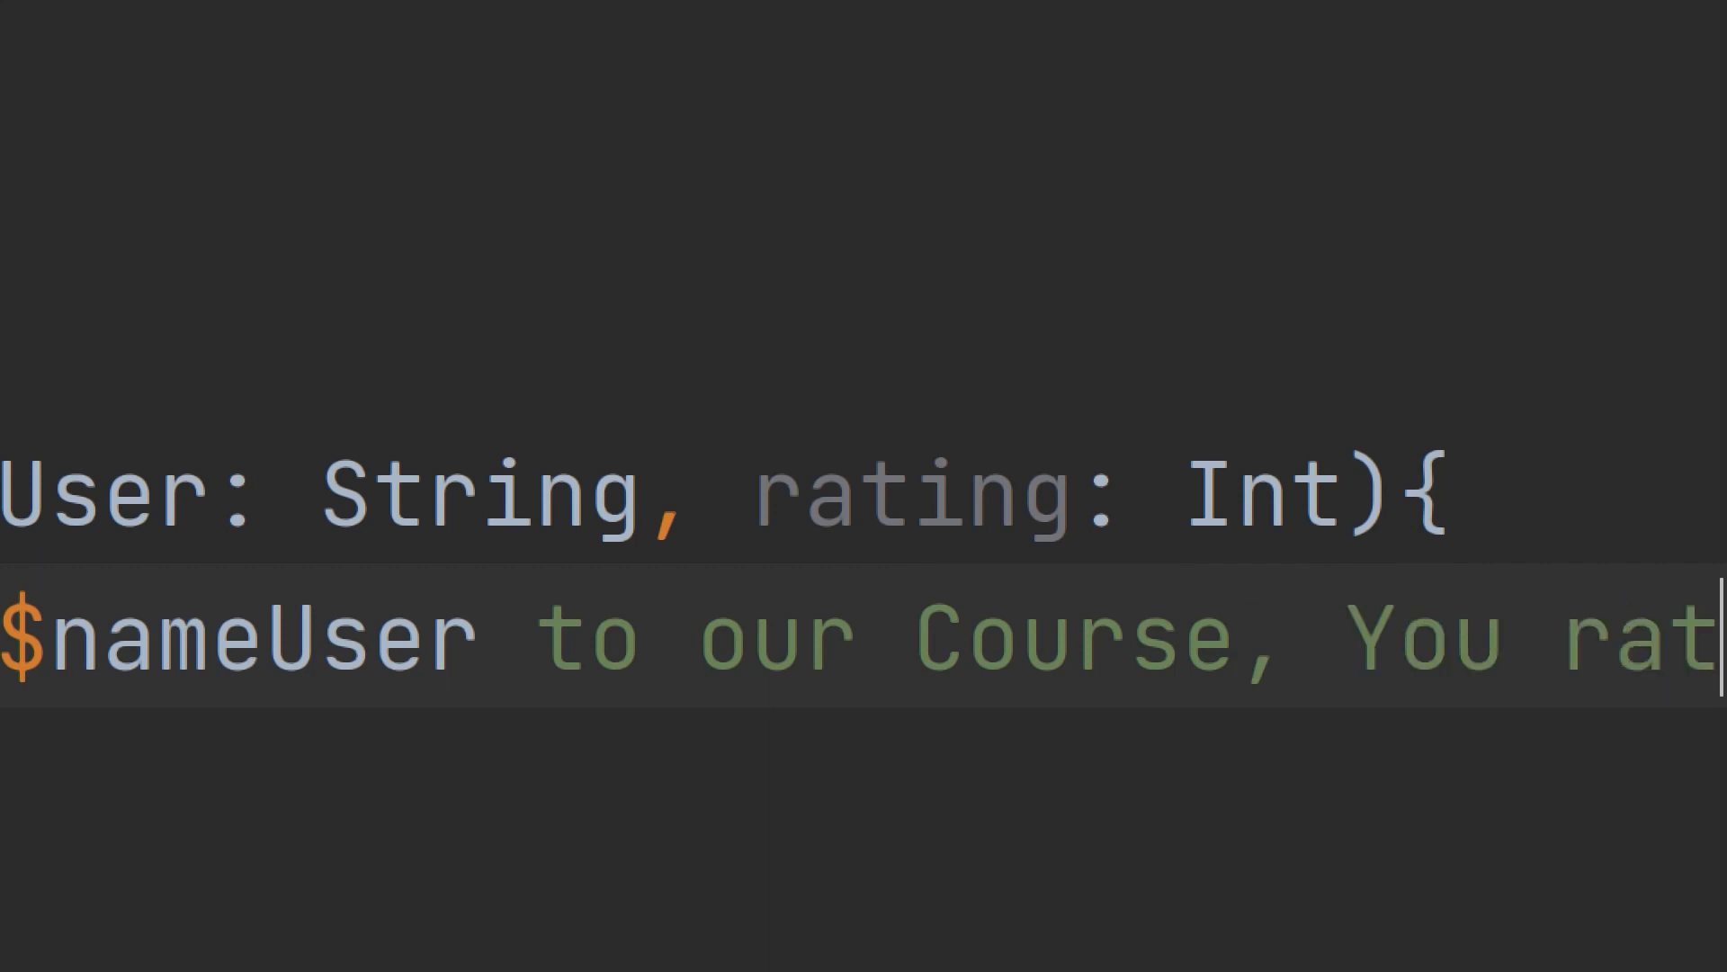
type("ed")
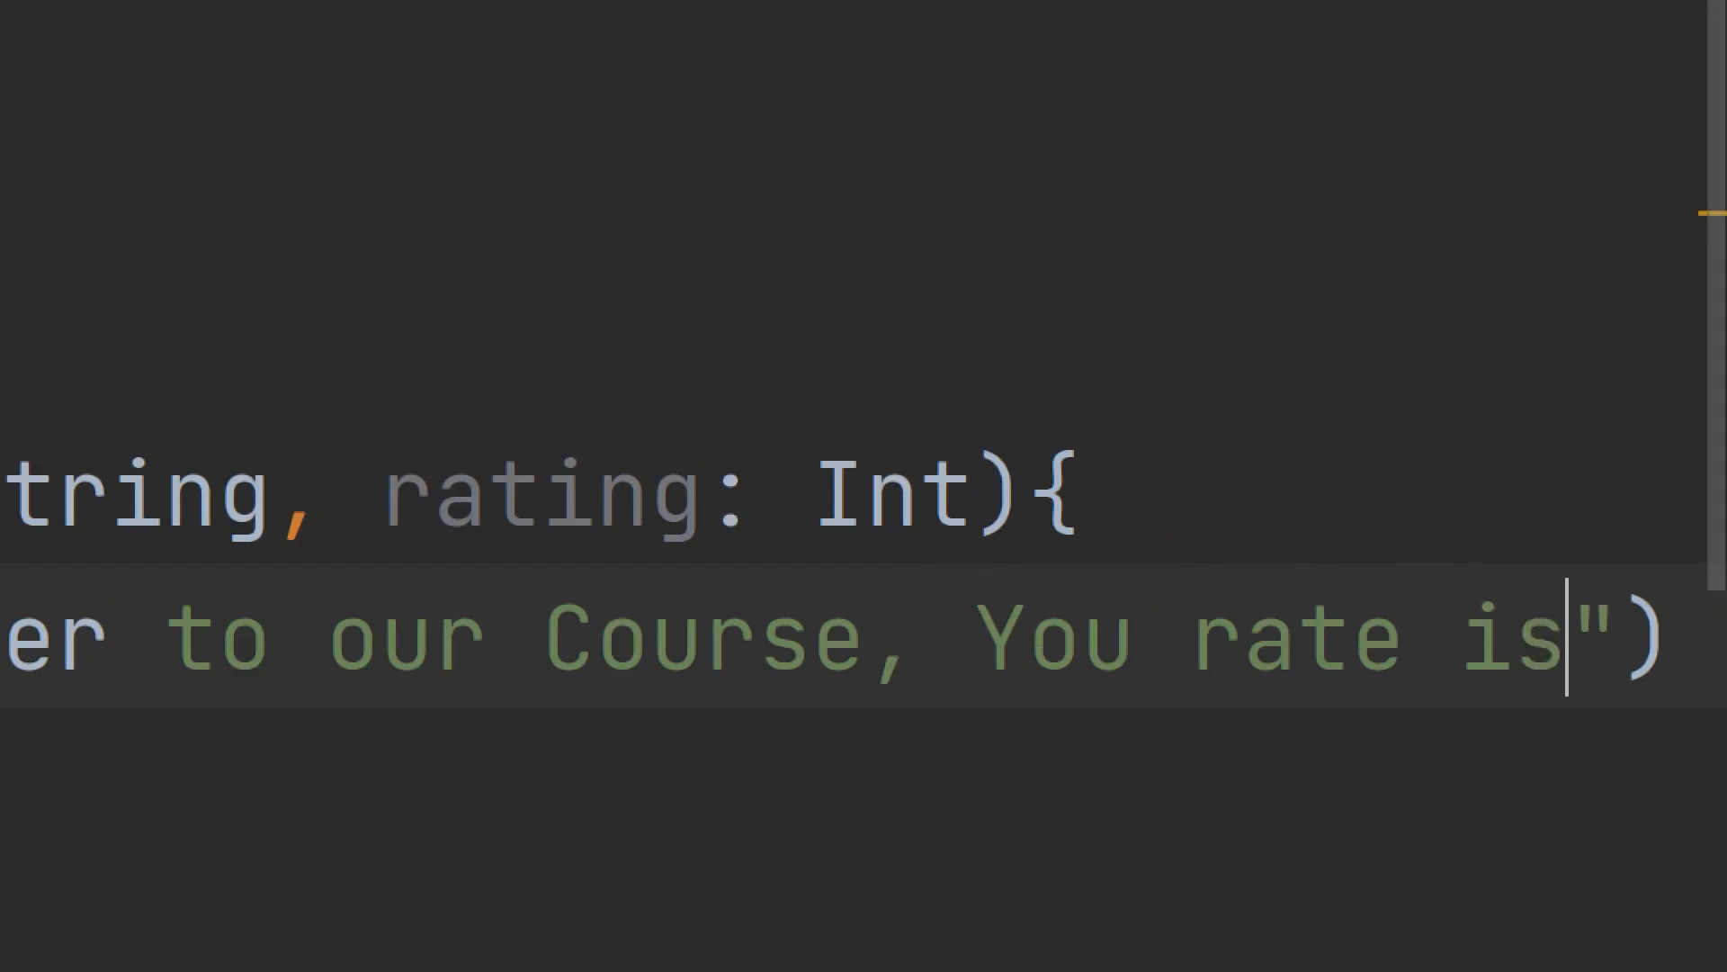
type(":")
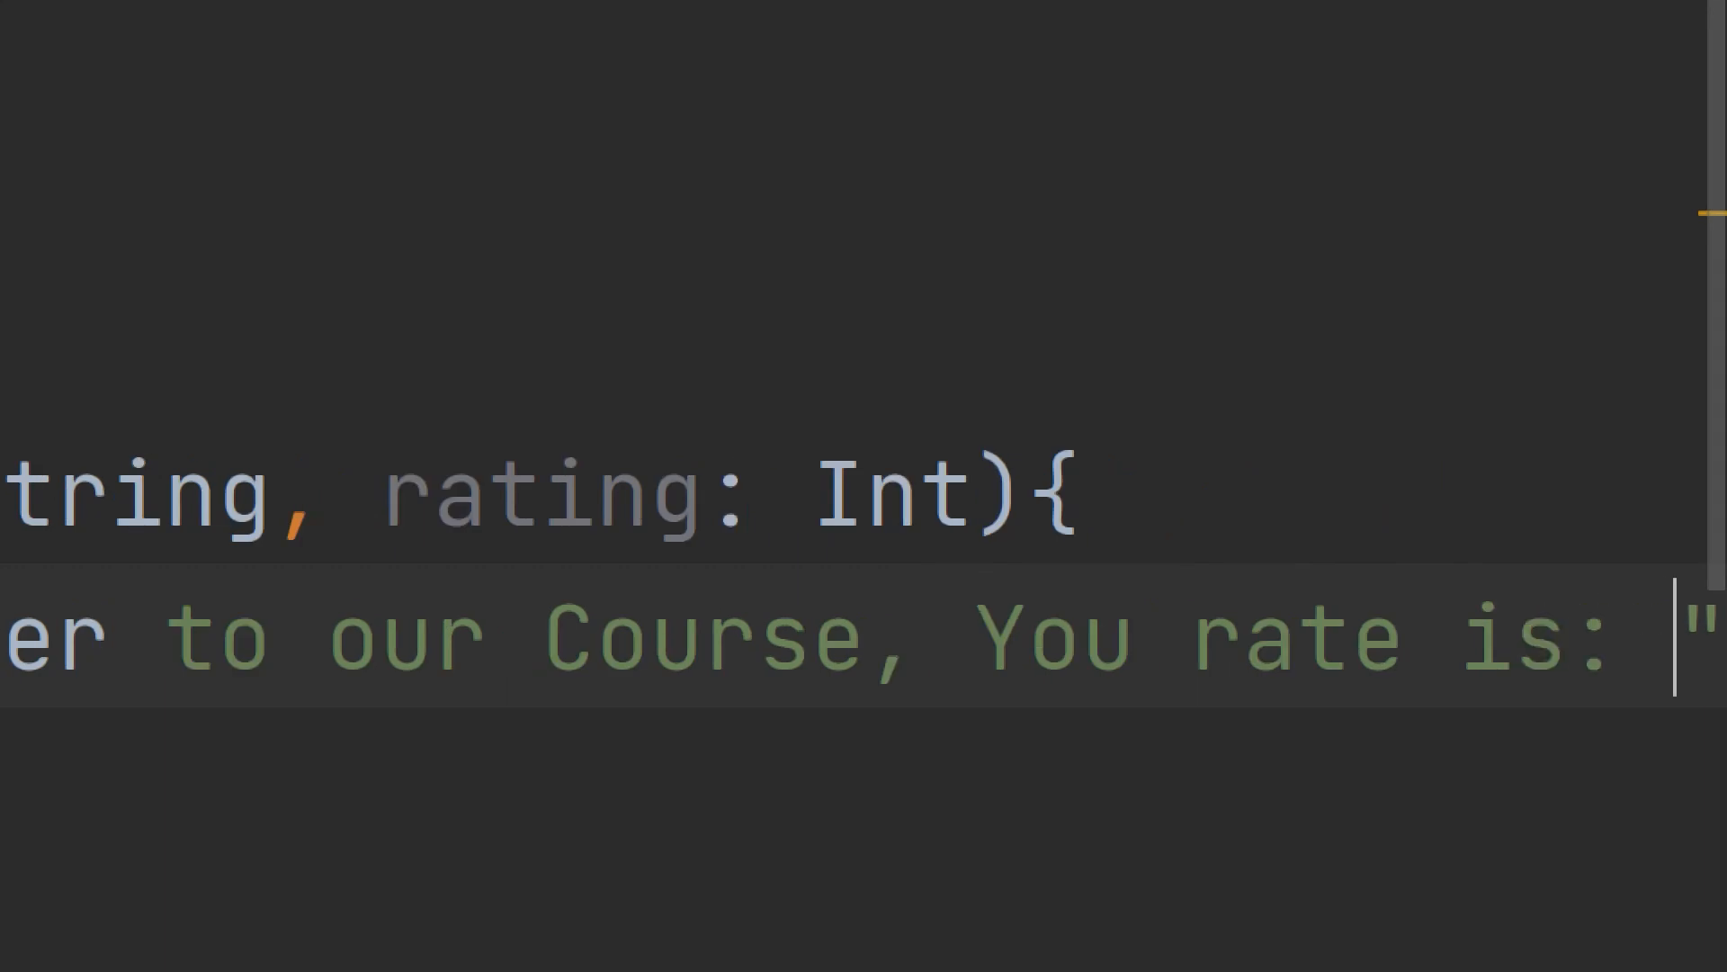
type("ratin")
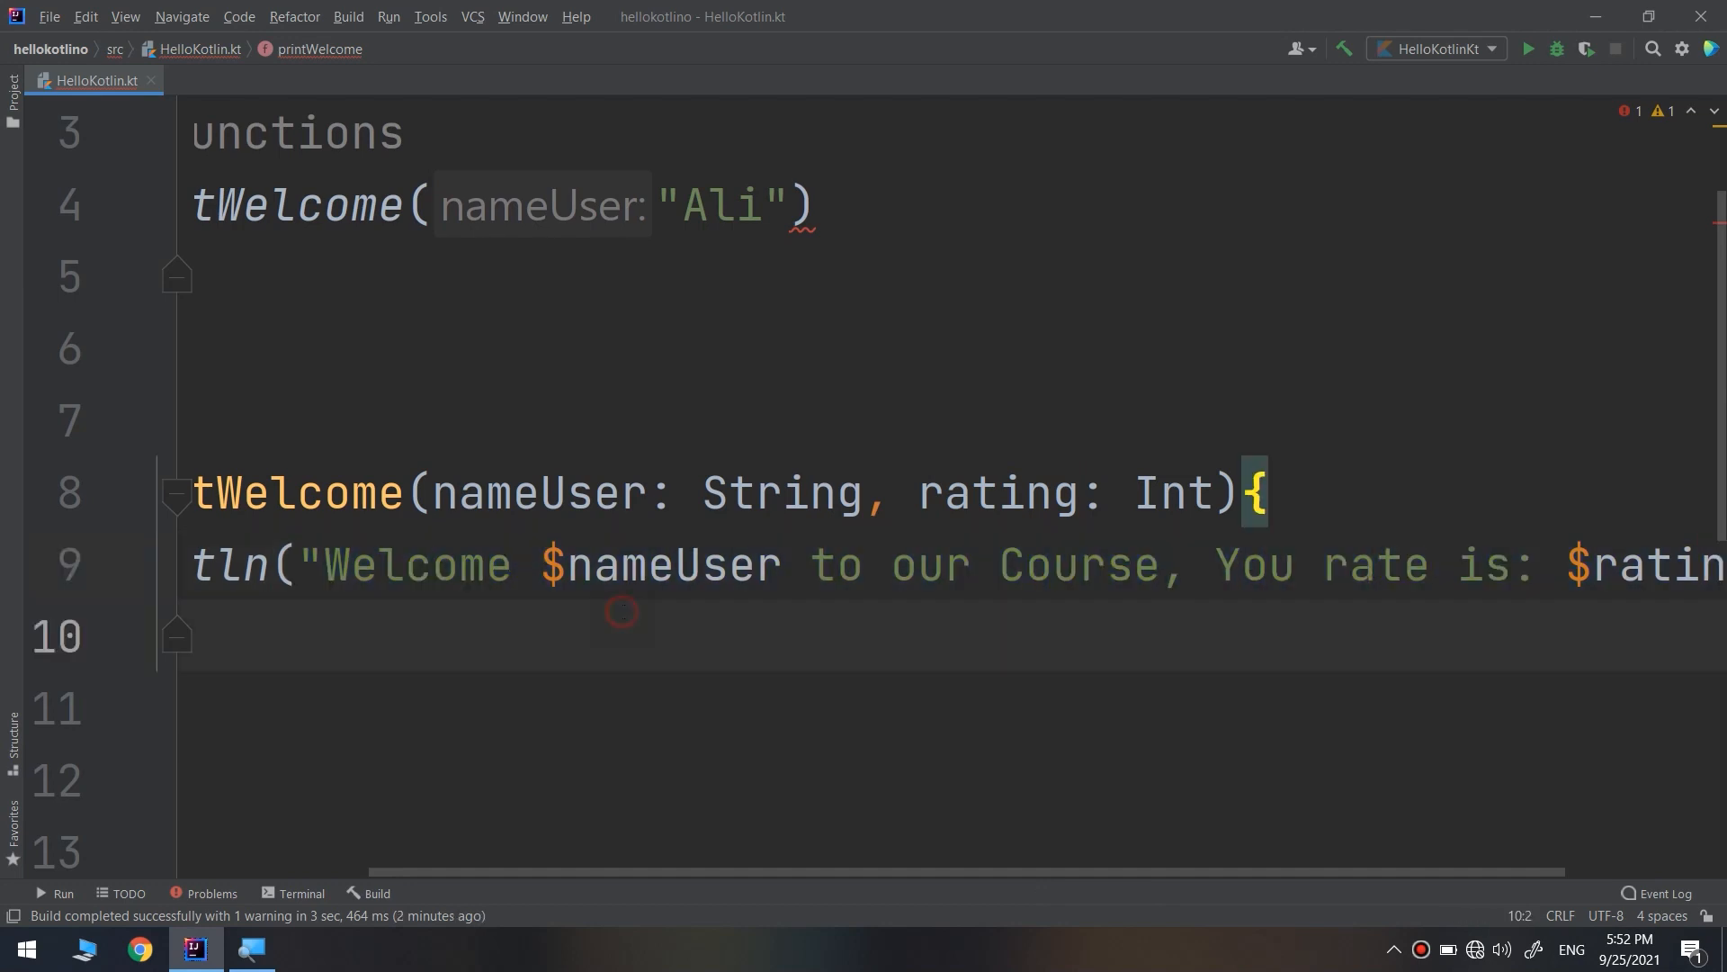
Add a comma and 8 after "Ali" in the printWelcome call.
left_click(377, 564)
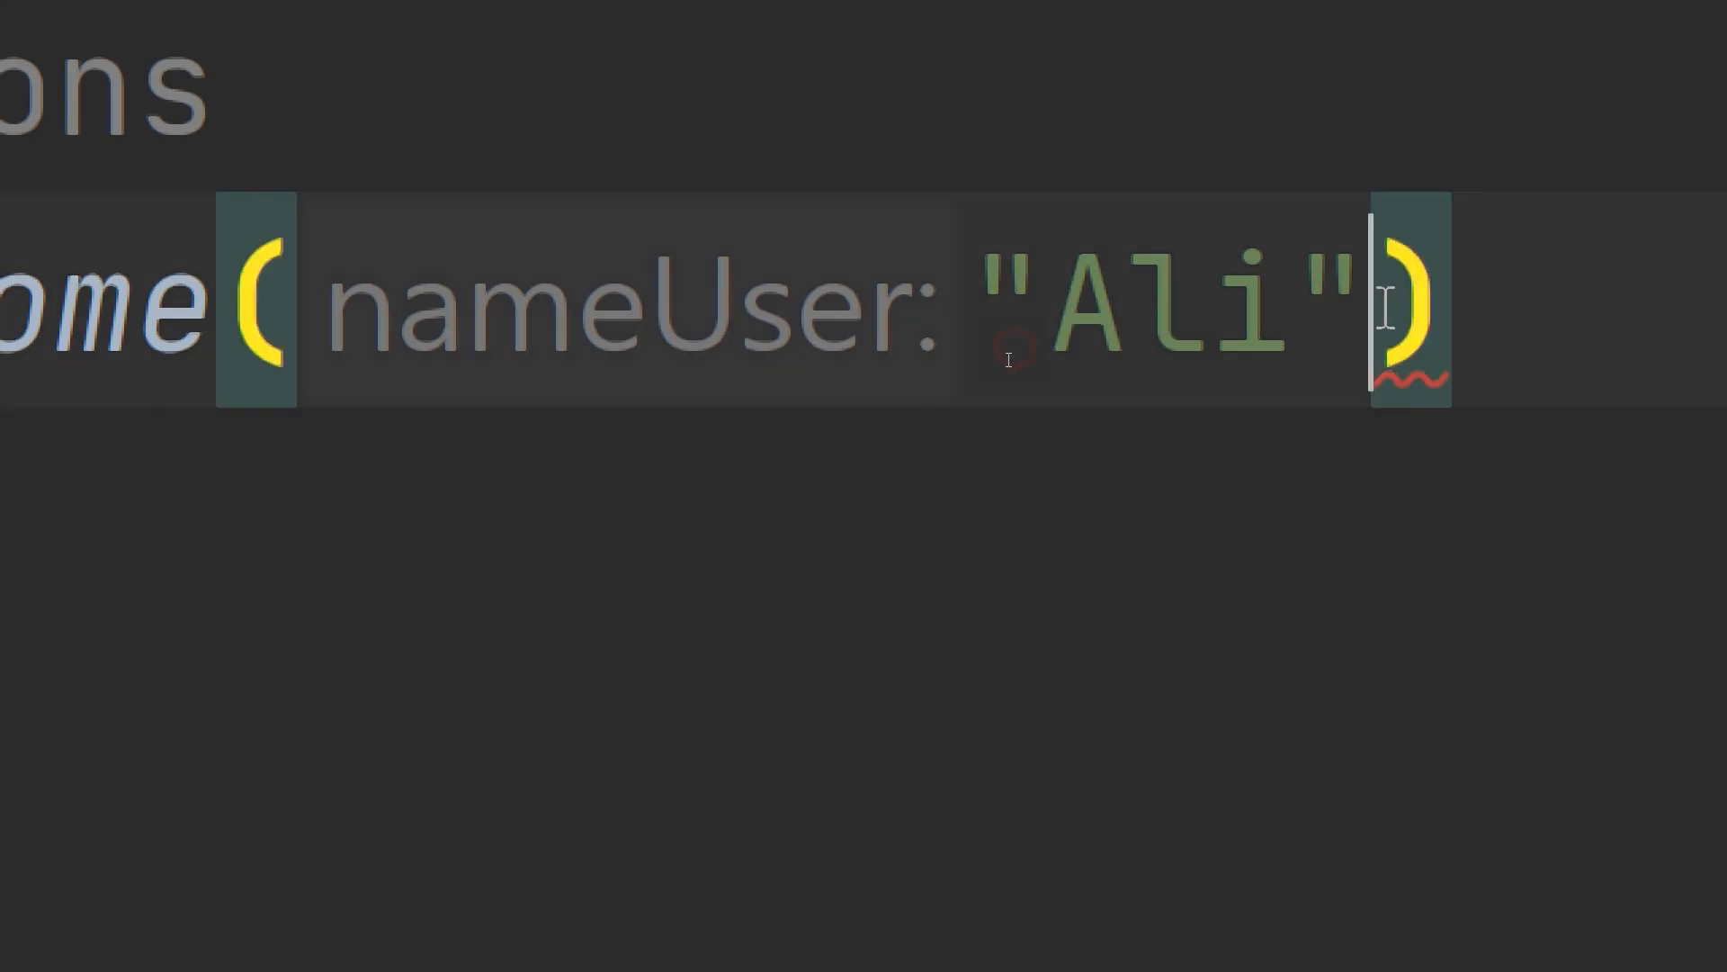
type(",")
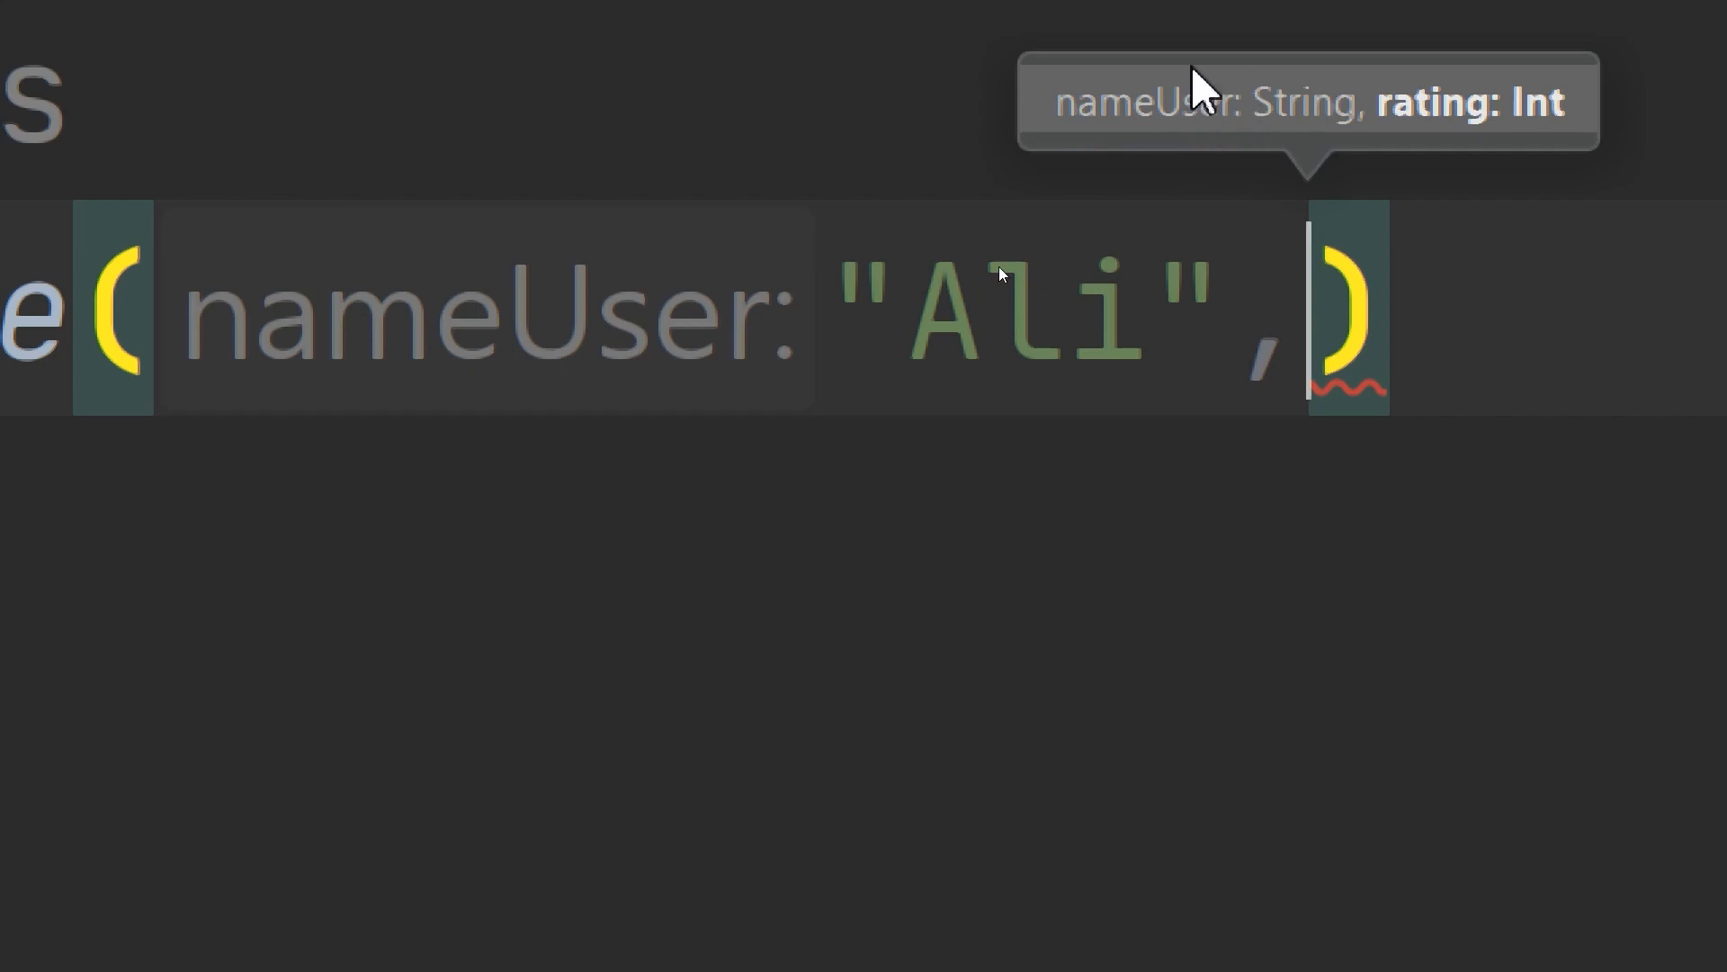
mouse_move(1454, 132)
type("1")
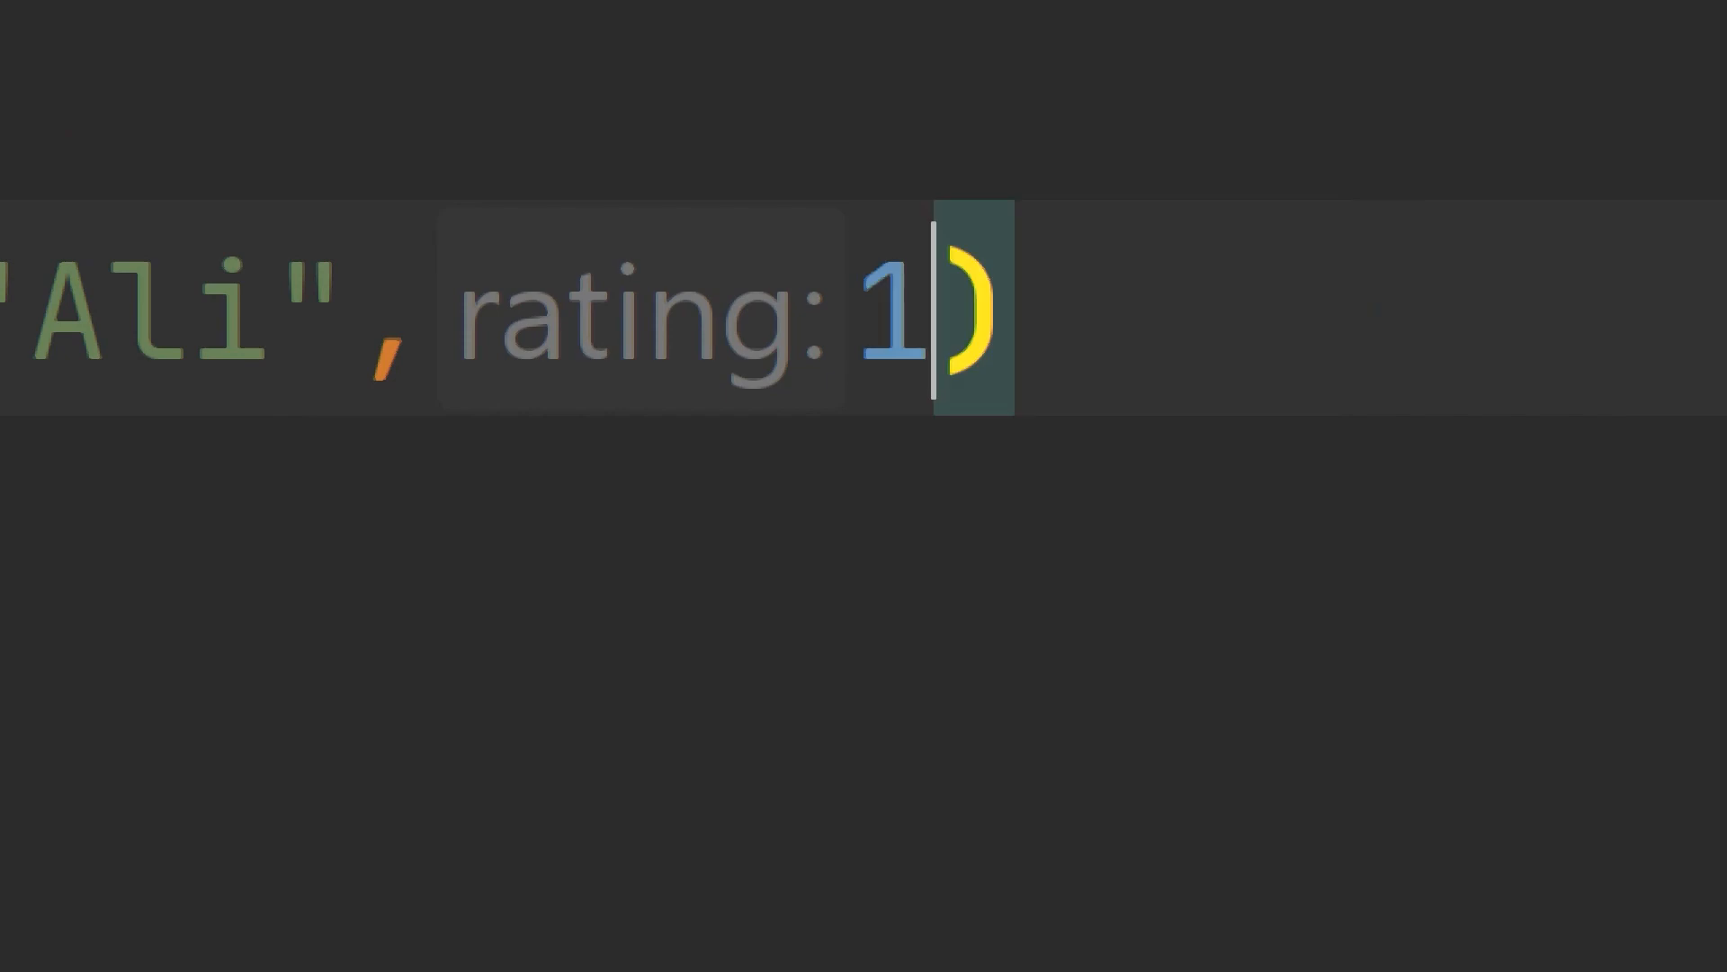
type("8")
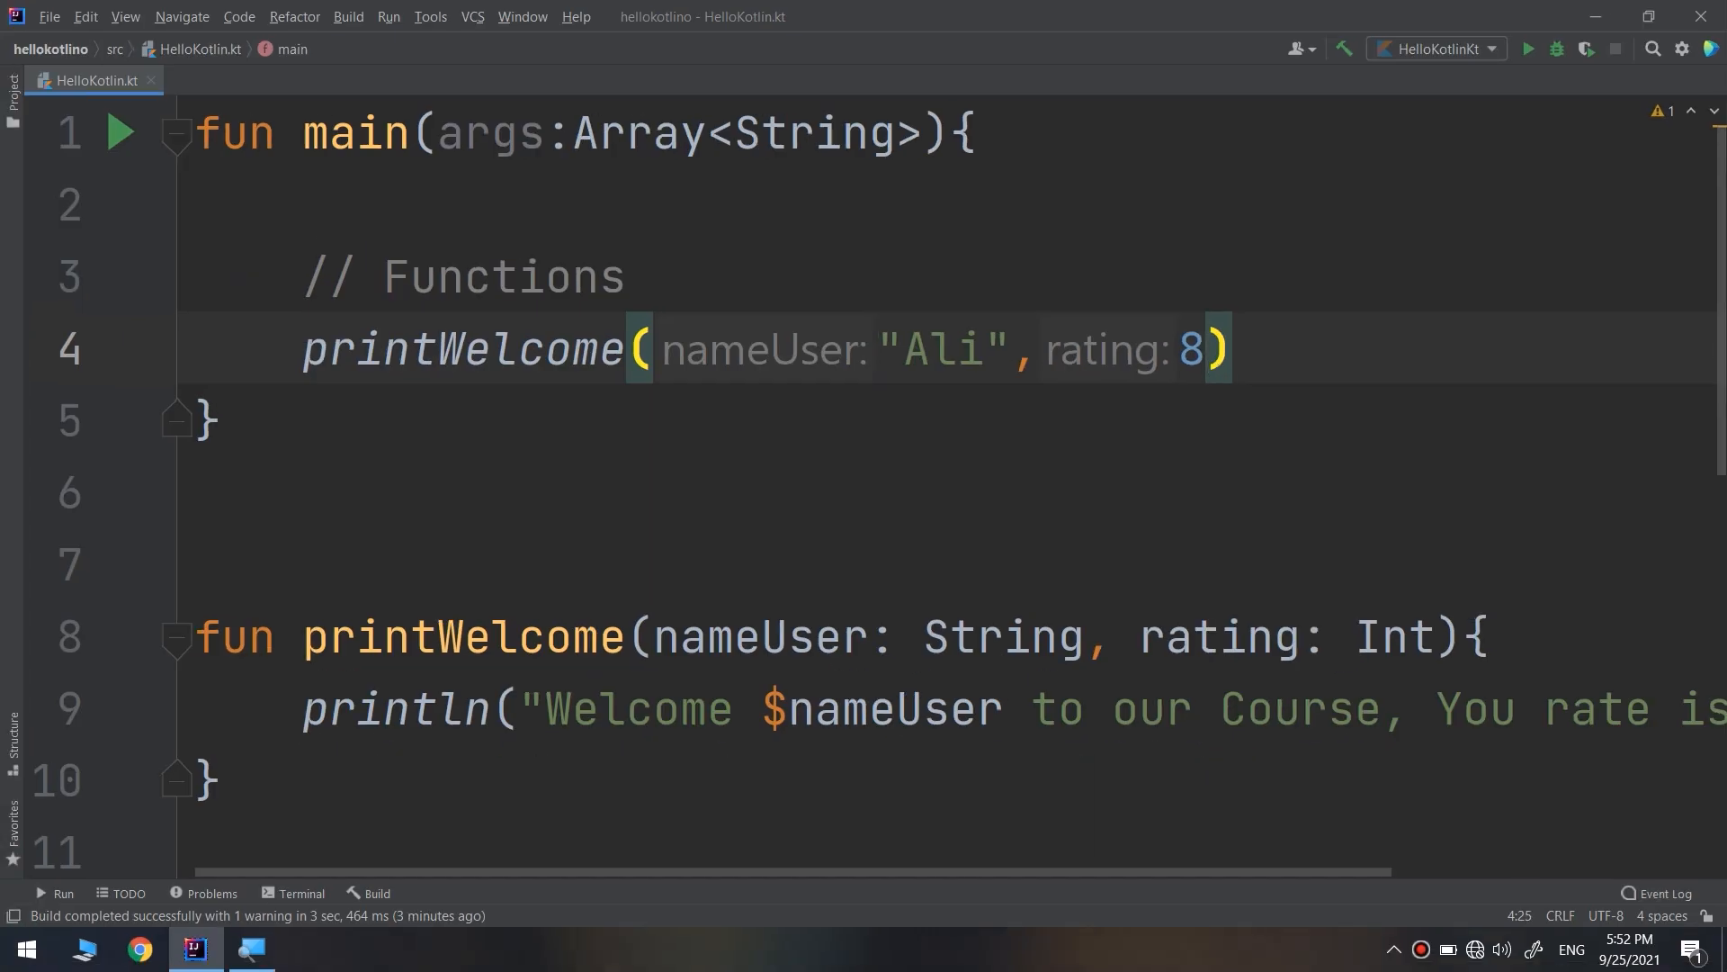
Set the rating to 5, add " stars" after $rating, and run the program.
type("5")
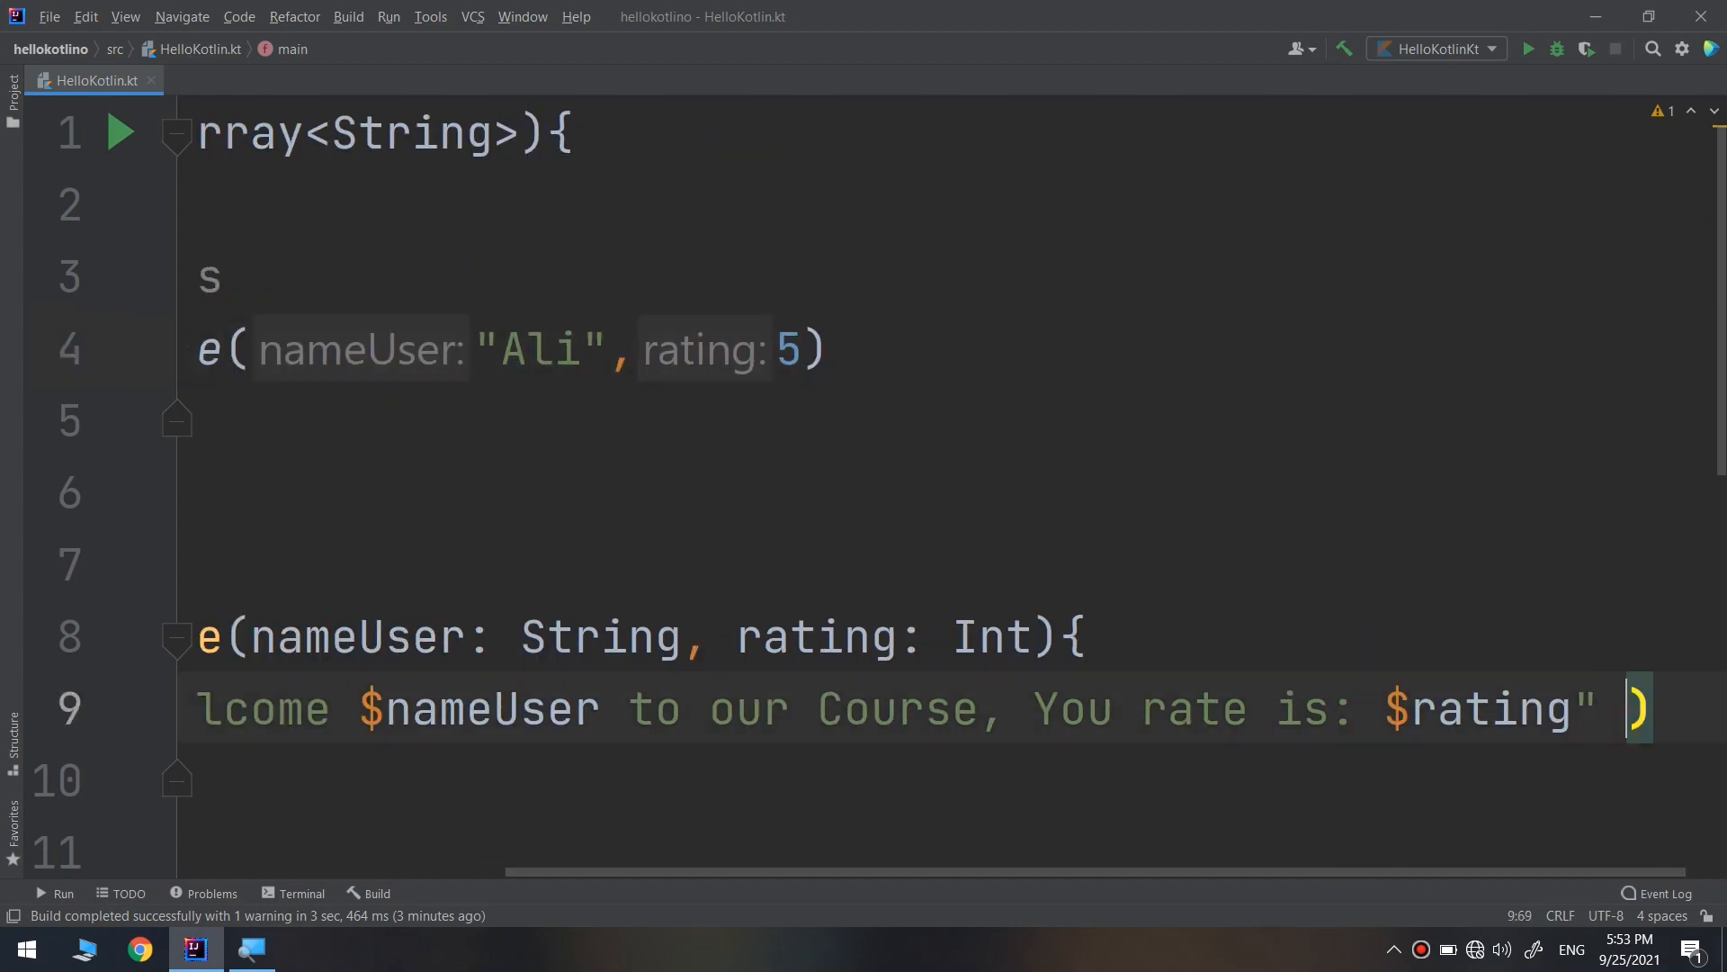
type("+")
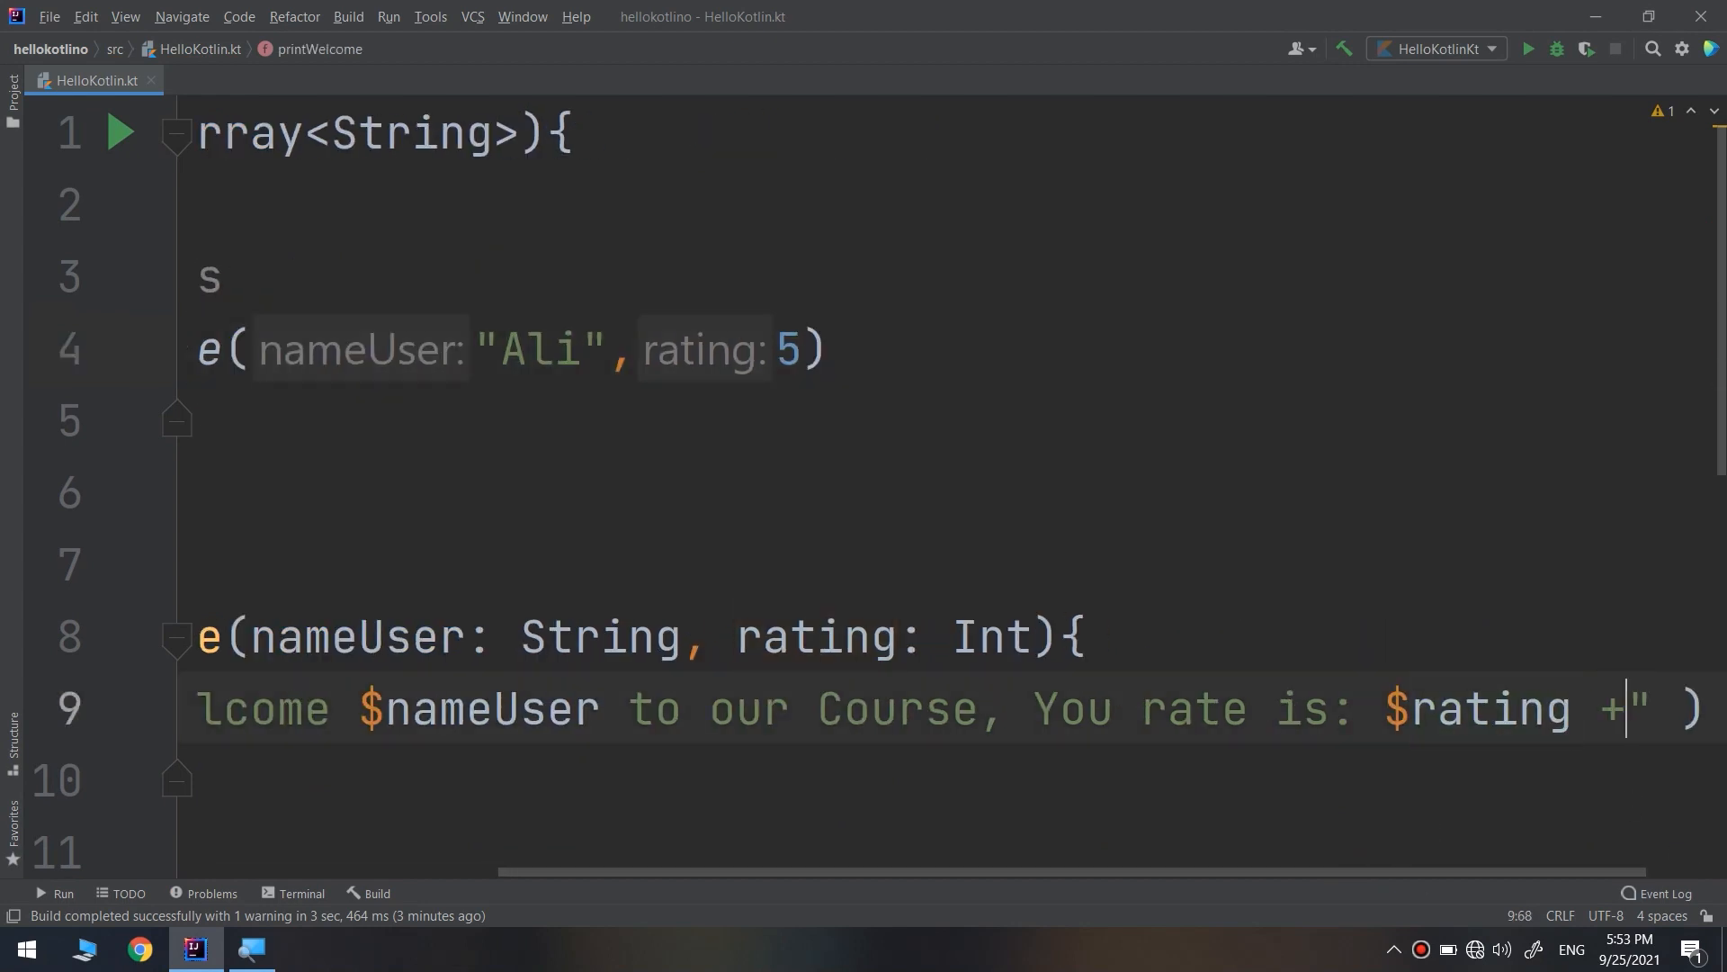
type("stars")
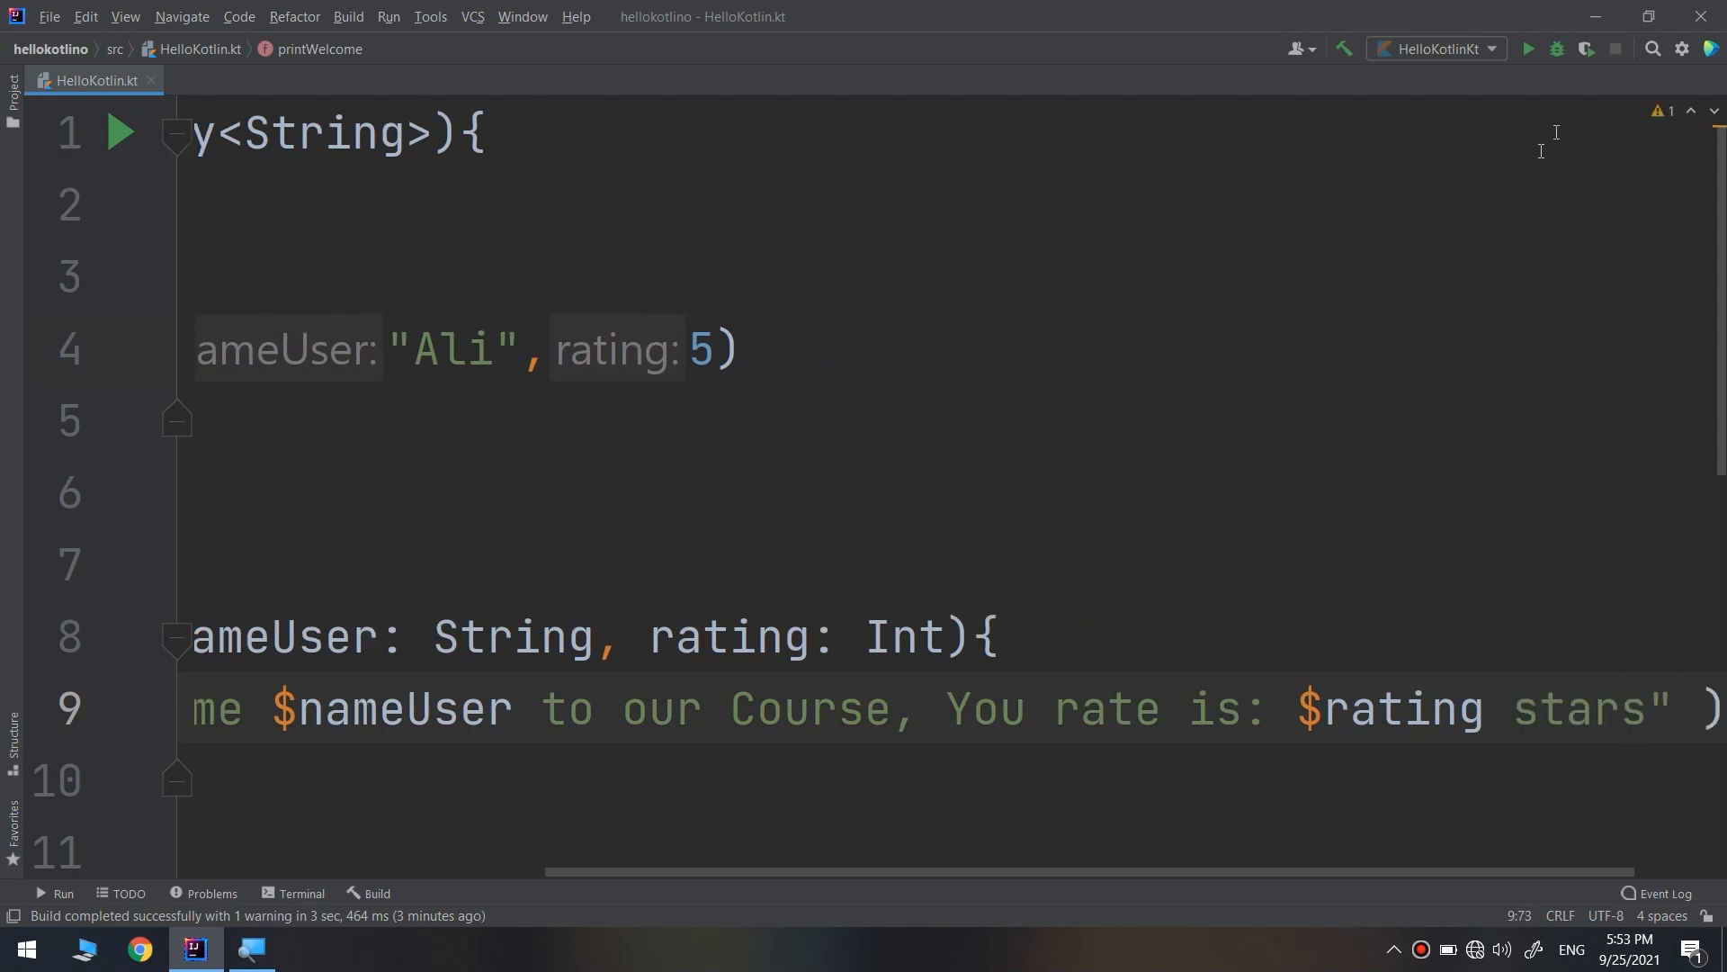
left_click(1528, 49)
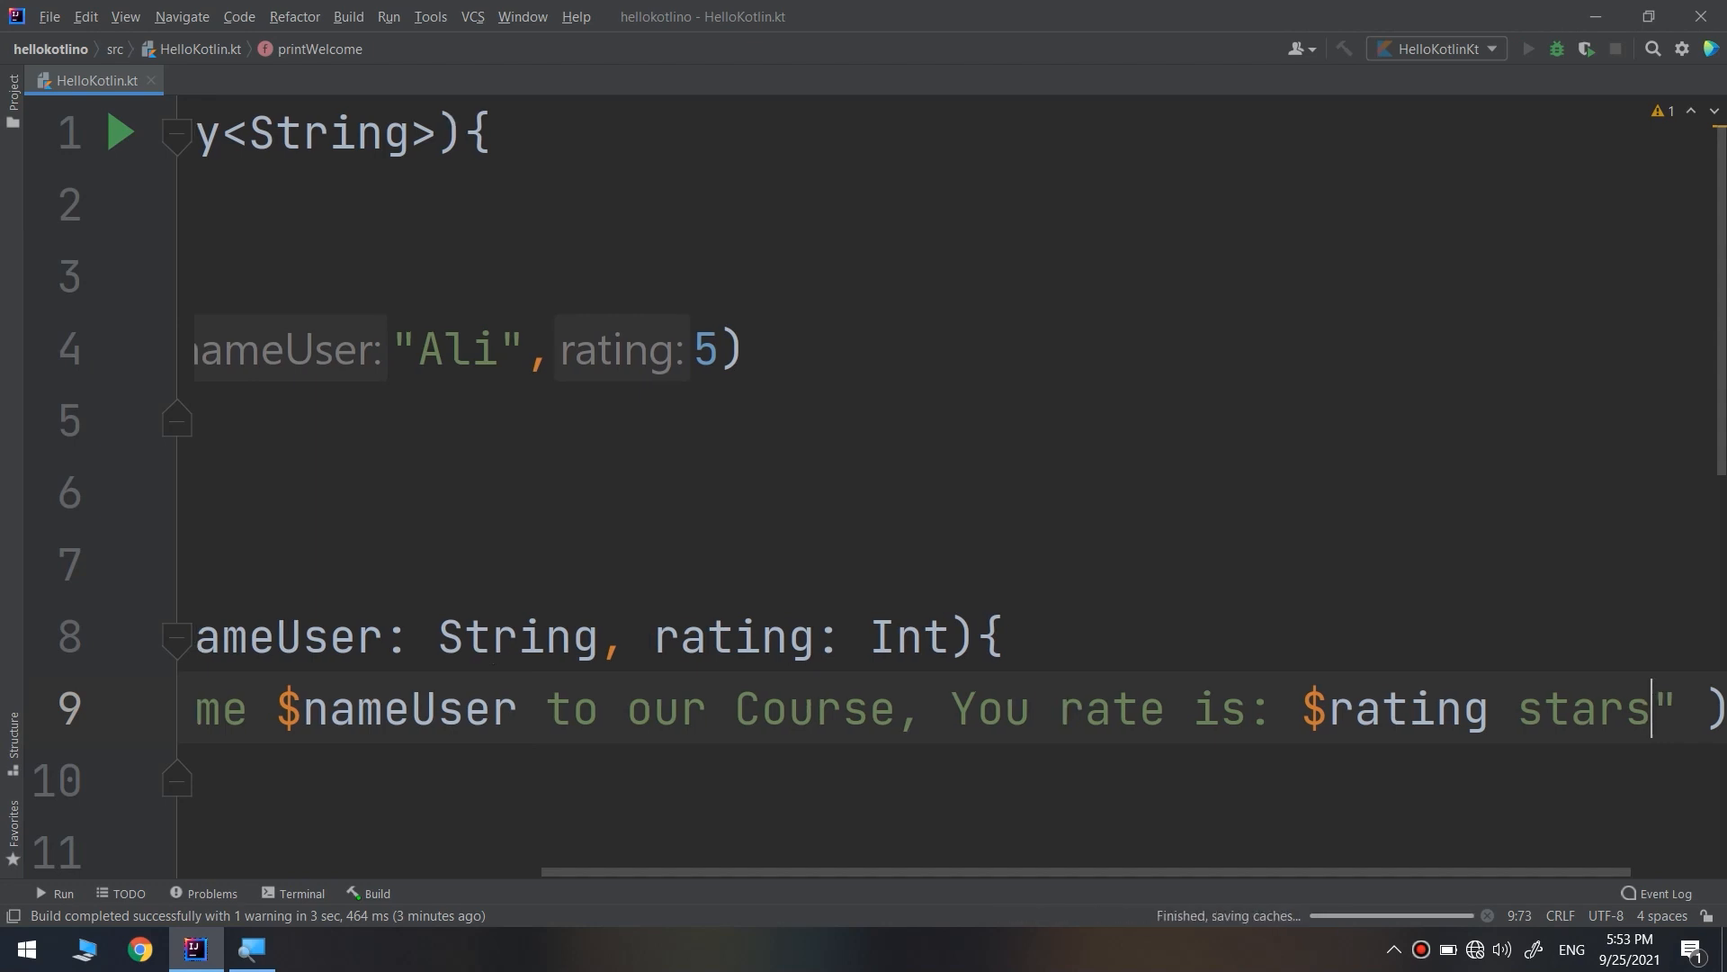
left_click(1530, 48)
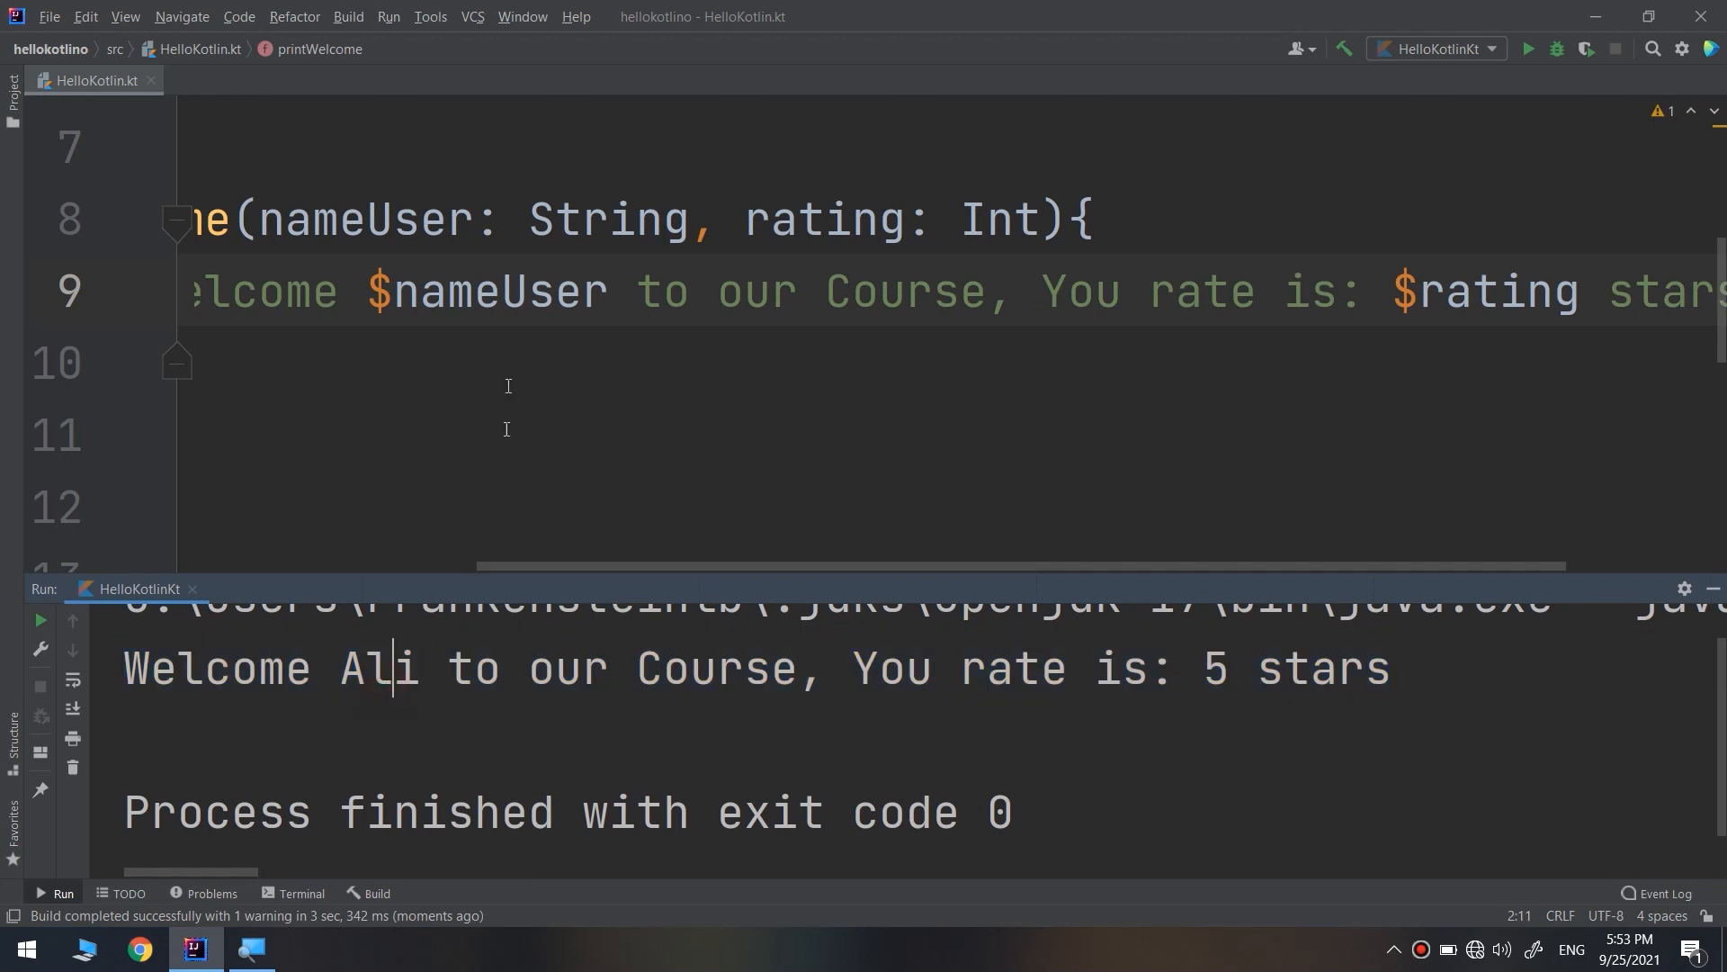
mouse_move(1090, 398)
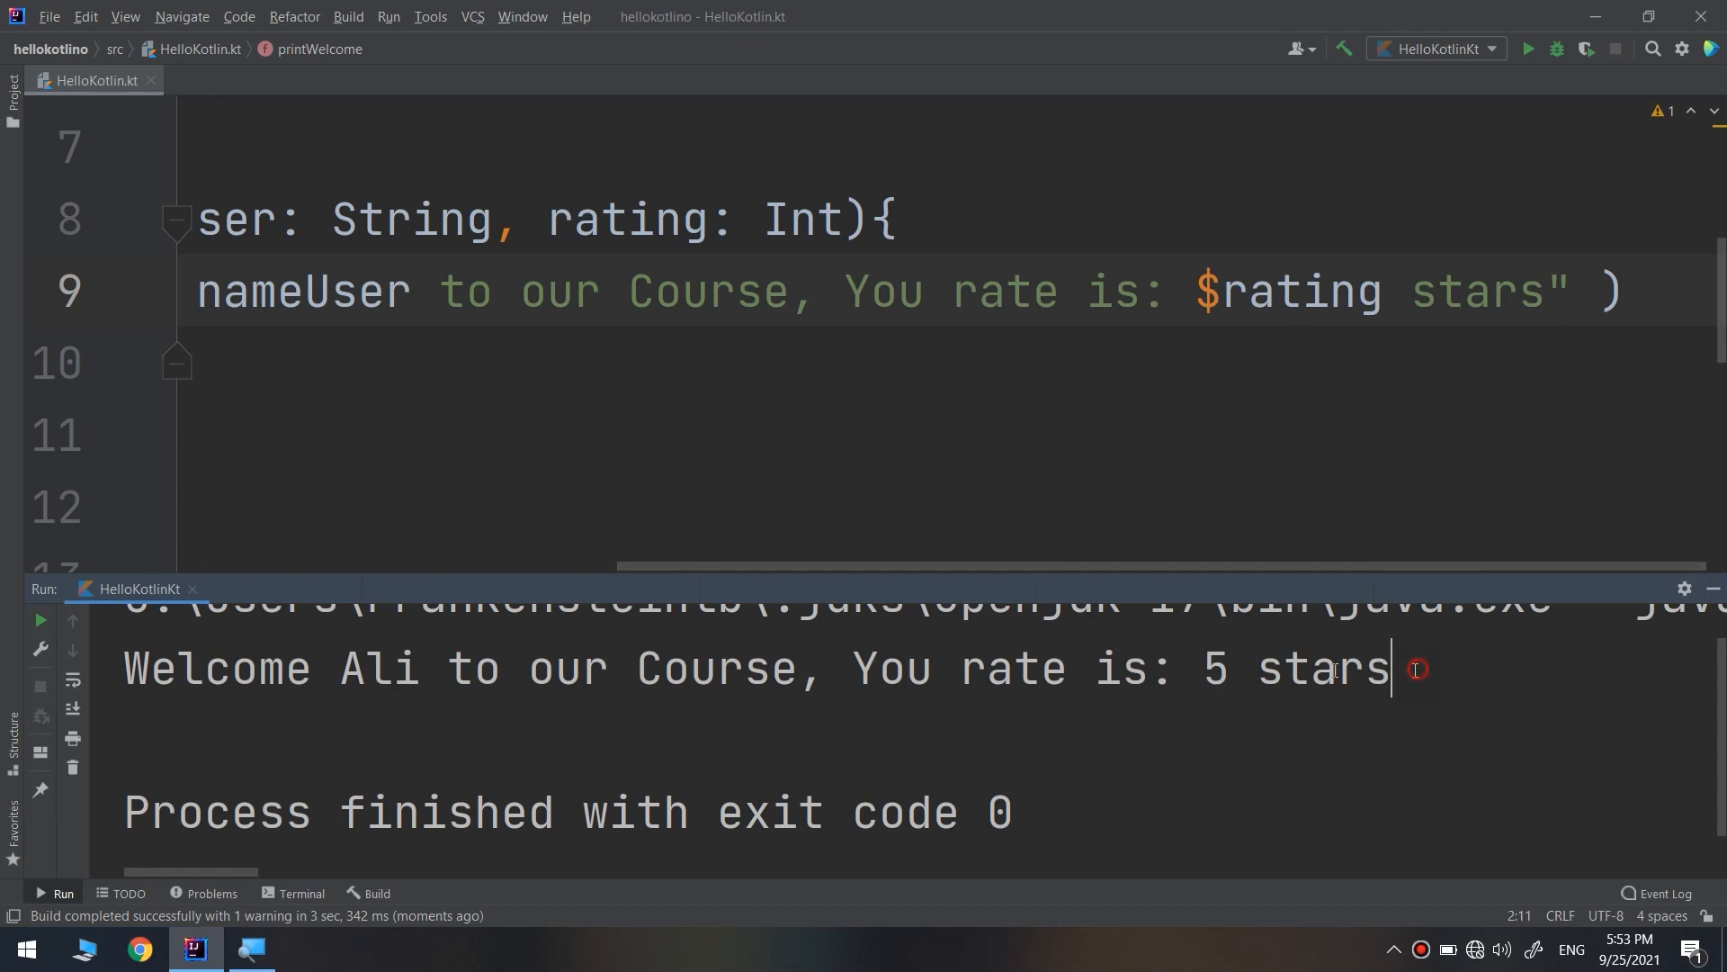
Highlight the rating 5 in the "You rate is: 5 stars" run output.
double_click(1208, 669)
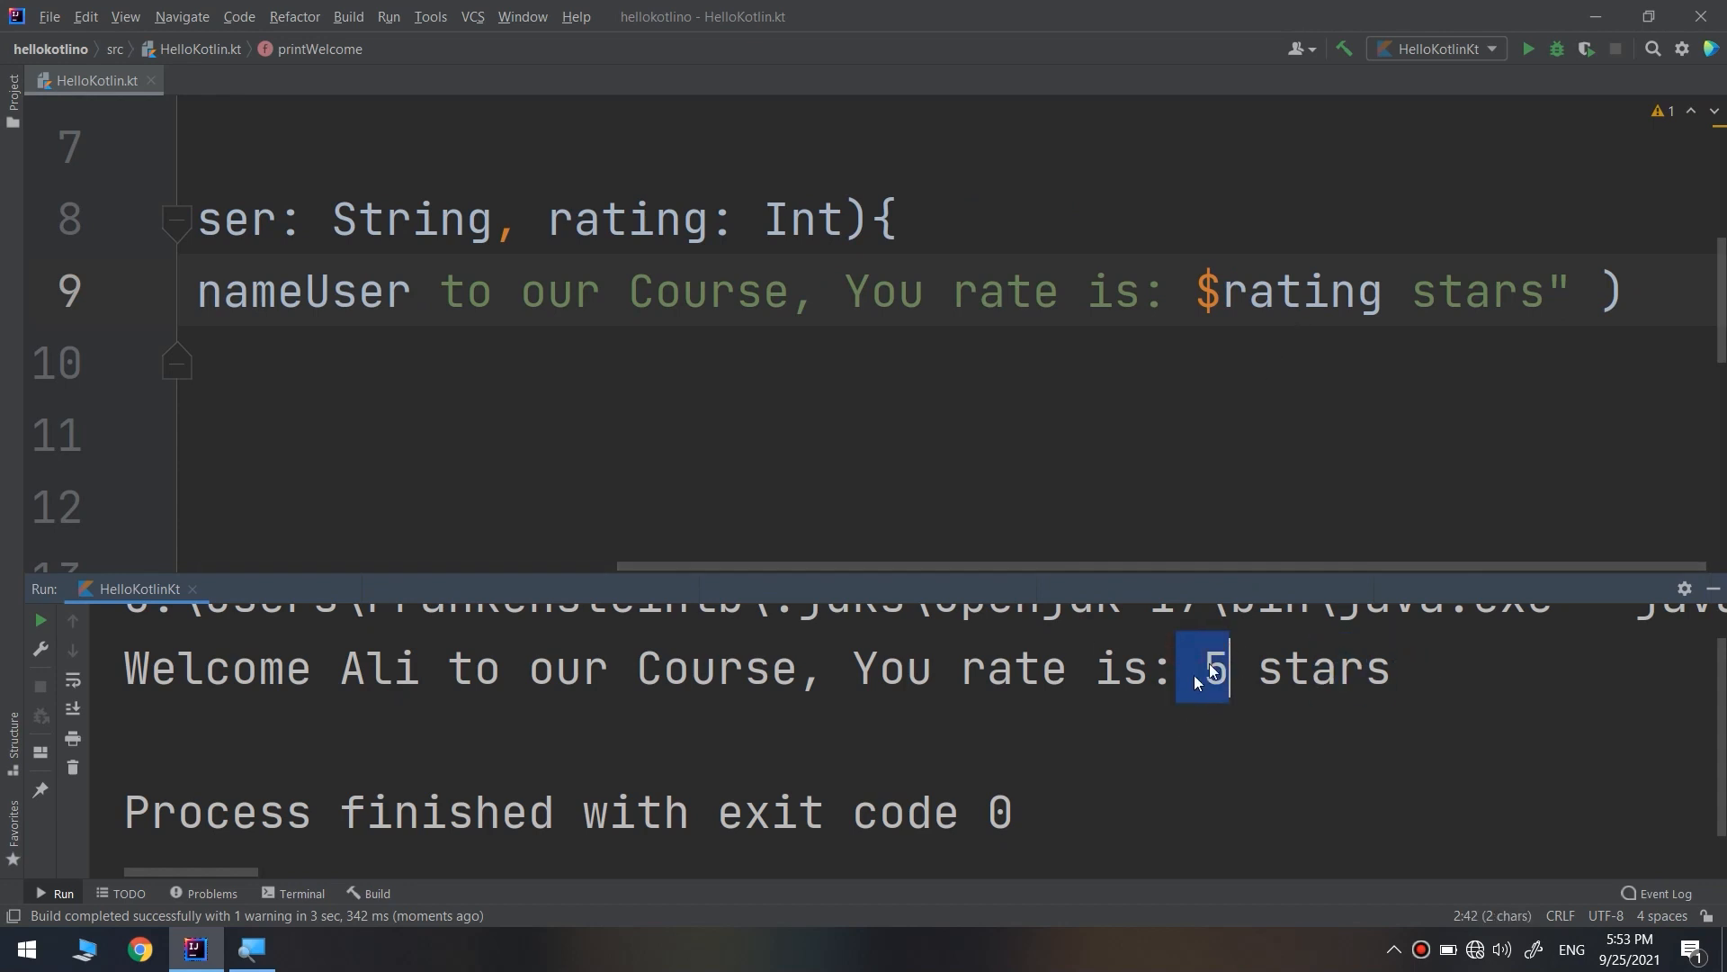
double_click(377, 669)
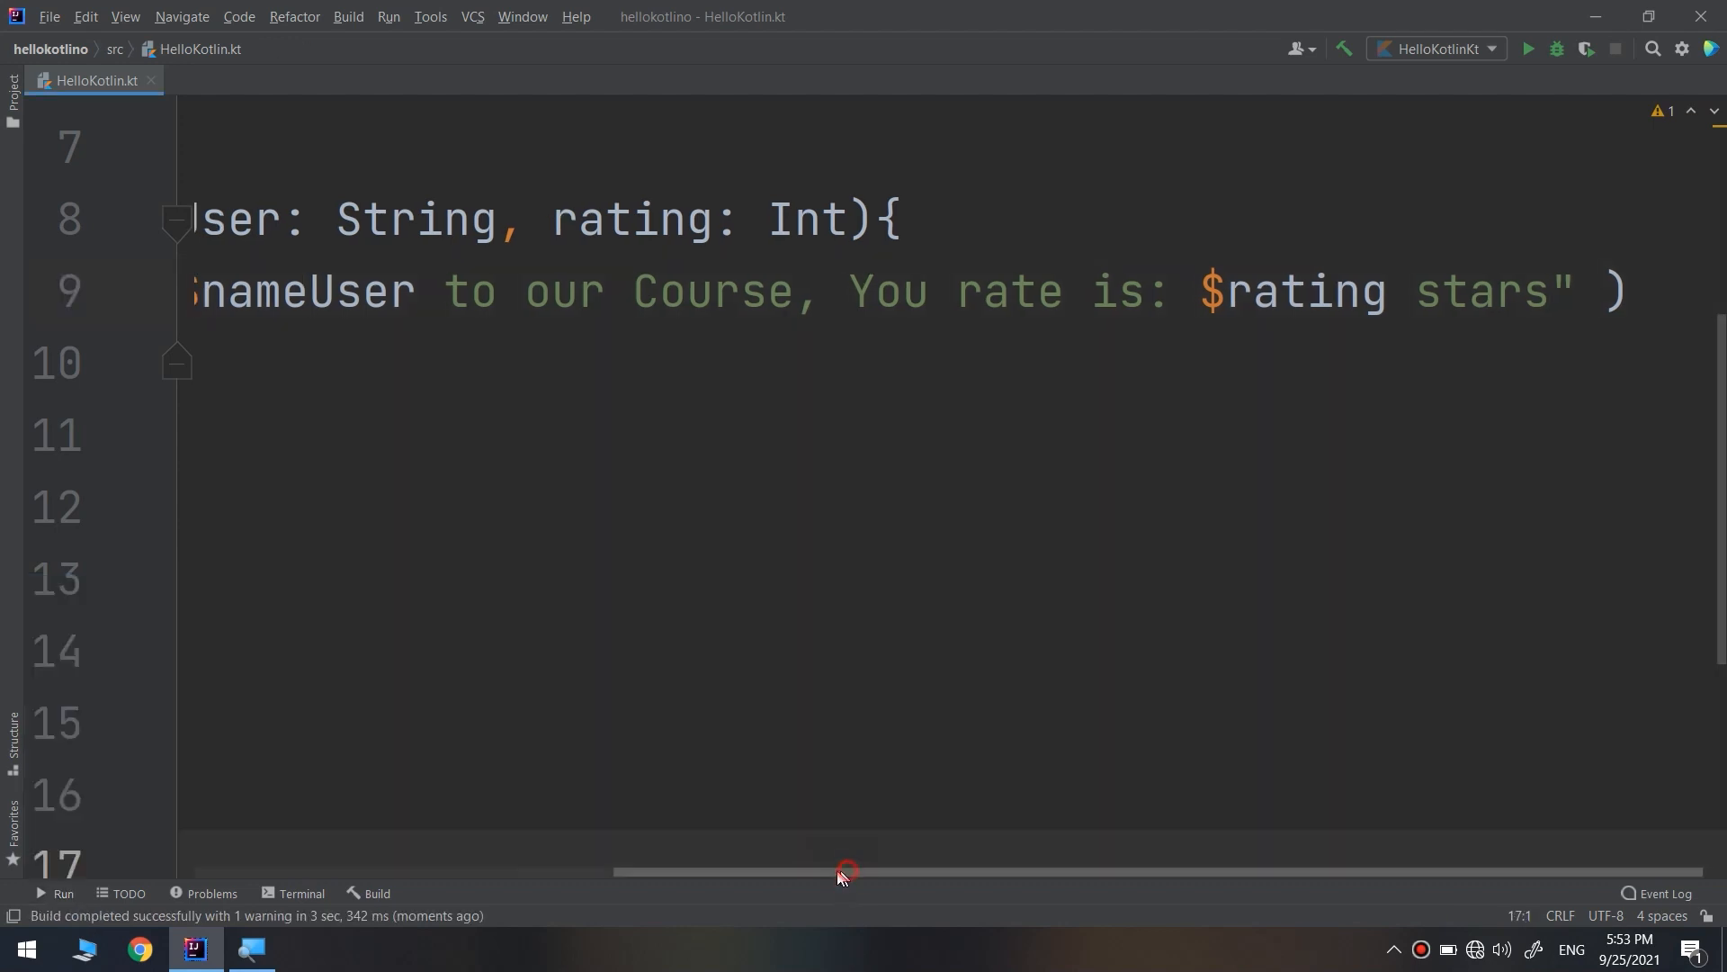
left_click_drag(845, 871, 462, 872)
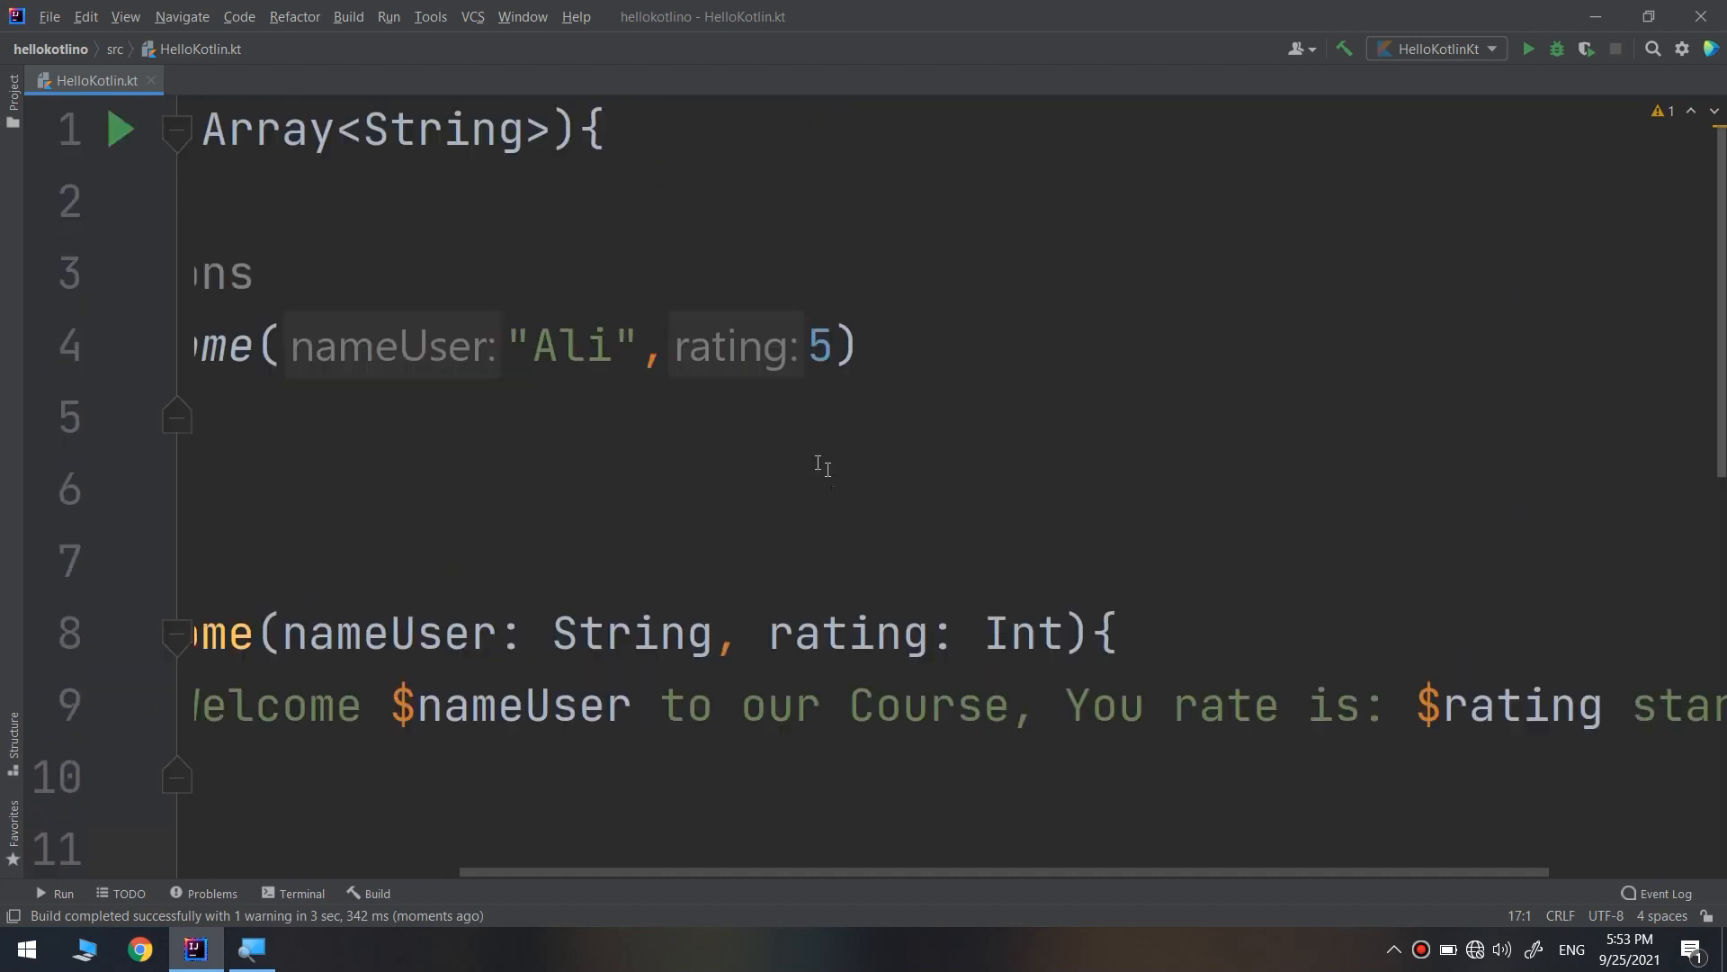
double_click(565, 347)
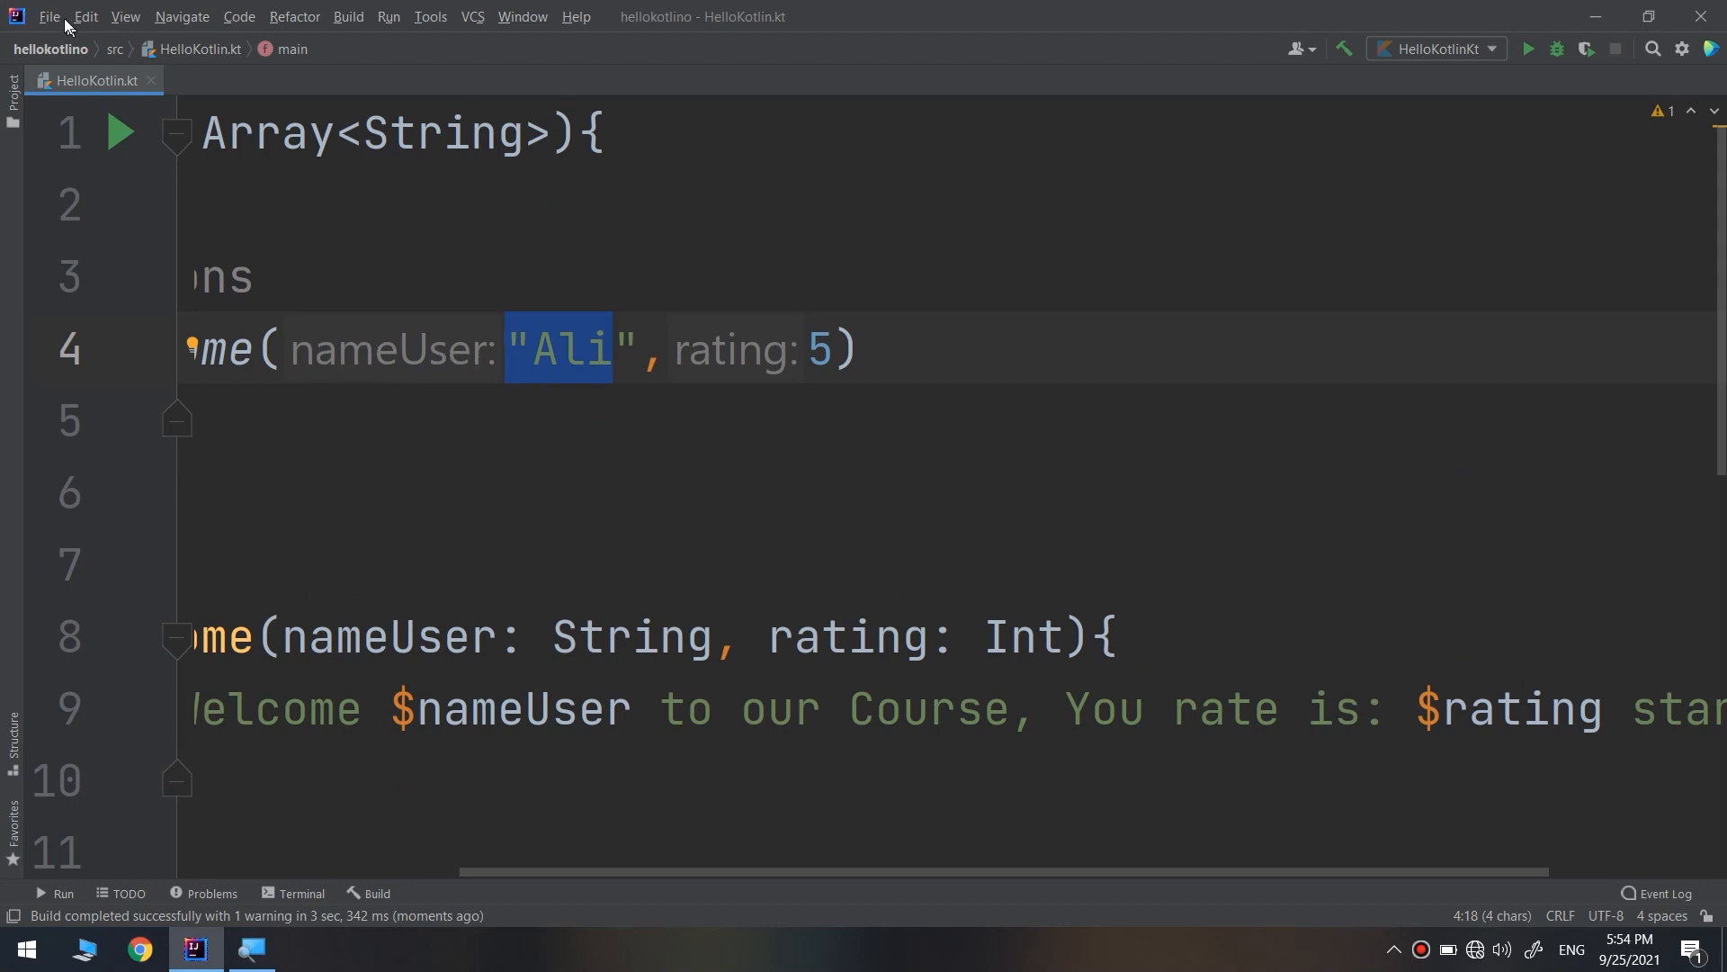
mouse_move(478, 322)
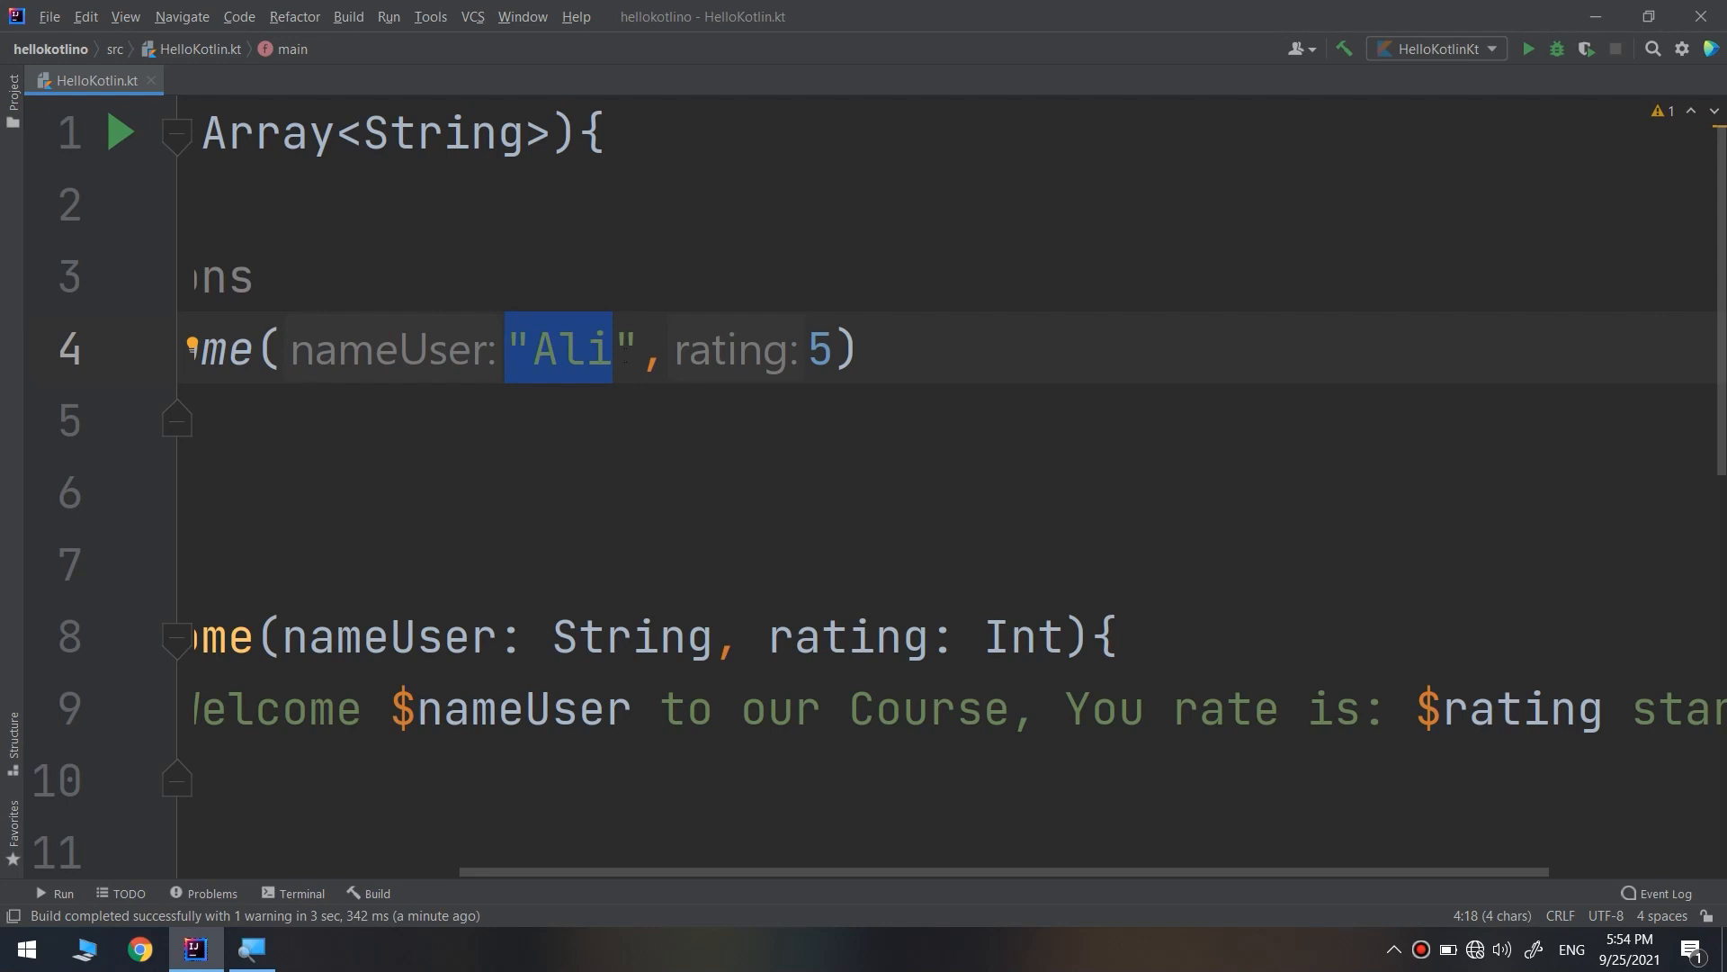
scroll("left", 3)
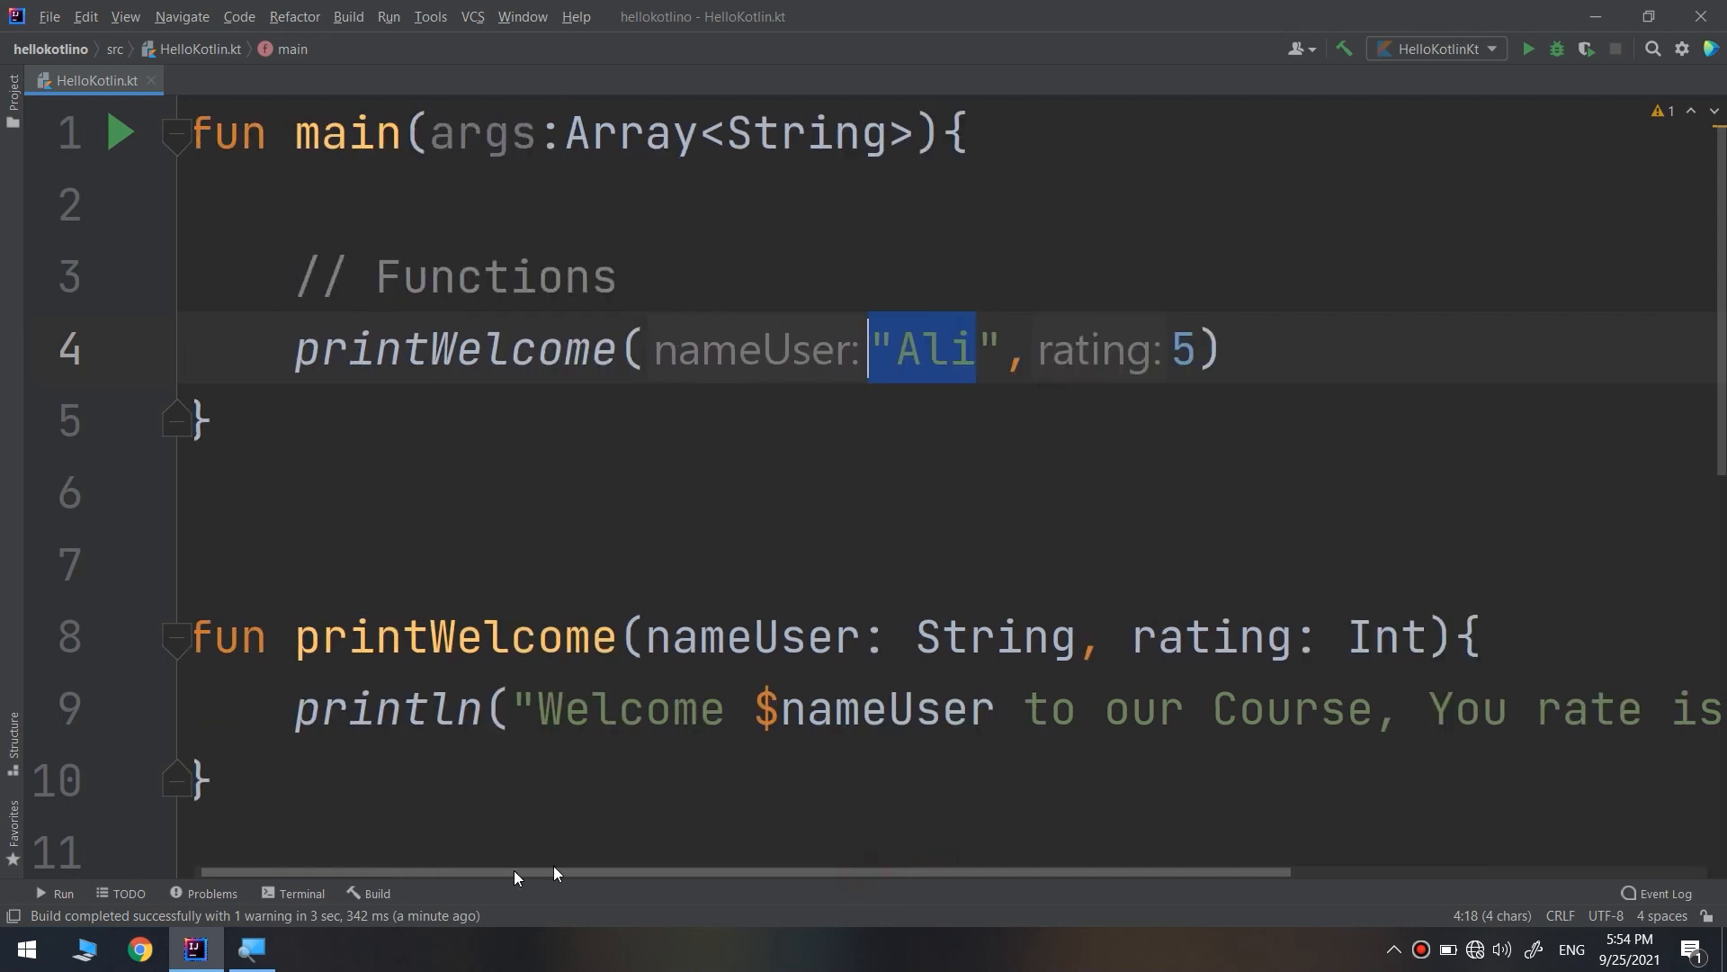